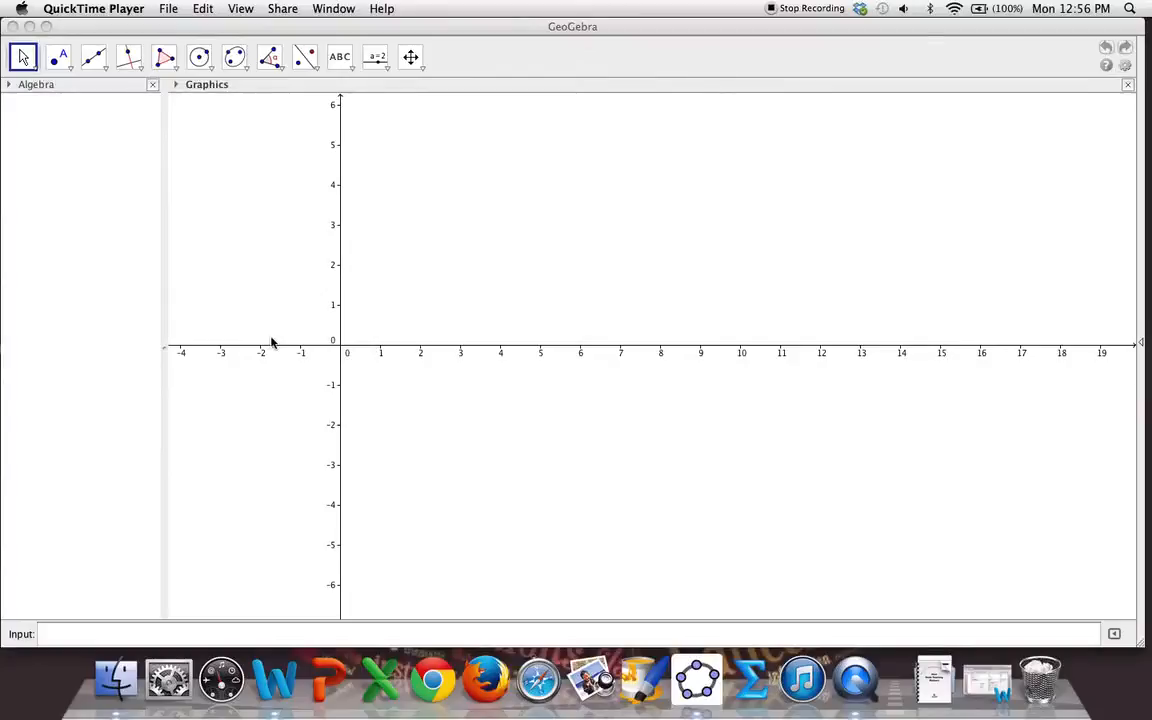
{"action": "mouse_move", "coordinate": [300, 437]}
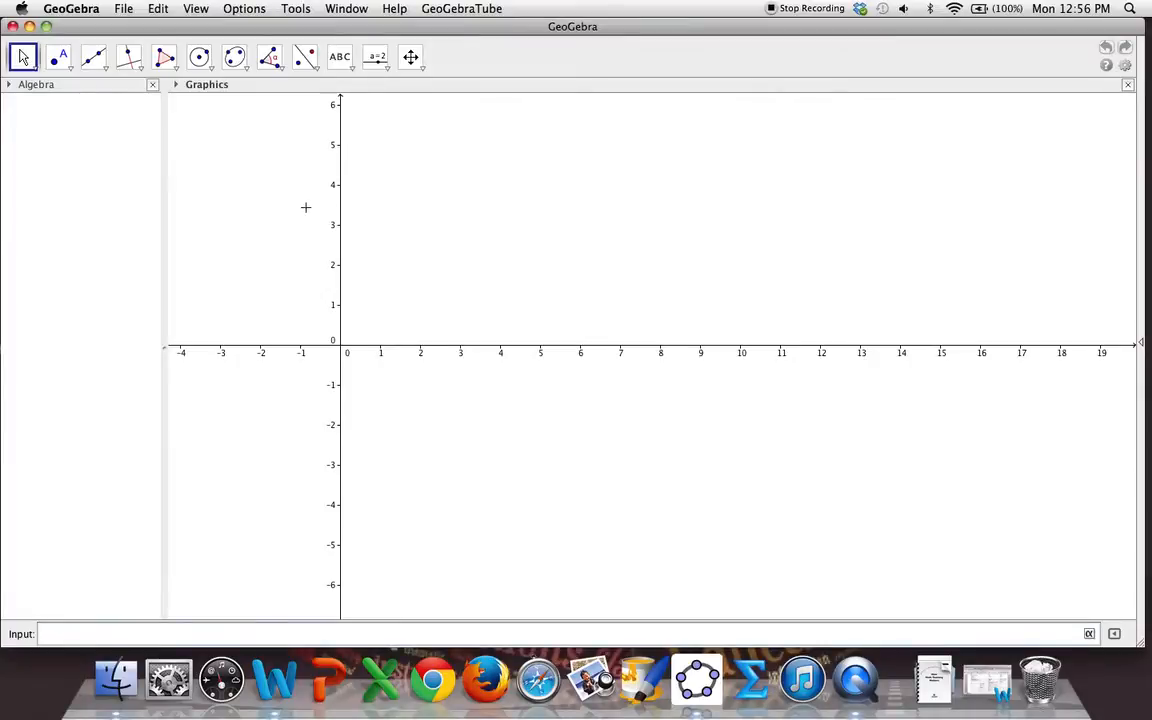
{"action": "mouse_move", "coordinate": [423, 327]}
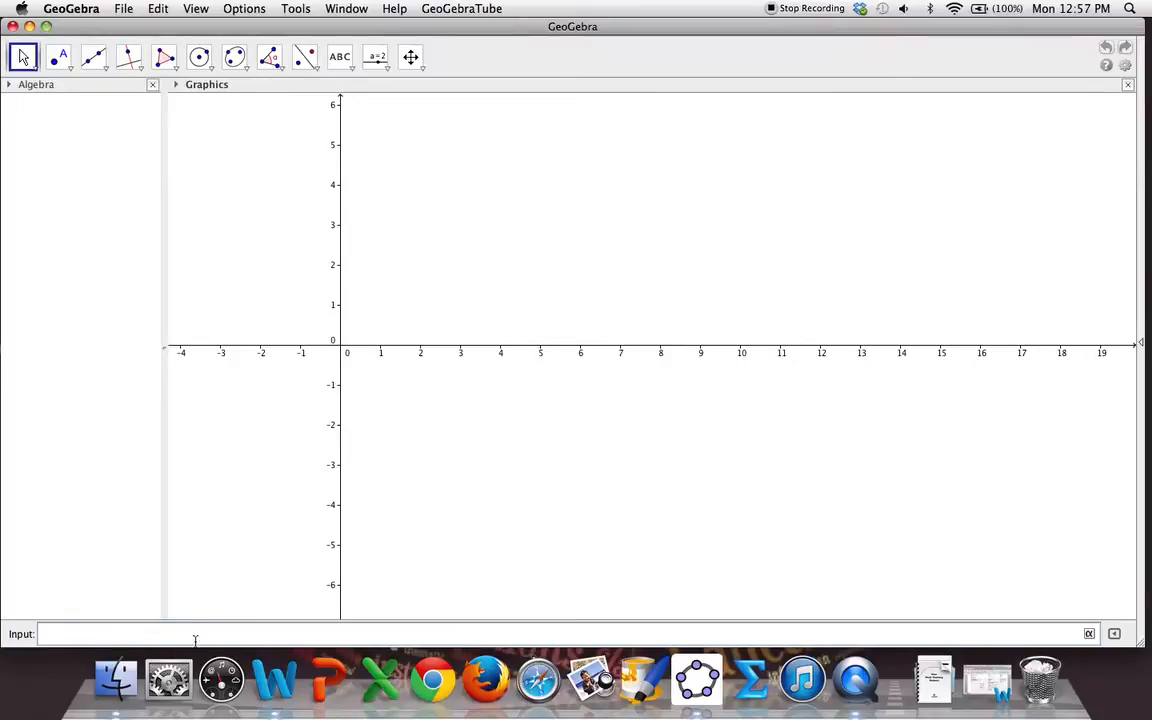
- Create slider t with Min −5, Max 5 and Increment 0.1 in the upper left
{"action": "type", "text": "t="}
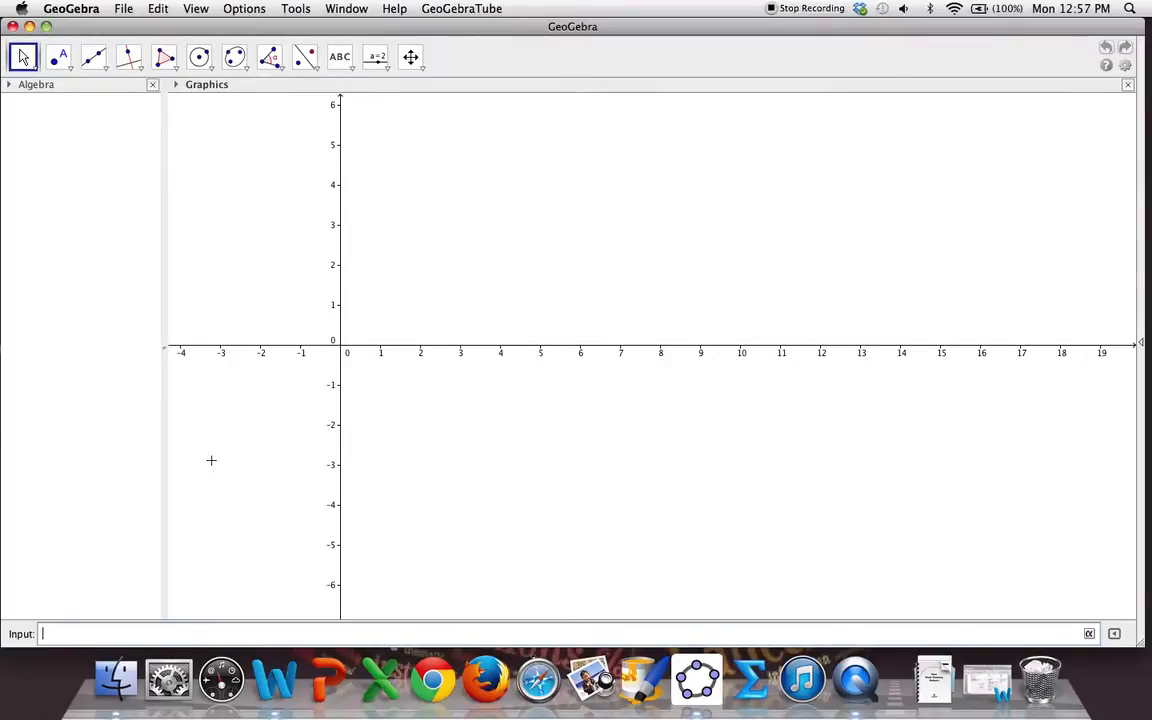
{"action": "mouse_move", "coordinate": [375, 57]}
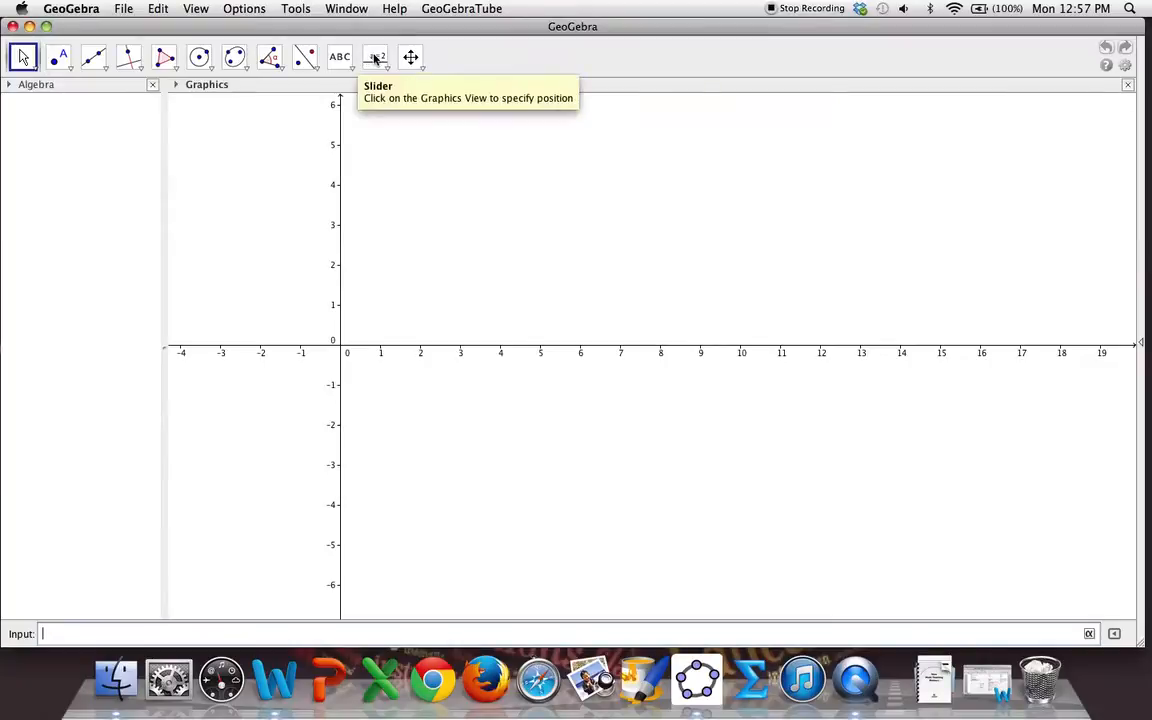
{"action": "left_click", "coordinate": [375, 57]}
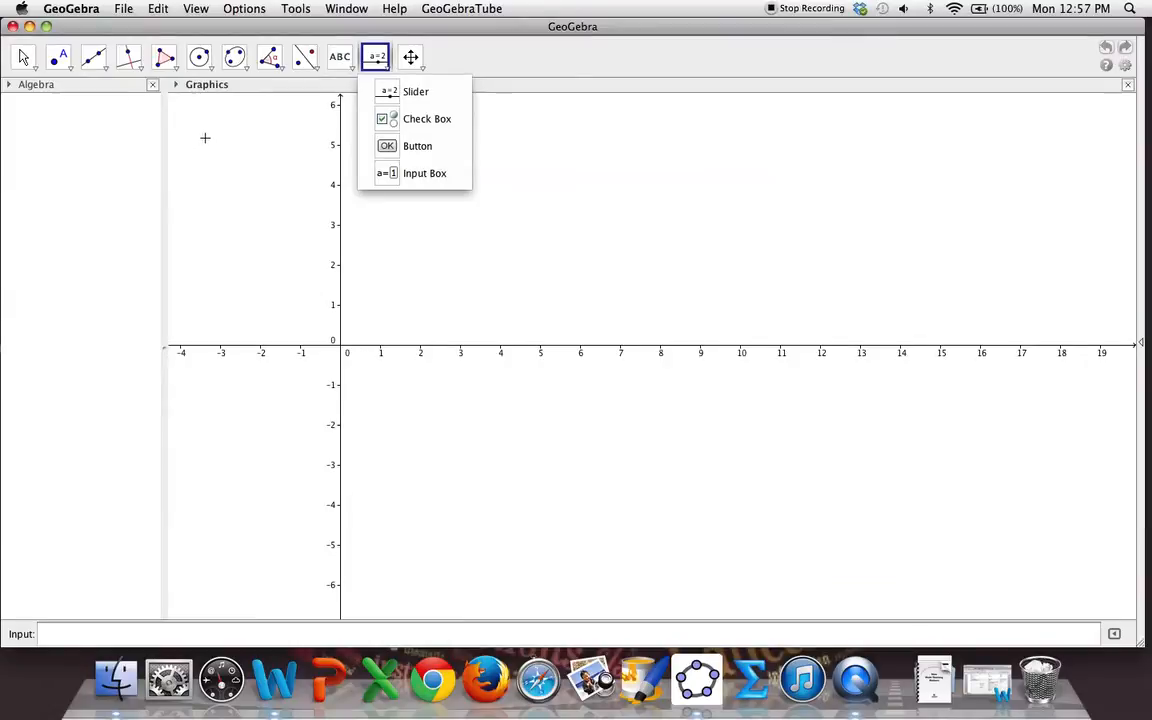
{"action": "left_click", "coordinate": [415, 91]}
{"action": "type", "text": "t"}
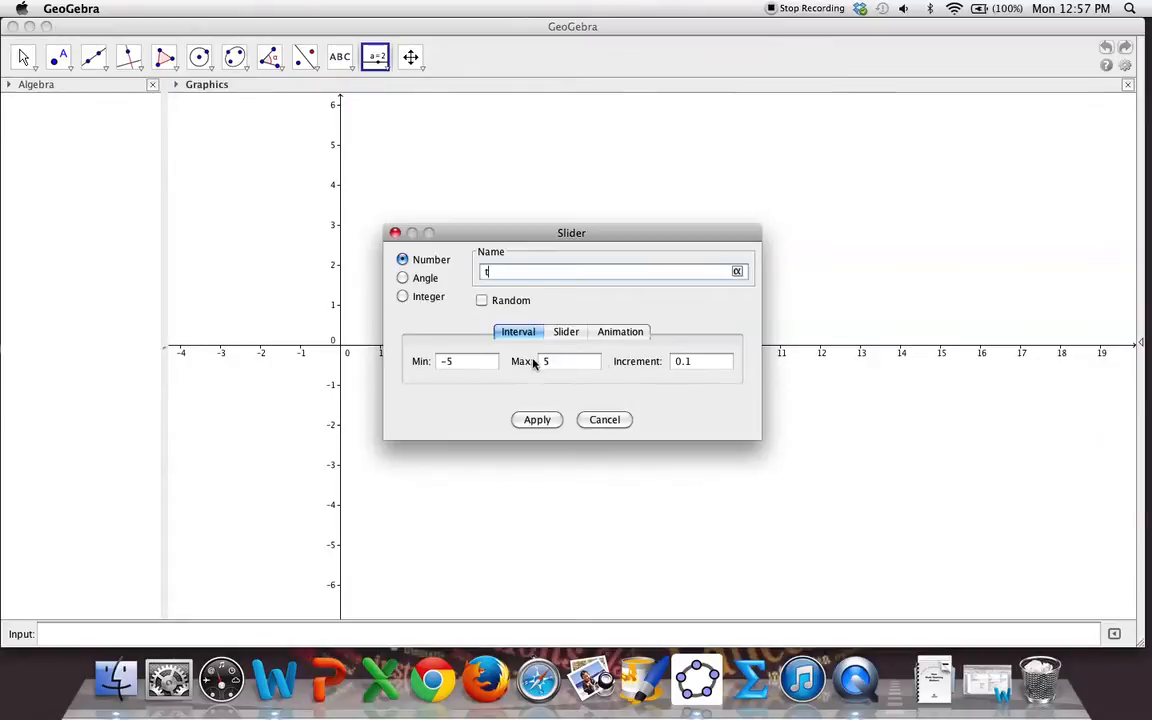
{"action": "left_click", "coordinate": [537, 419]}
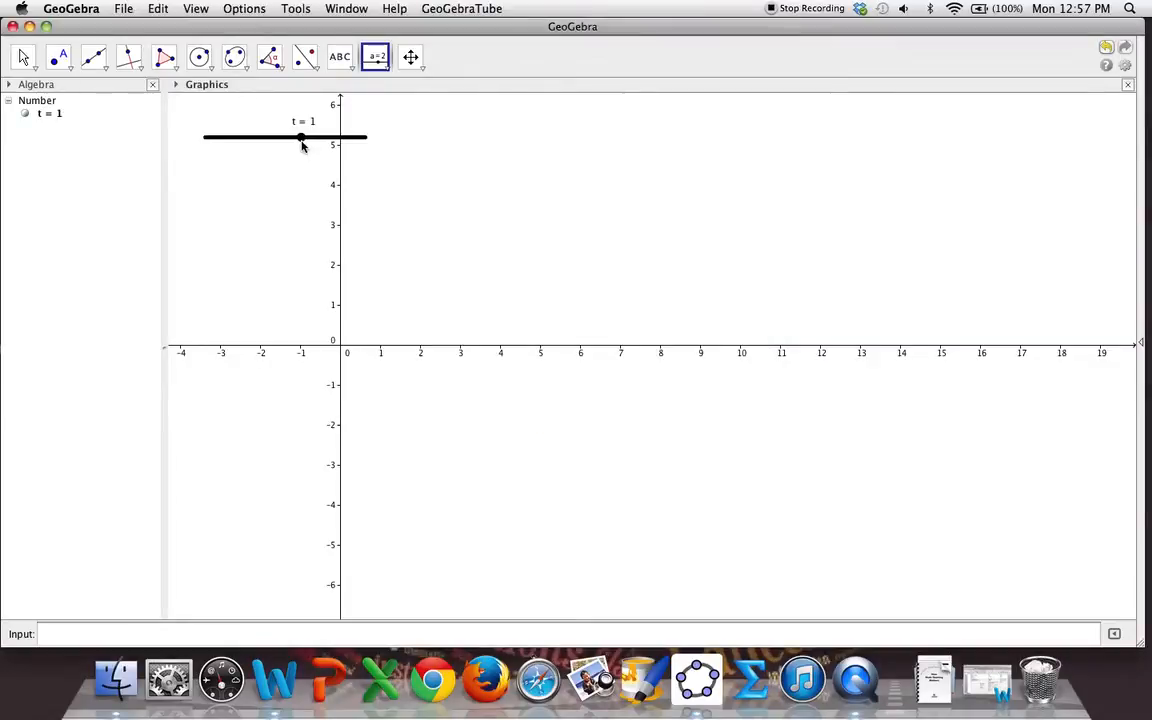
- Drag slider t with the Move tool, leaving it at a small positive value (0.1)
{"action": "left_click", "coordinate": [23, 57]}
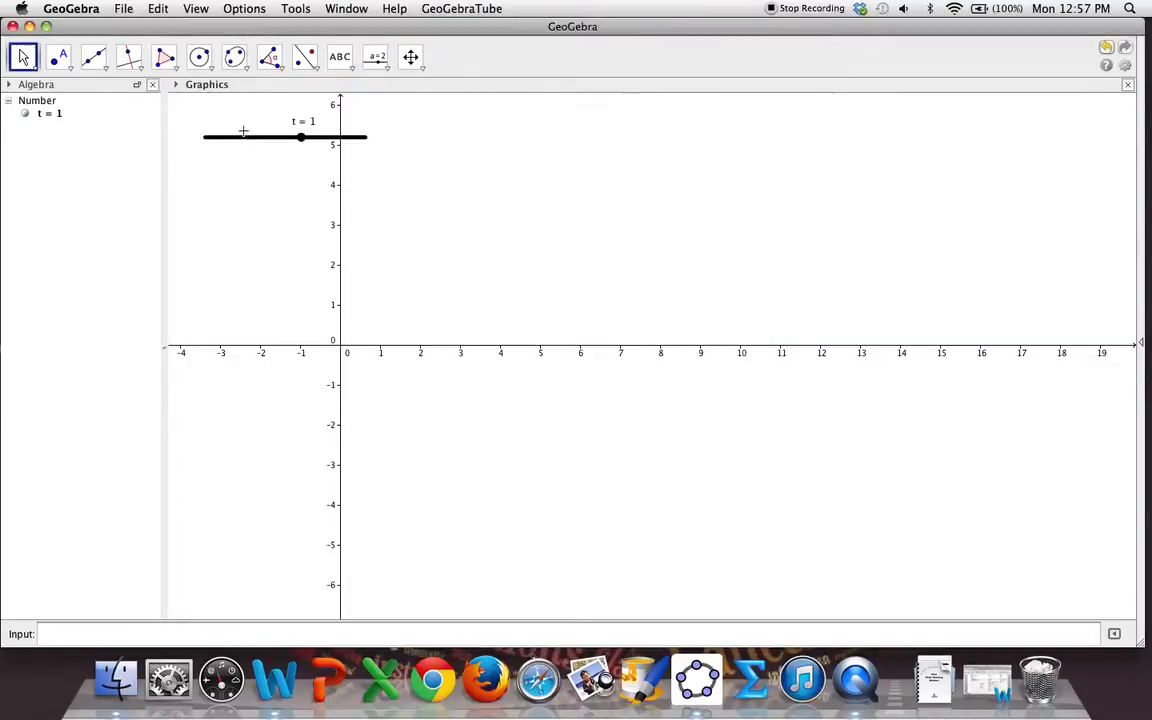
{"action": "left_click_drag", "start_coordinate": [301, 137], "coordinate": [262, 137]}
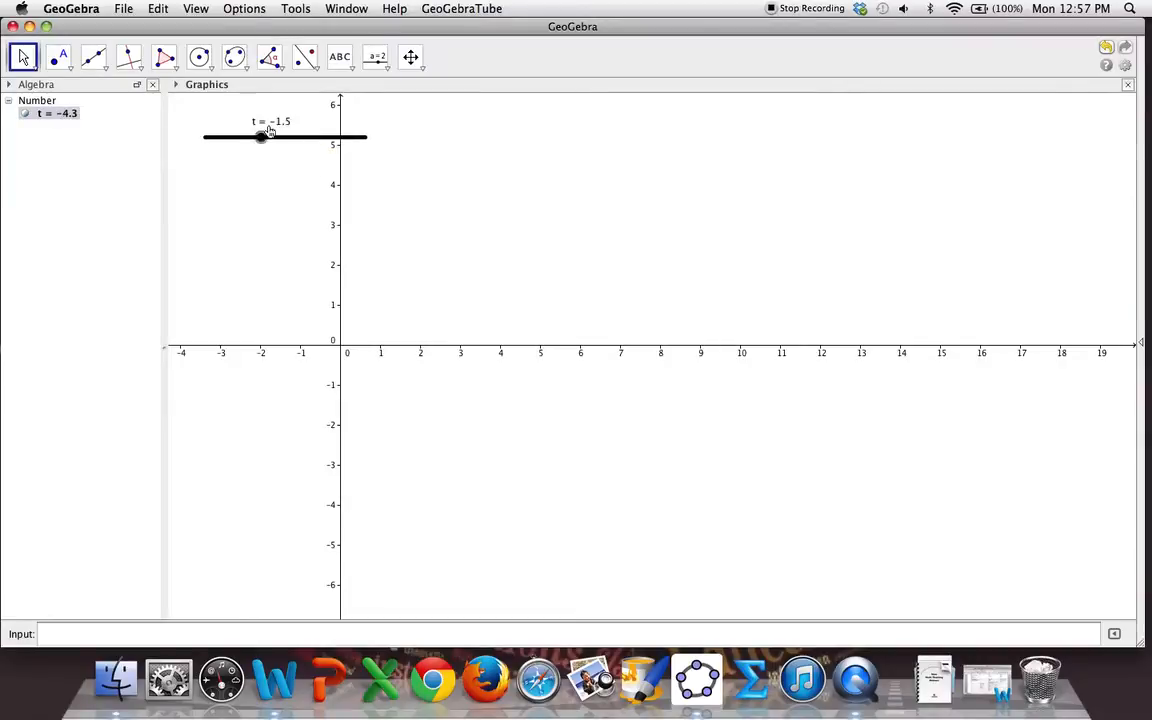
{"action": "left_click_drag", "start_coordinate": [261, 137], "coordinate": [287, 137]}
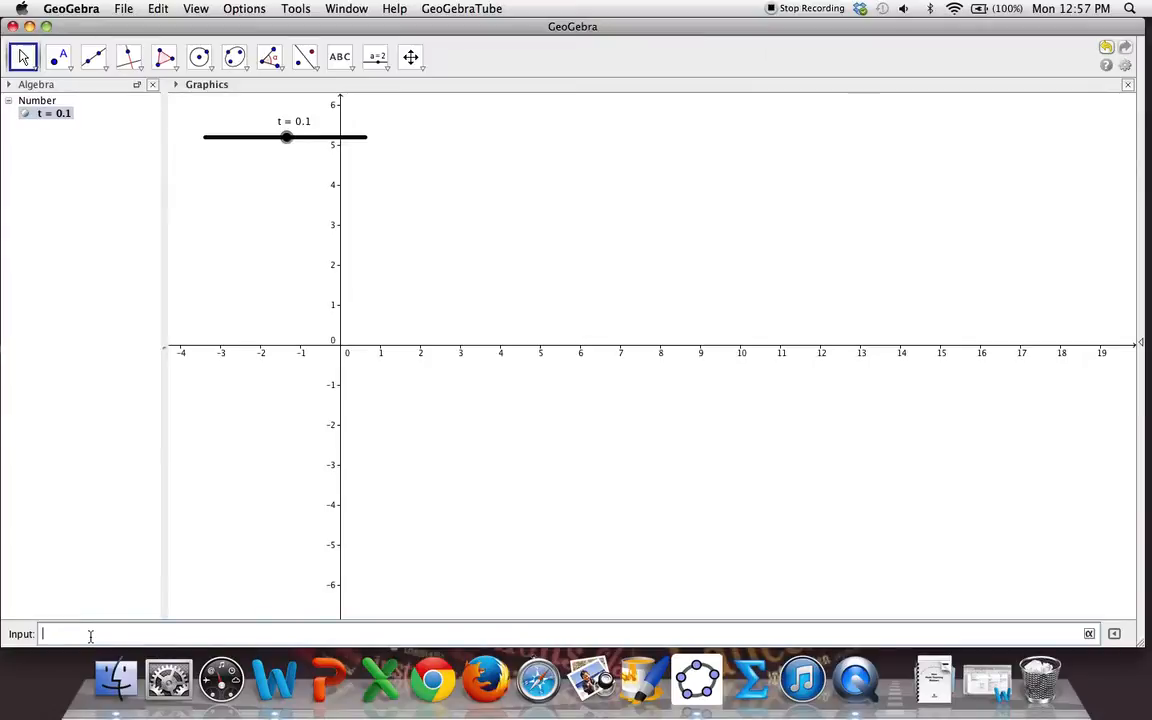
- Define point P=(sin(t),cos(t)) and nudge t to watch P move clockwise
{"action": "type", "text": "p"}
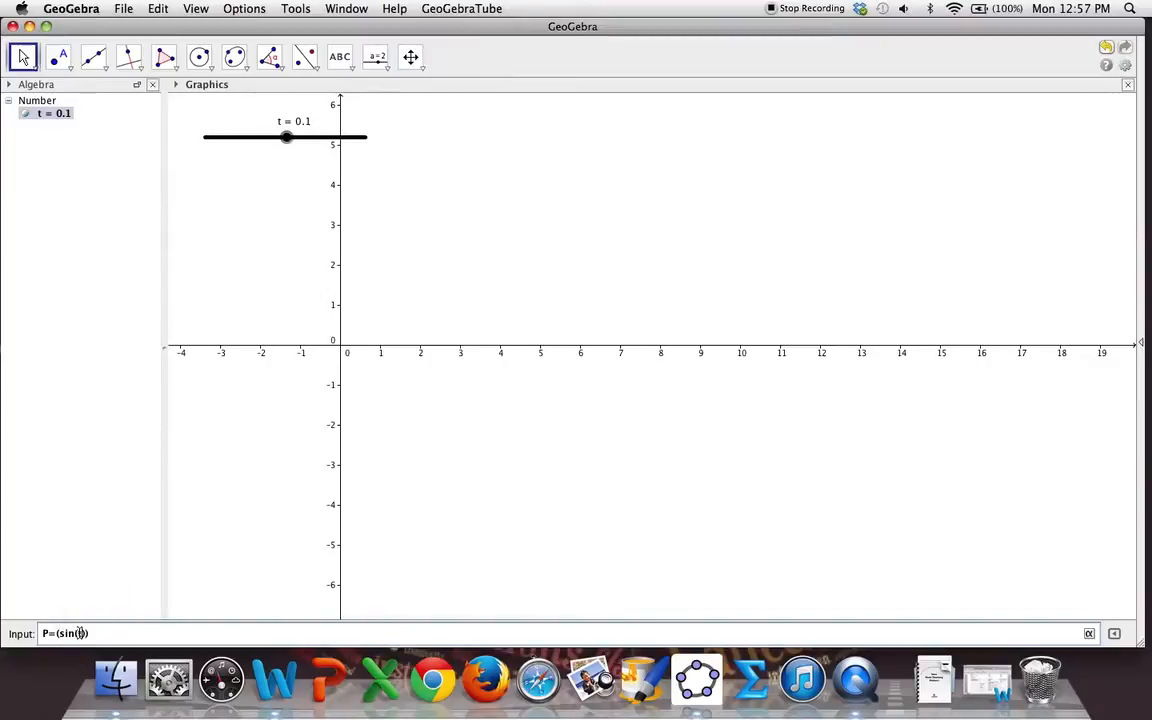
{"action": "type", "text": ",cos"}
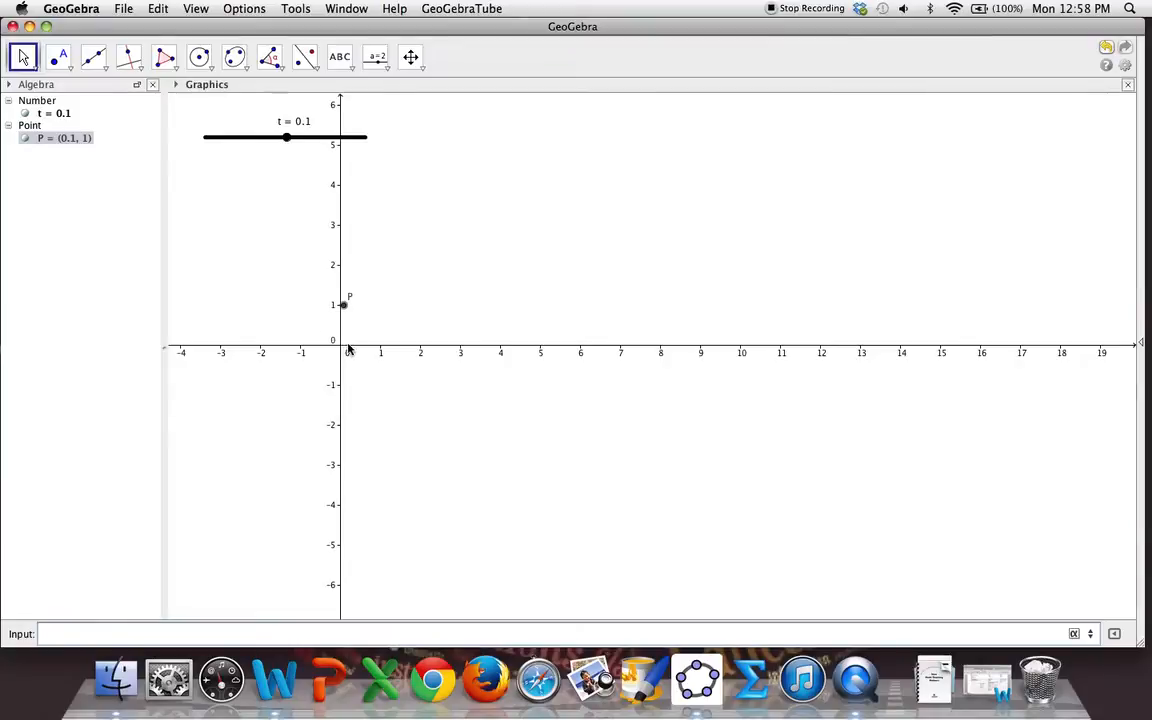
{"action": "mouse_move", "coordinate": [344, 350]}
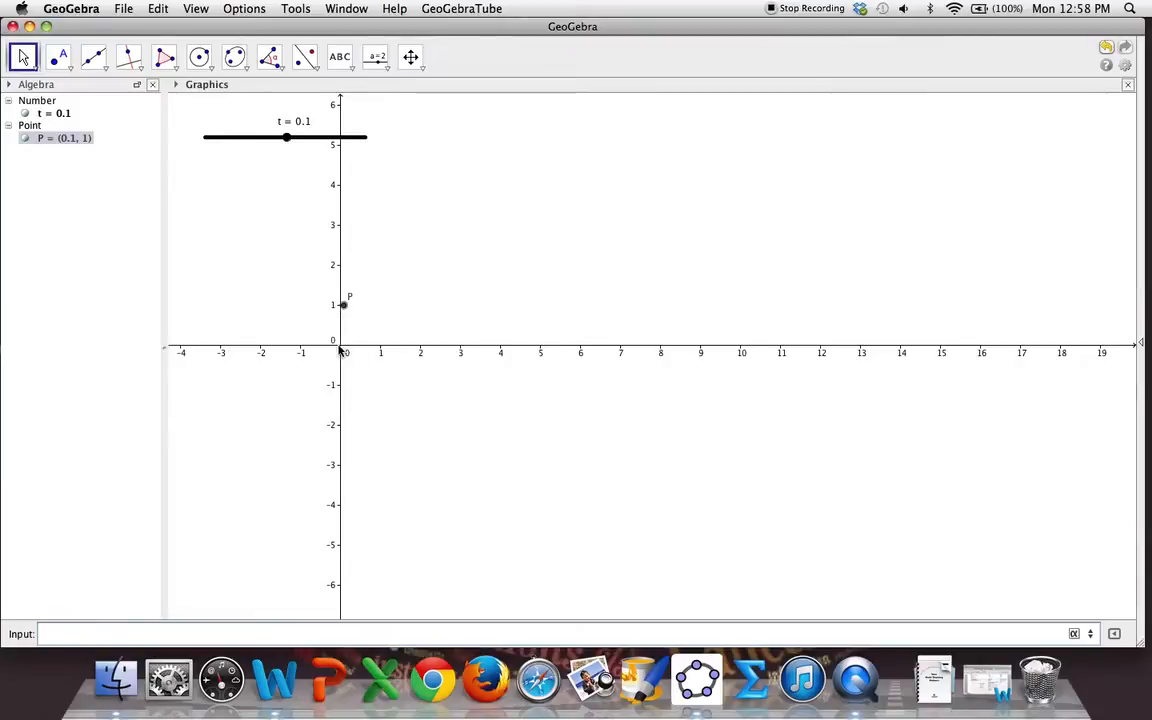
{"action": "mouse_move", "coordinate": [343, 305]}
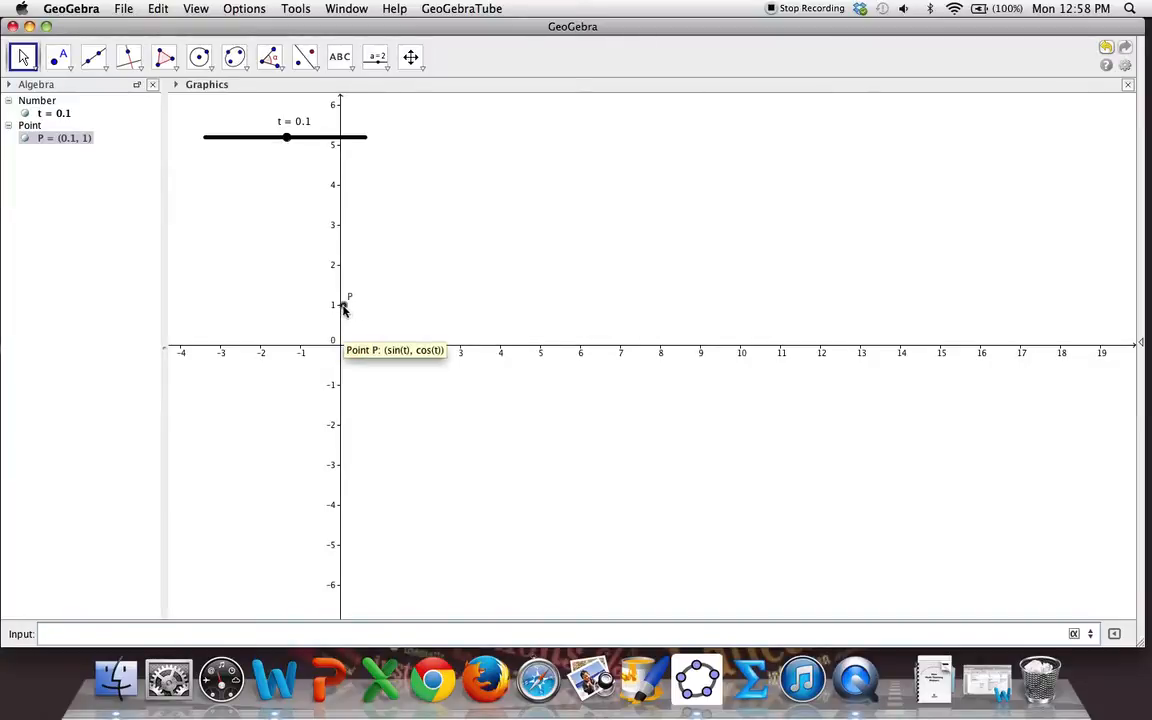
{"action": "left_click_drag", "start_coordinate": [287, 137], "coordinate": [290, 137]}
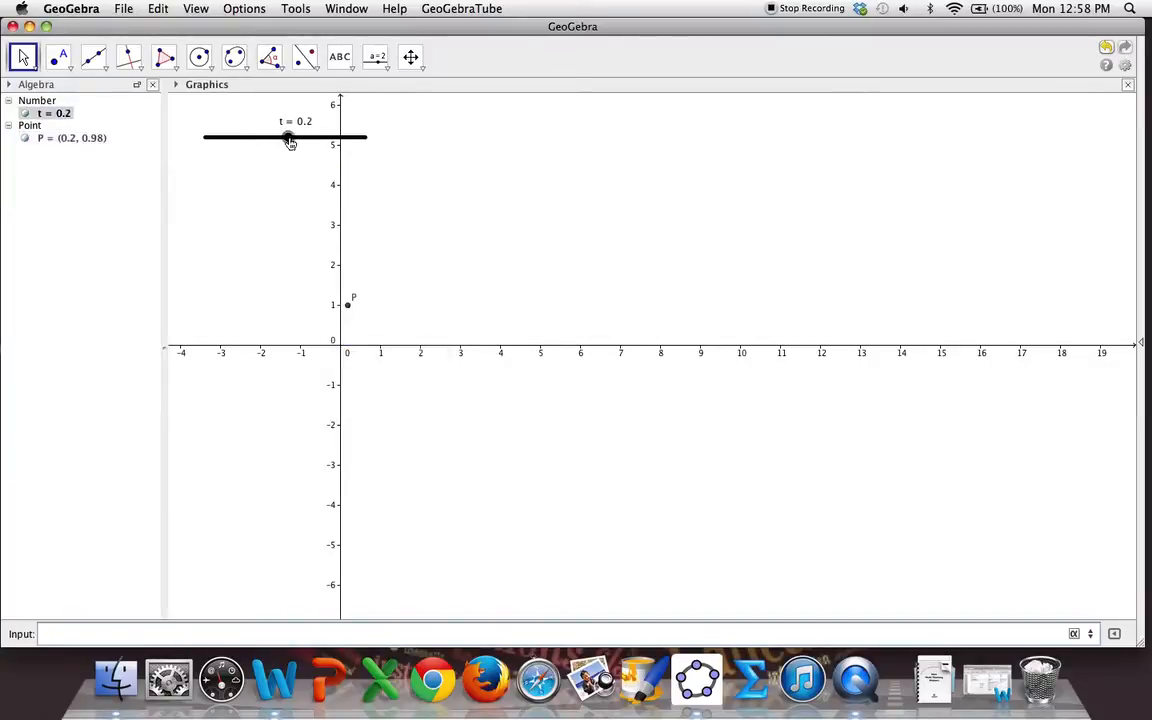
{"action": "left_click_drag", "start_coordinate": [288, 137], "coordinate": [322, 137]}
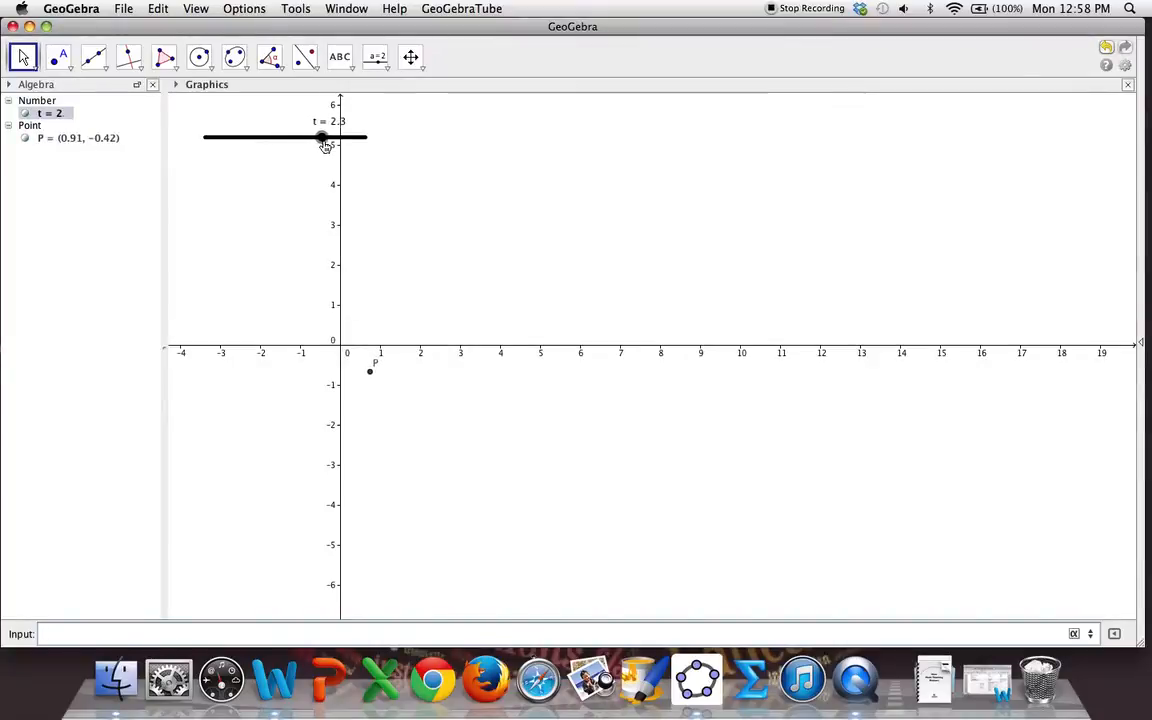
- Sweep t negative and back so P moves around the origin, ending at t = 0.7
{"action": "left_click_drag", "start_coordinate": [321, 137], "coordinate": [301, 137]}
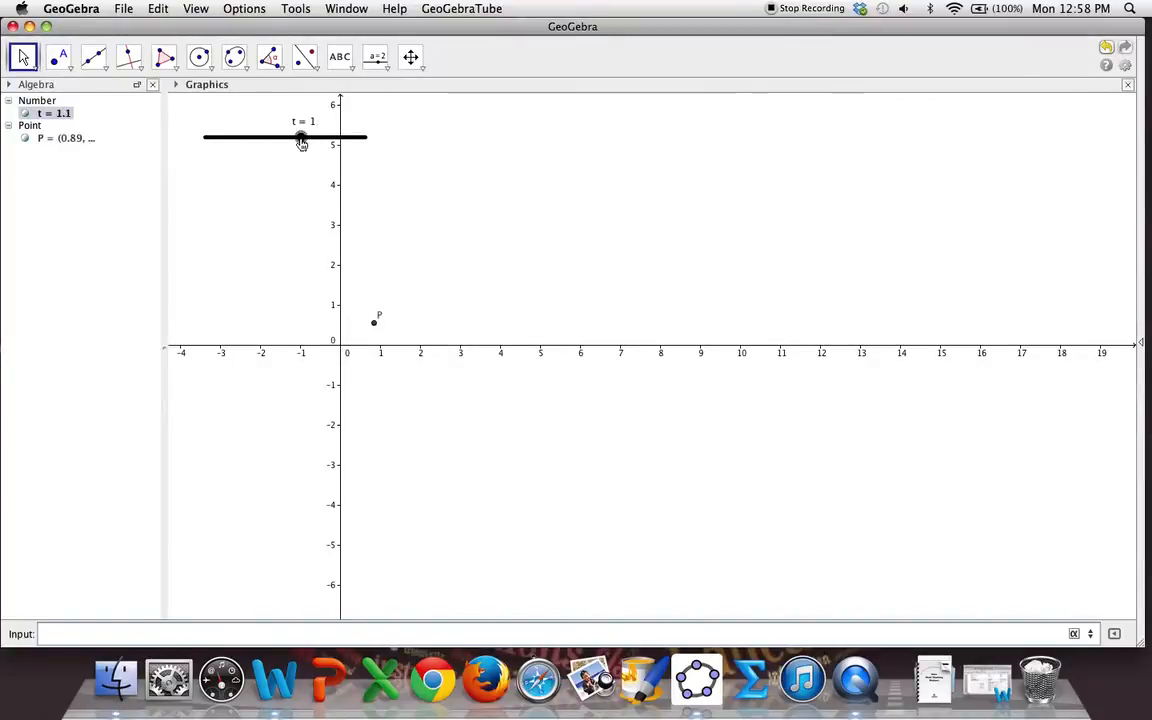
{"action": "left_click_drag", "start_coordinate": [302, 137], "coordinate": [230, 137]}
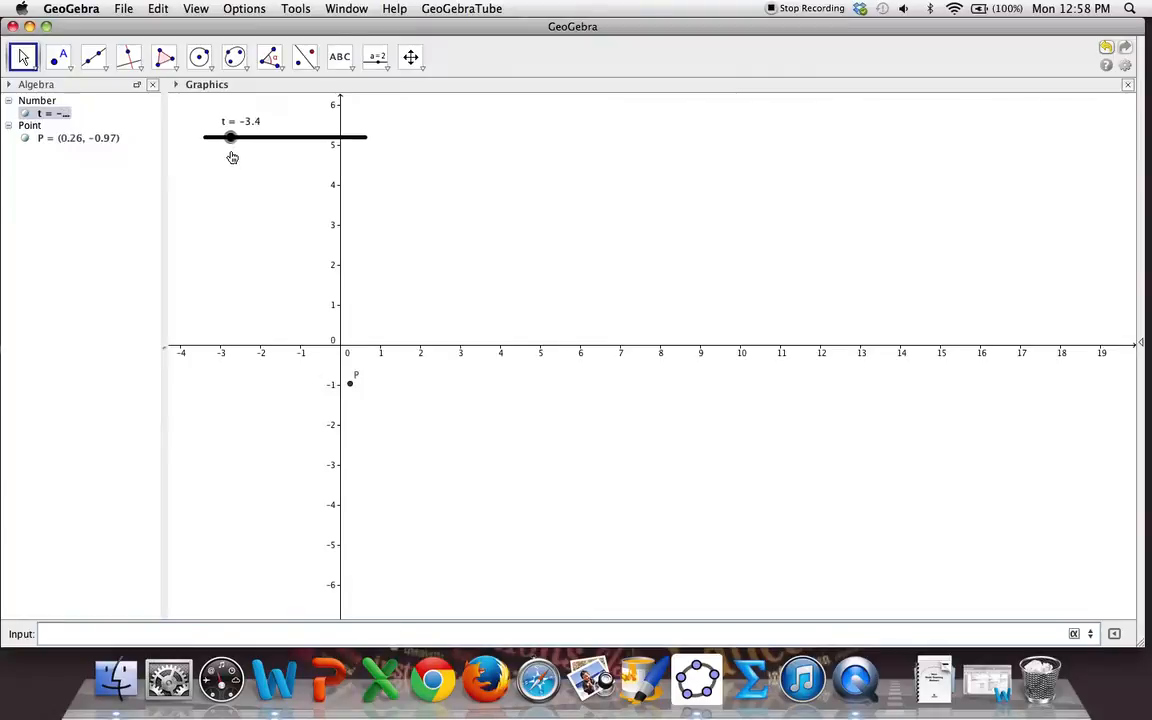
{"action": "left_click_drag", "start_coordinate": [230, 137], "coordinate": [285, 137]}
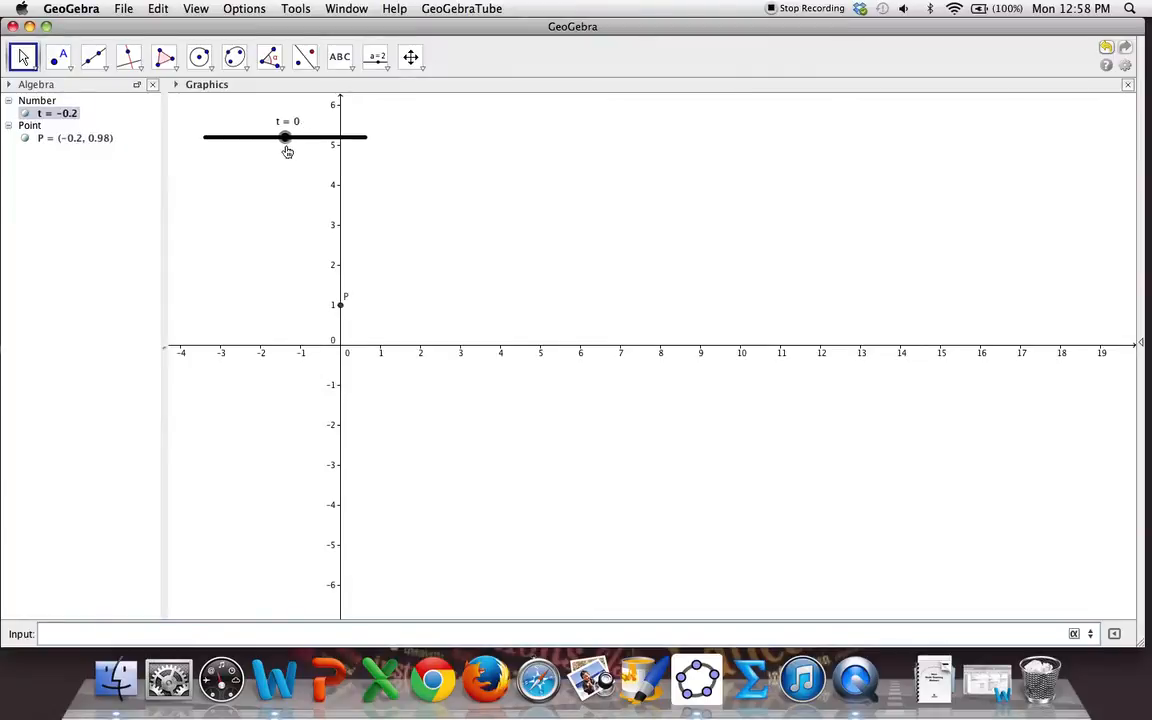
{"action": "left_click_drag", "start_coordinate": [285, 137], "coordinate": [296, 137]}
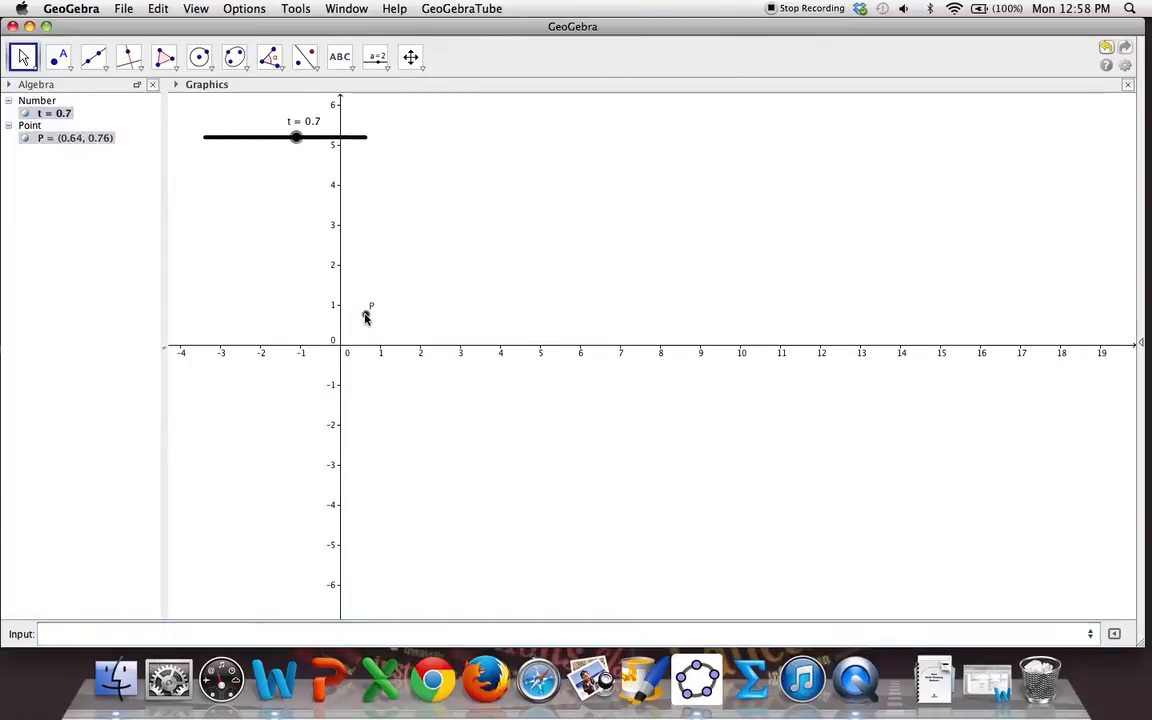
- Turn Trace On for point P and sweep t to trace half a circle
{"action": "right_click", "coordinate": [367, 316]}
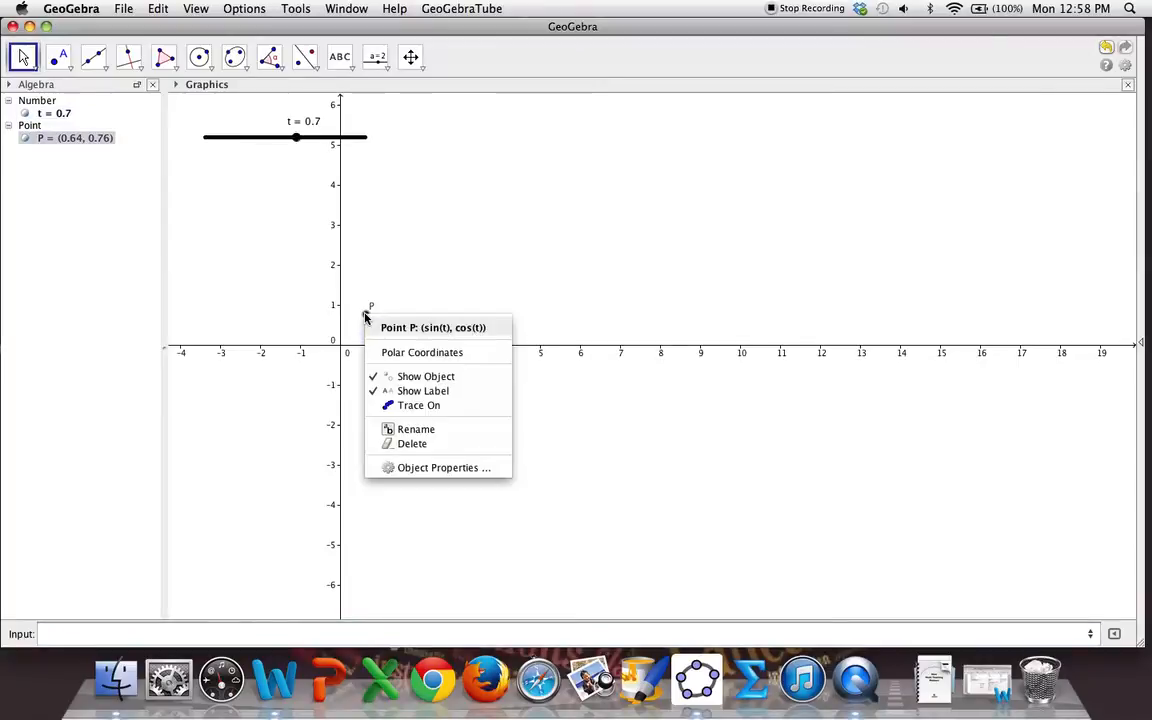
{"action": "left_click", "coordinate": [405, 408]}
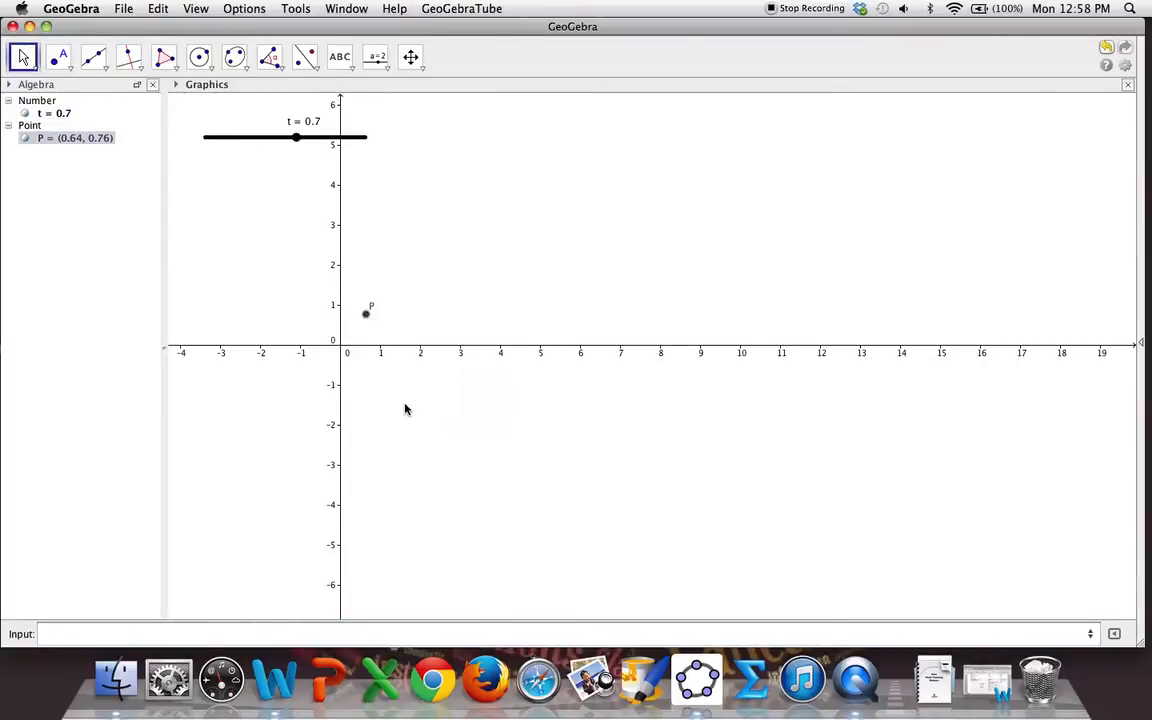
{"action": "left_click_drag", "start_coordinate": [295, 137], "coordinate": [294, 137]}
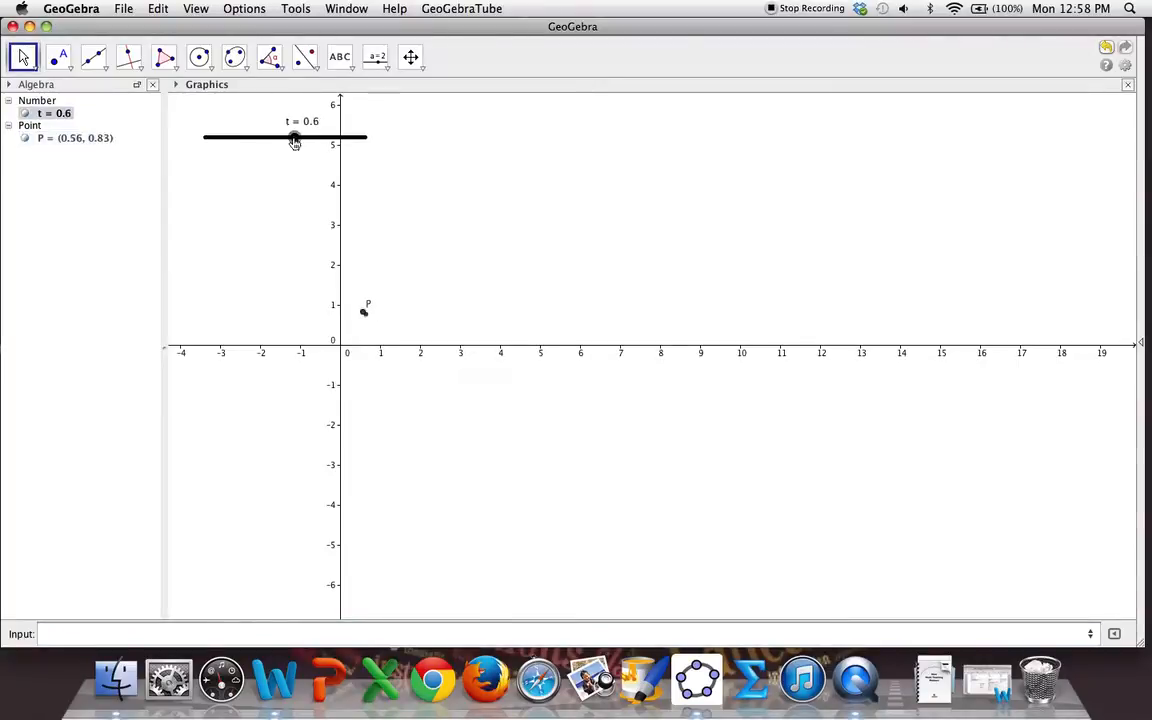
{"action": "left_click_drag", "start_coordinate": [294, 137], "coordinate": [339, 137]}
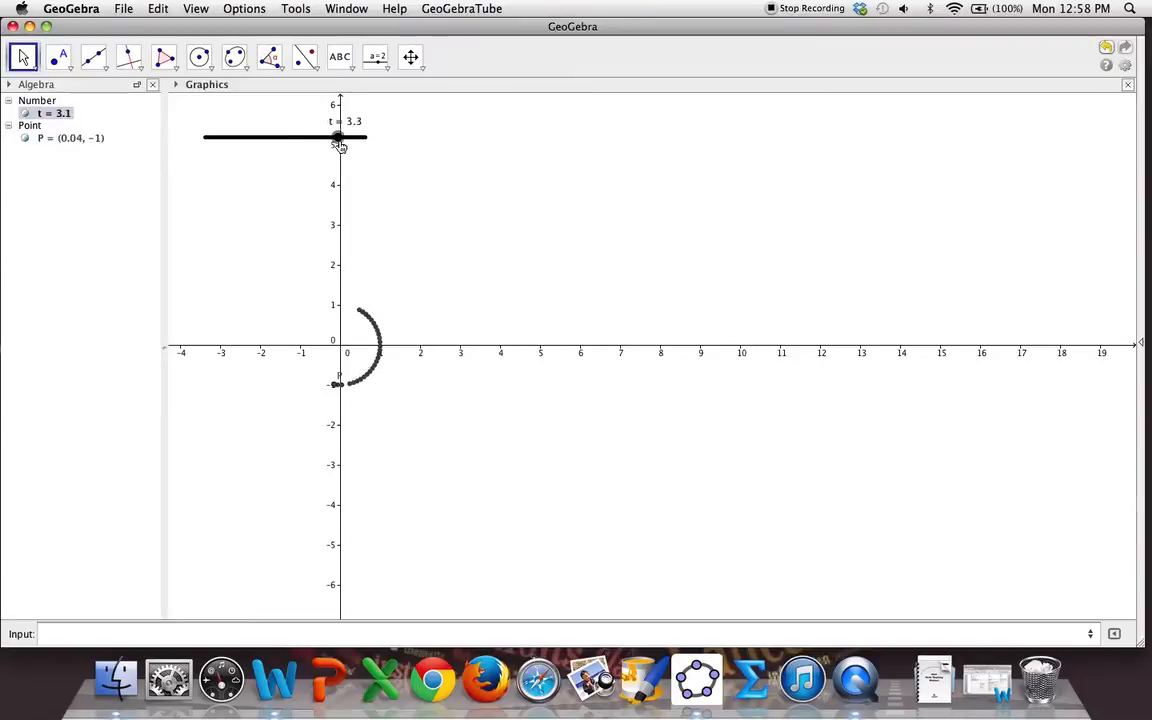
- Sweep t back and forth to close the traced unit circle, ending at t = 0.4
{"action": "left_click_drag", "start_coordinate": [339, 137], "coordinate": [289, 137]}
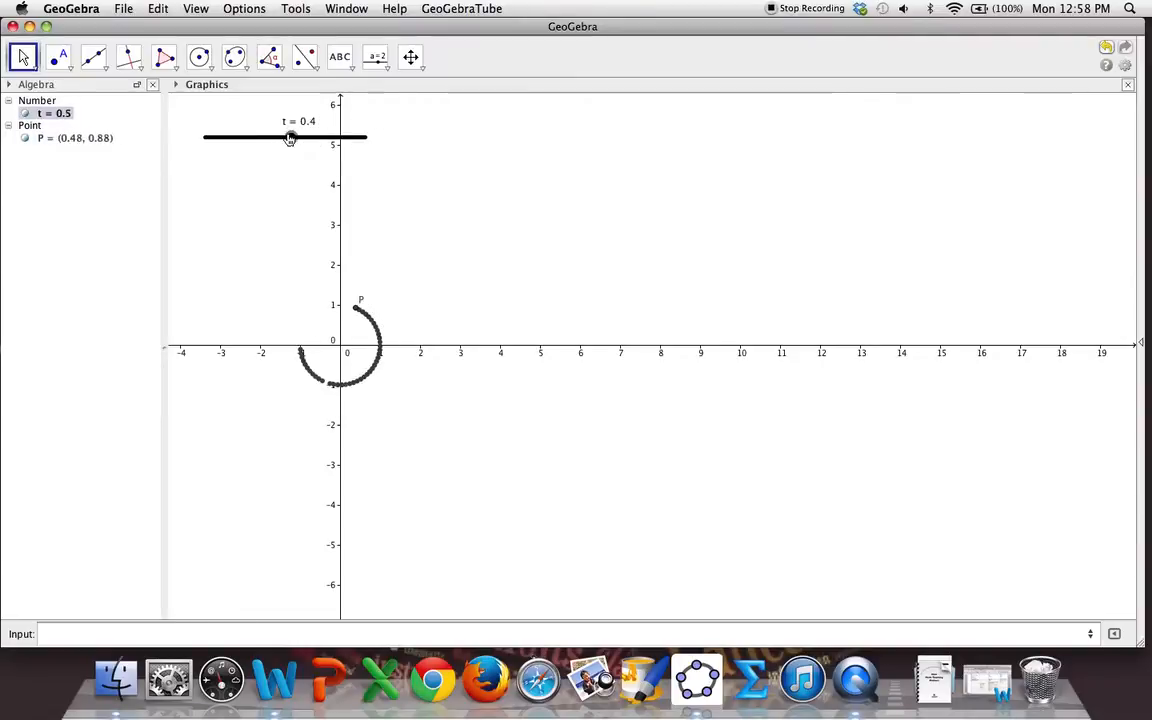
{"action": "left_click_drag", "start_coordinate": [290, 137], "coordinate": [273, 137]}
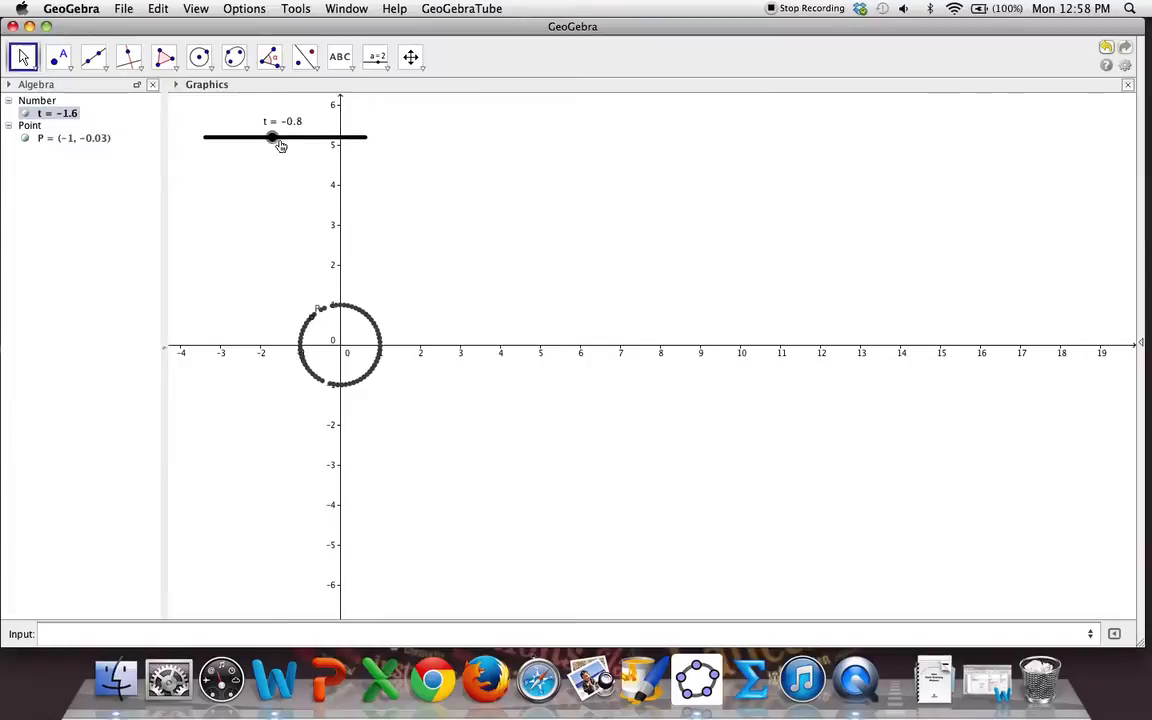
{"action": "left_click_drag", "start_coordinate": [272, 137], "coordinate": [330, 137]}
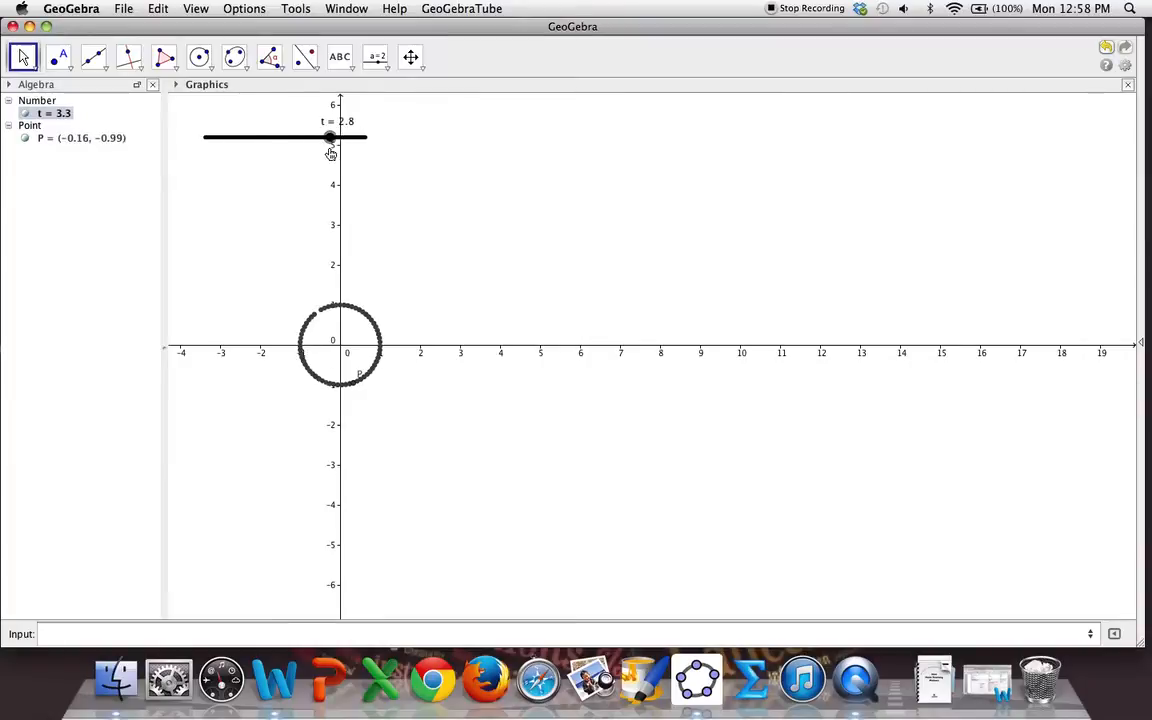
{"action": "left_click_drag", "start_coordinate": [330, 137], "coordinate": [290, 137]}
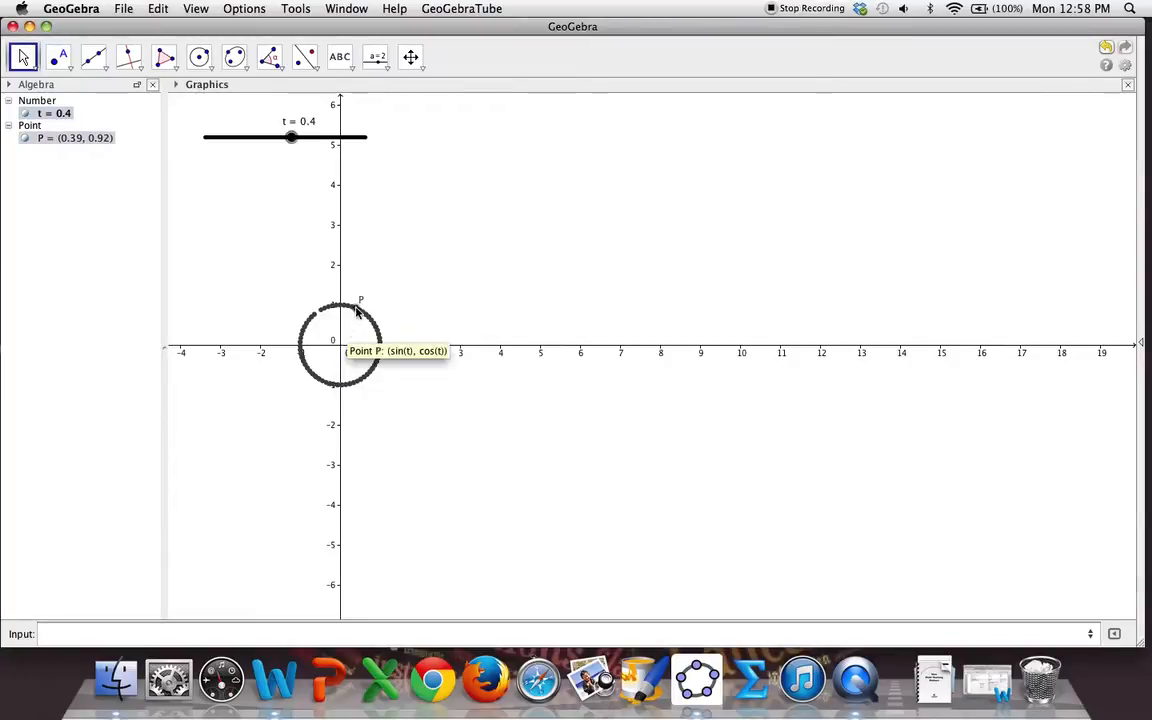
- Redefine P as (cos(t), sin(t)) from the Algebra view
{"action": "double_click", "coordinate": [73, 138]}
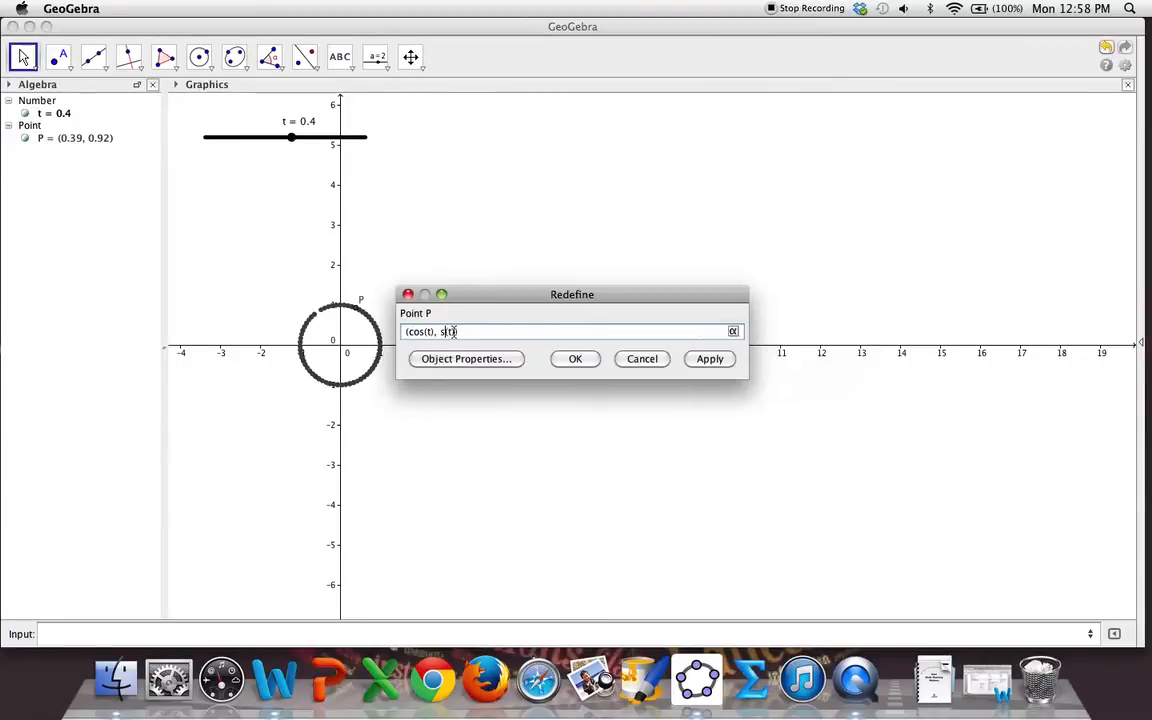
{"action": "left_click", "coordinate": [575, 358]}
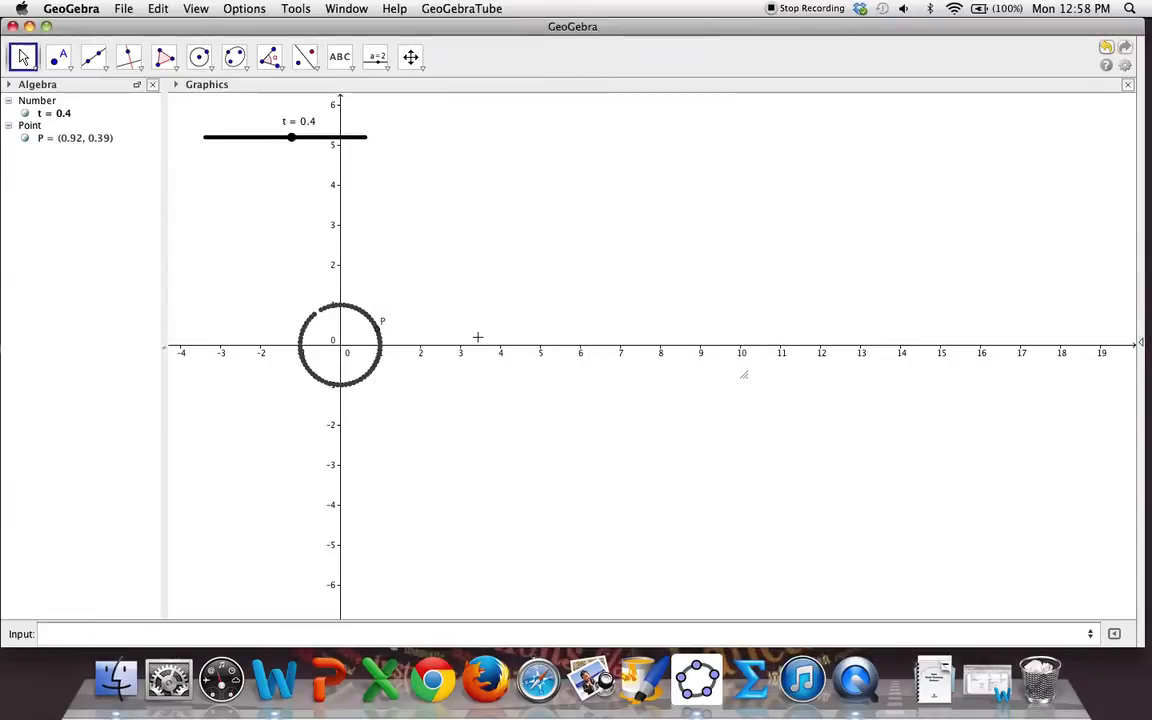
{"action": "left_click", "coordinate": [410, 57]}
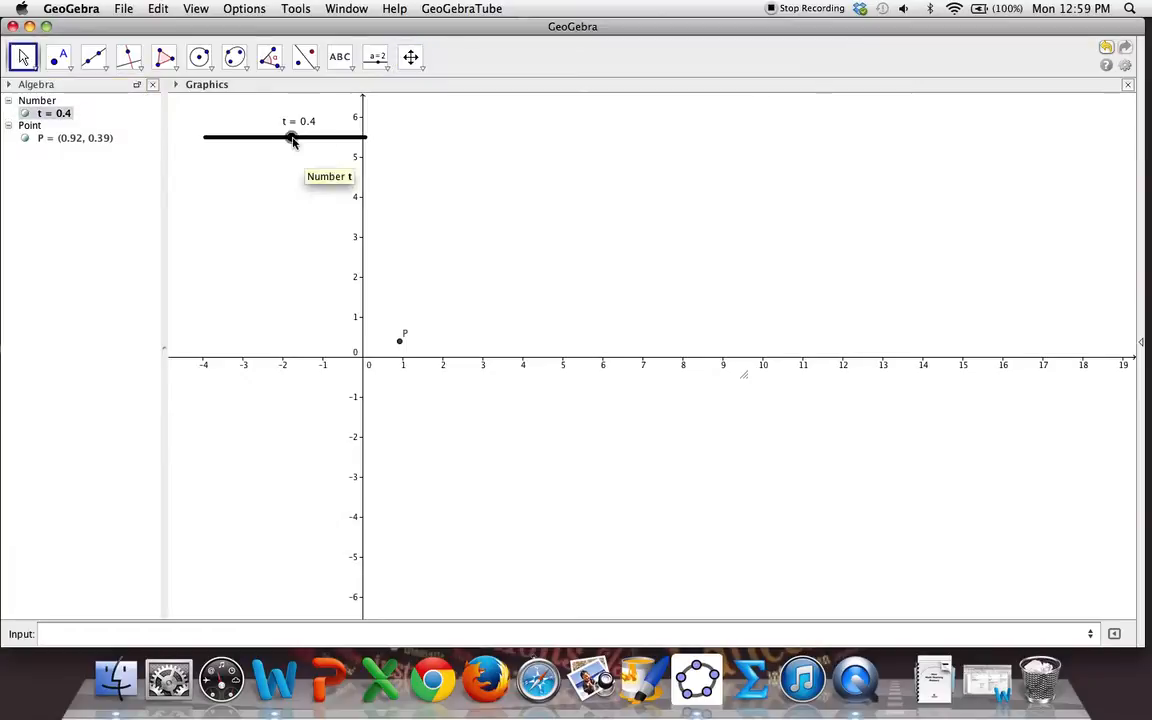
- Sweep t around zero and up to its maximum 5 so P retraces the unit circle
{"action": "left_click_drag", "start_coordinate": [292, 137], "coordinate": [282, 137]}
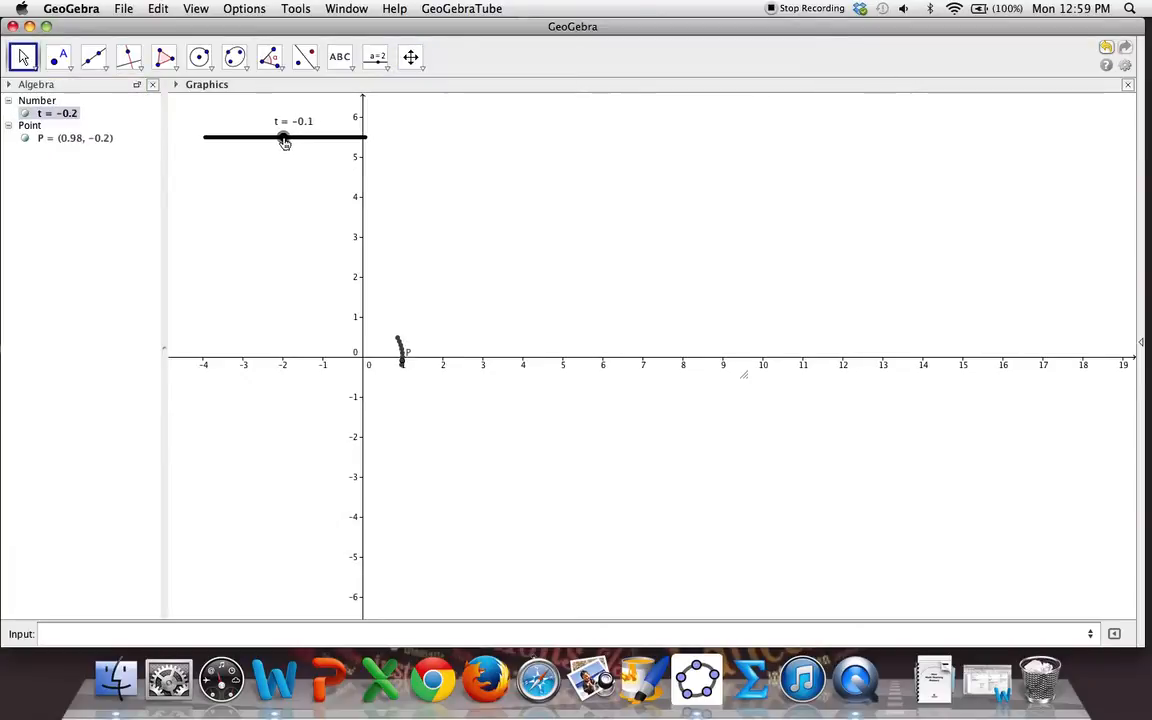
{"action": "left_click_drag", "start_coordinate": [282, 137], "coordinate": [286, 137]}
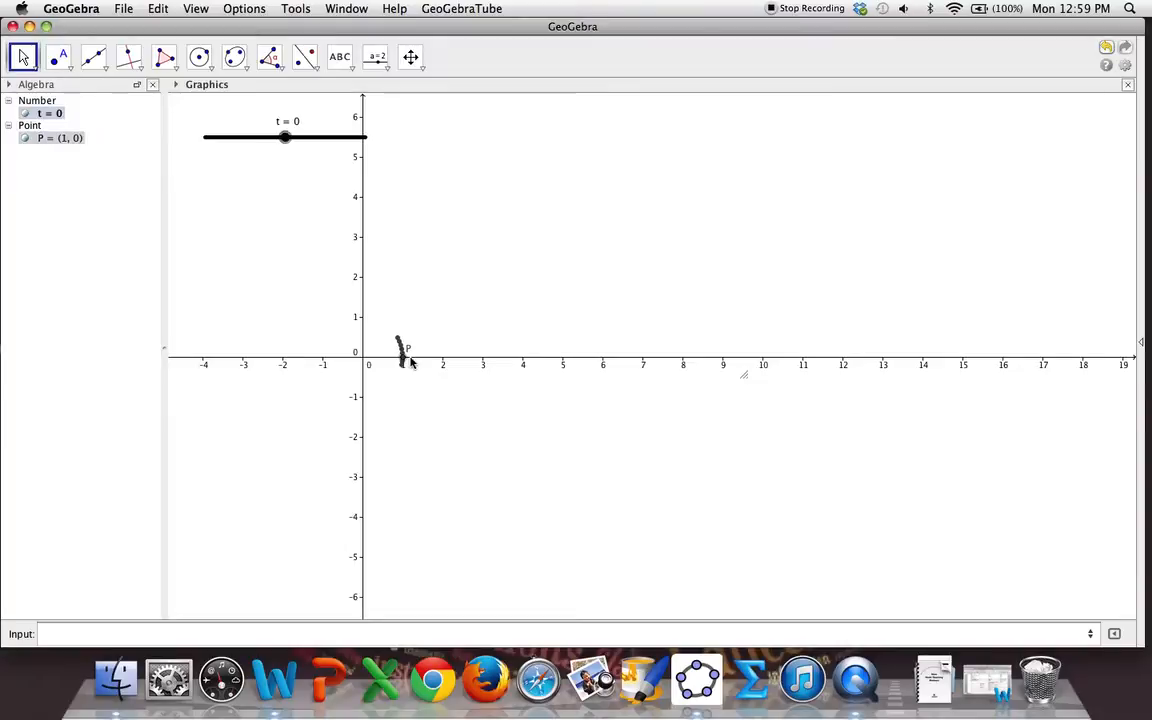
{"action": "left_click_drag", "start_coordinate": [285, 137], "coordinate": [289, 137]}
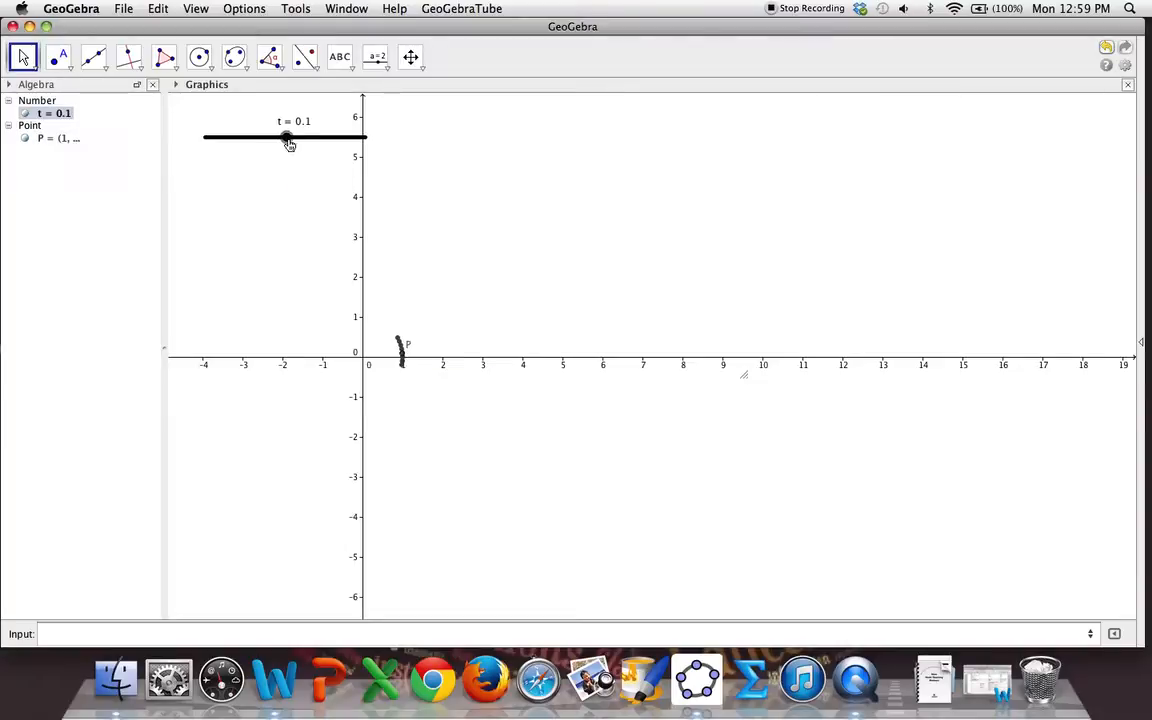
{"action": "left_click_drag", "start_coordinate": [288, 137], "coordinate": [363, 137]}
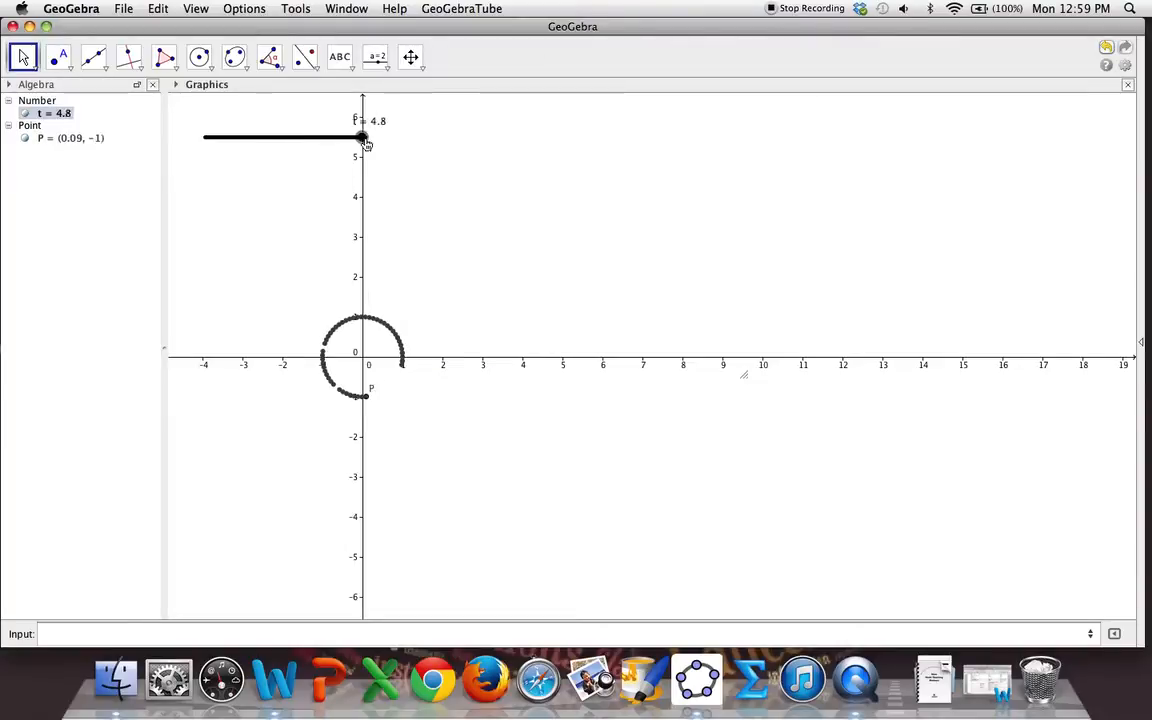
{"action": "left_click_drag", "start_coordinate": [362, 137], "coordinate": [285, 137]}
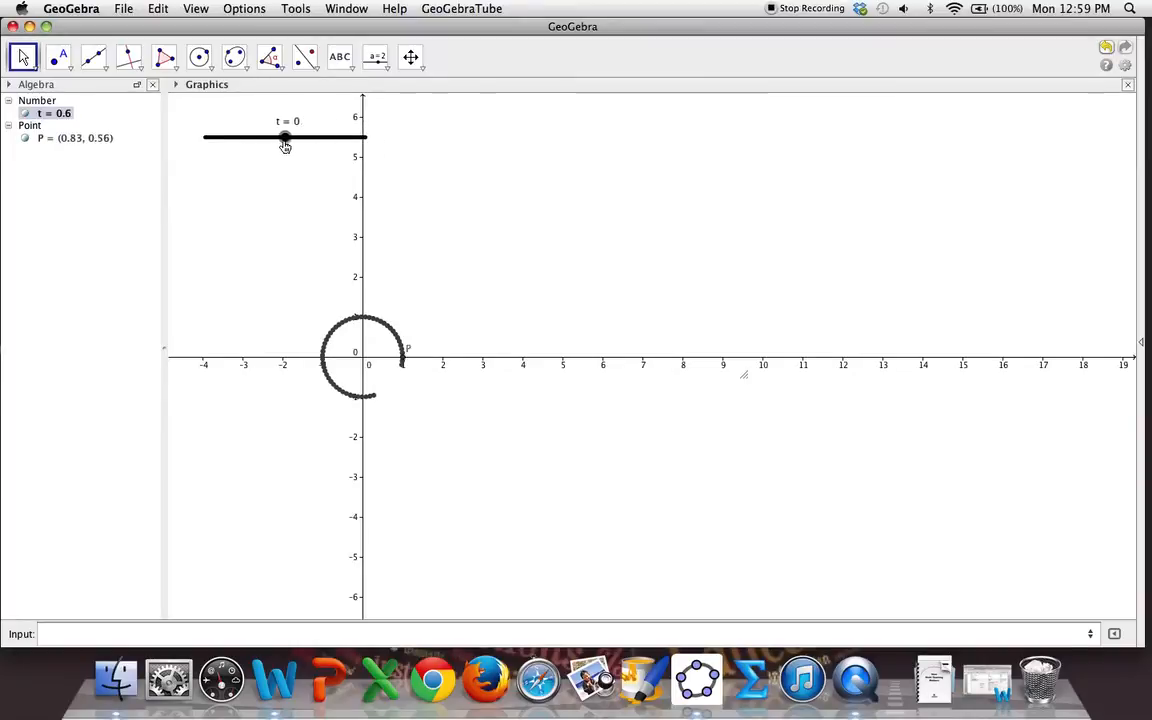
{"action": "left_click_drag", "start_coordinate": [285, 138], "coordinate": [283, 138]}
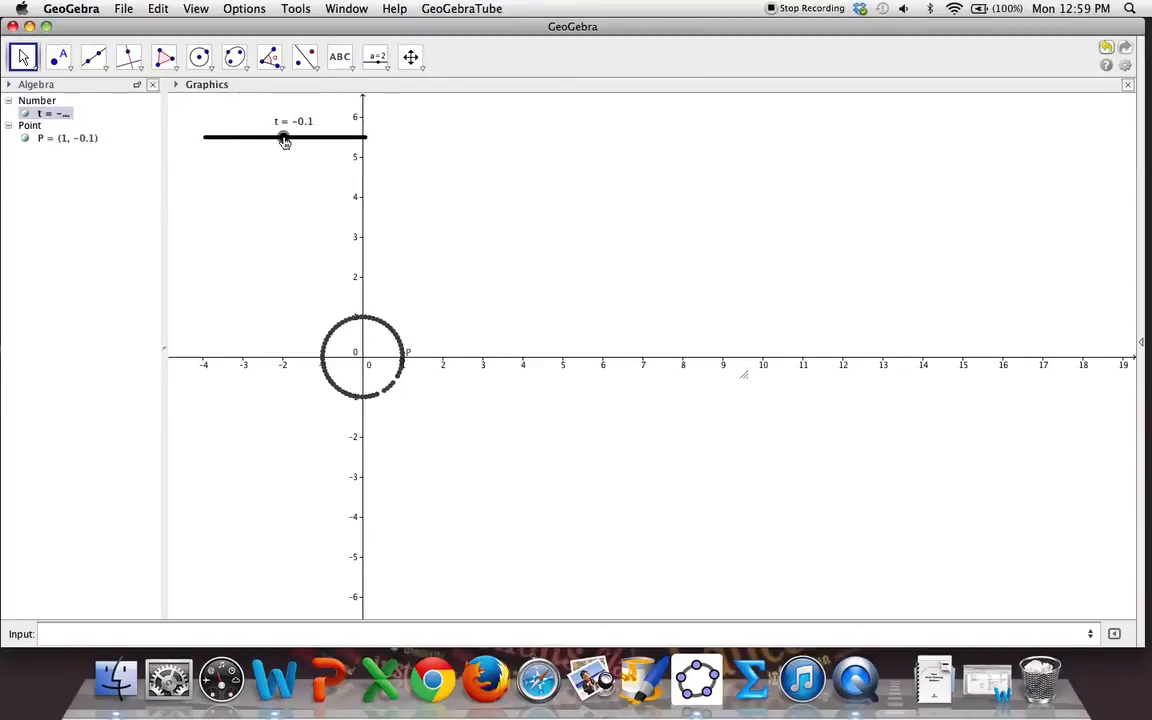
{"action": "left_click_drag", "start_coordinate": [284, 137], "coordinate": [326, 137]}
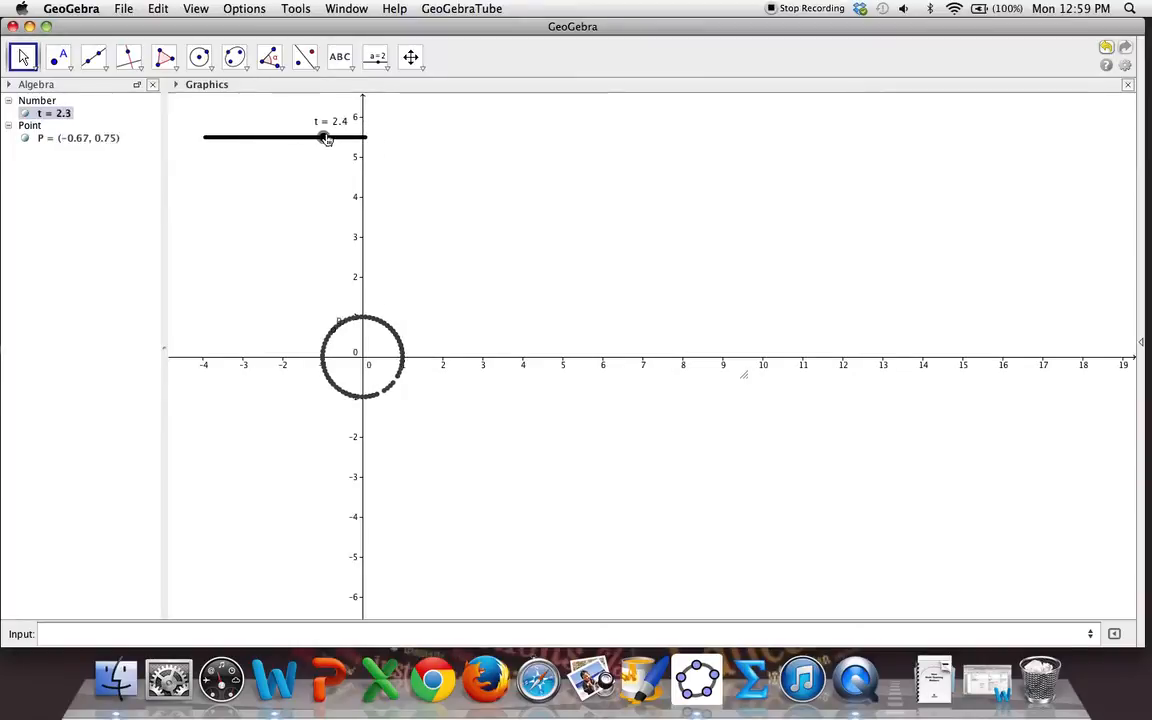
{"action": "left_click_drag", "start_coordinate": [325, 137], "coordinate": [366, 137]}
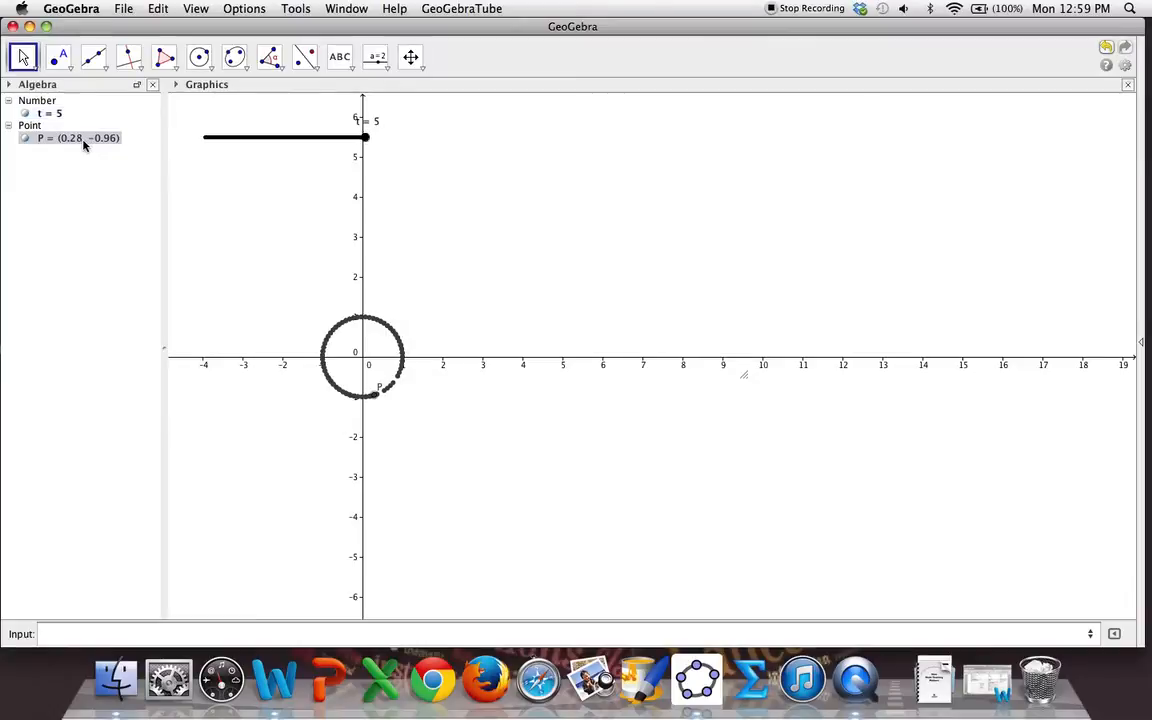
- Check P's definition in the Redefine dialog and close it unchanged
{"action": "double_click", "coordinate": [77, 138]}
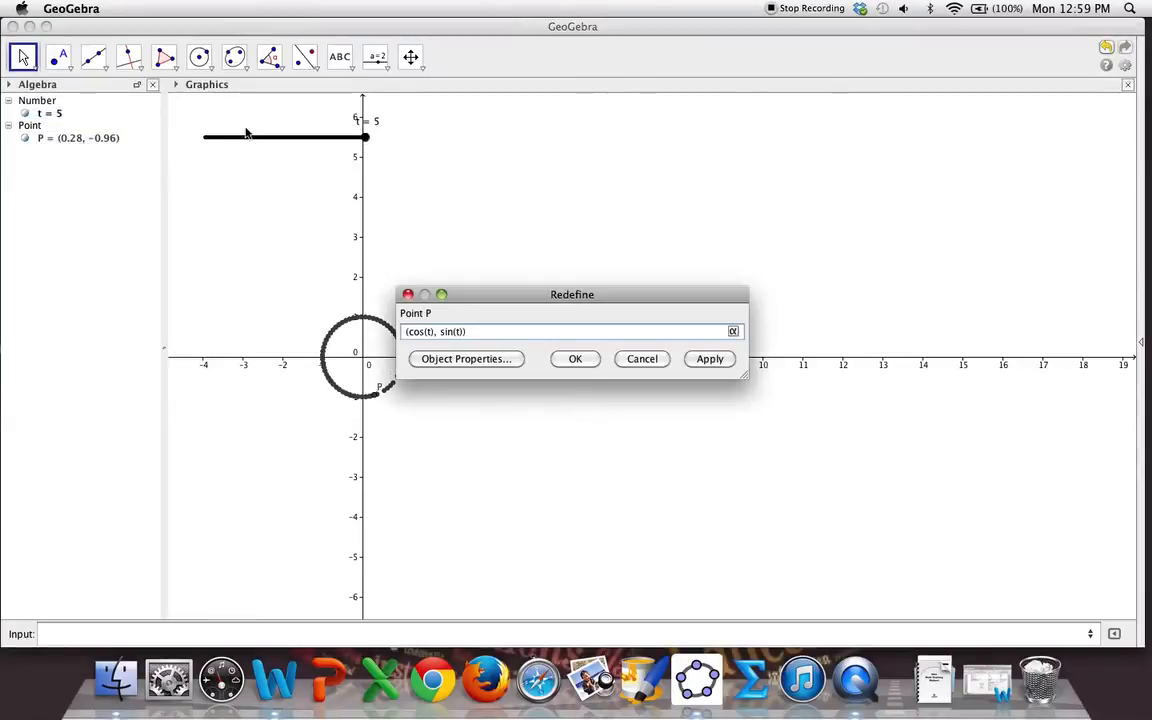
{"action": "left_click", "coordinate": [575, 358]}
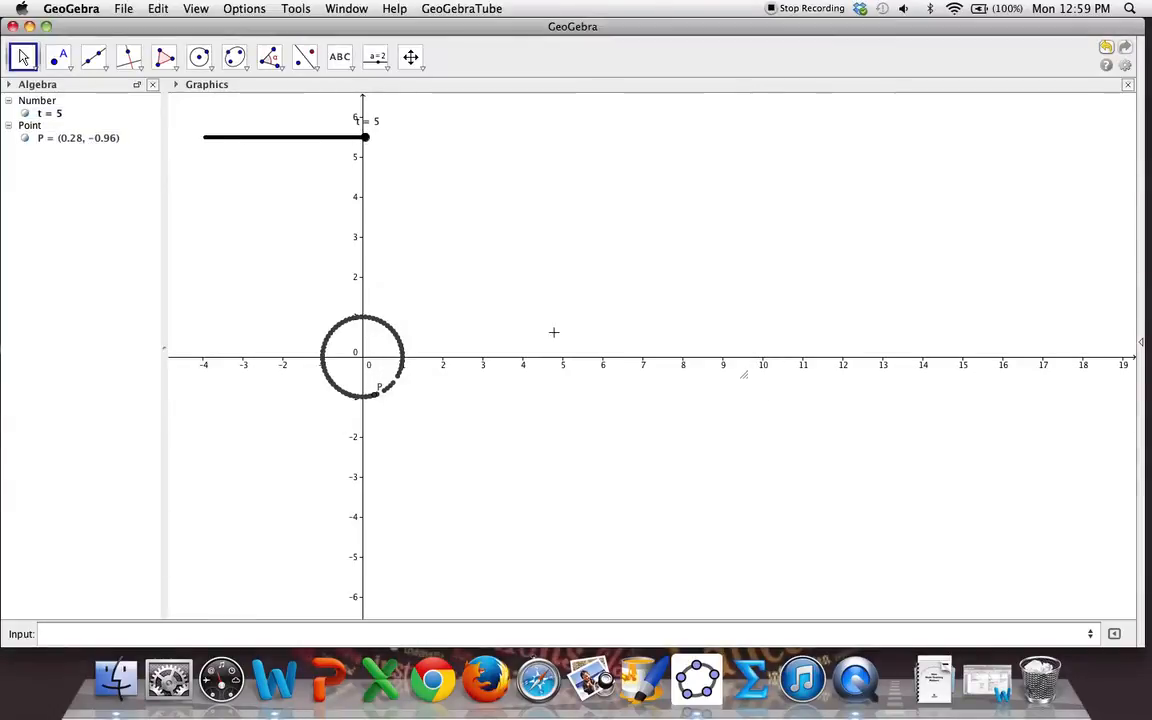
{"action": "mouse_move", "coordinate": [365, 137]}
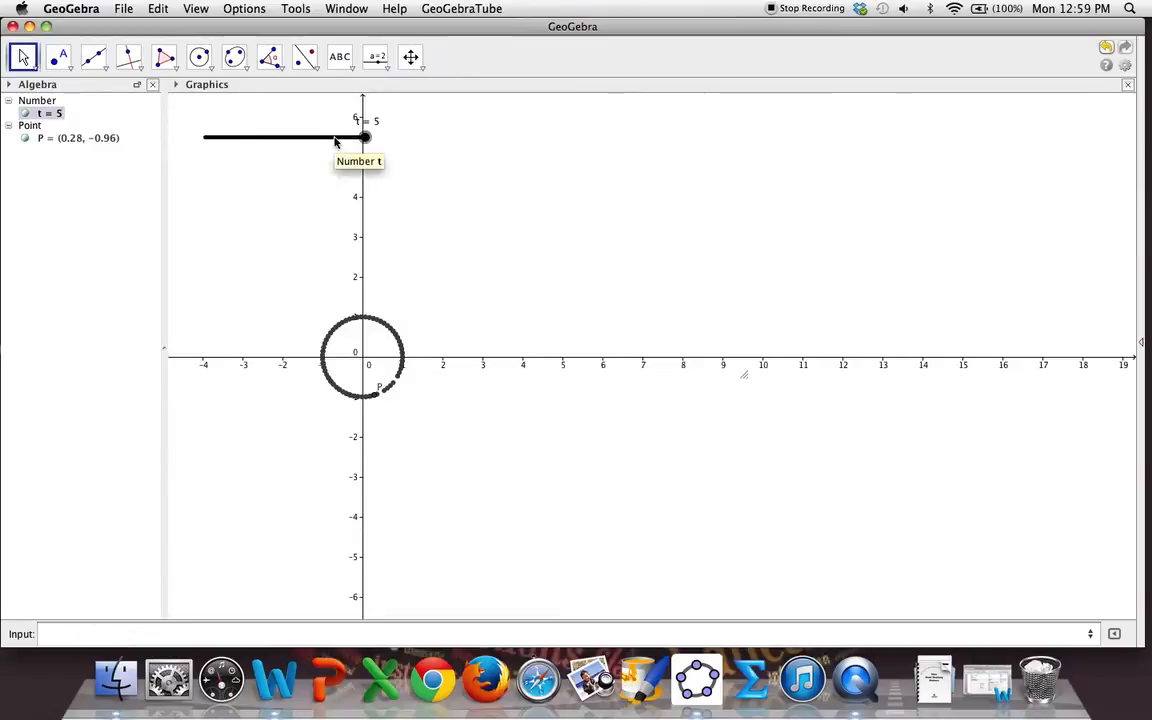
- Set slider t's Min to 0 and Max to 2π in Object Properties
{"action": "right_click", "coordinate": [365, 137]}
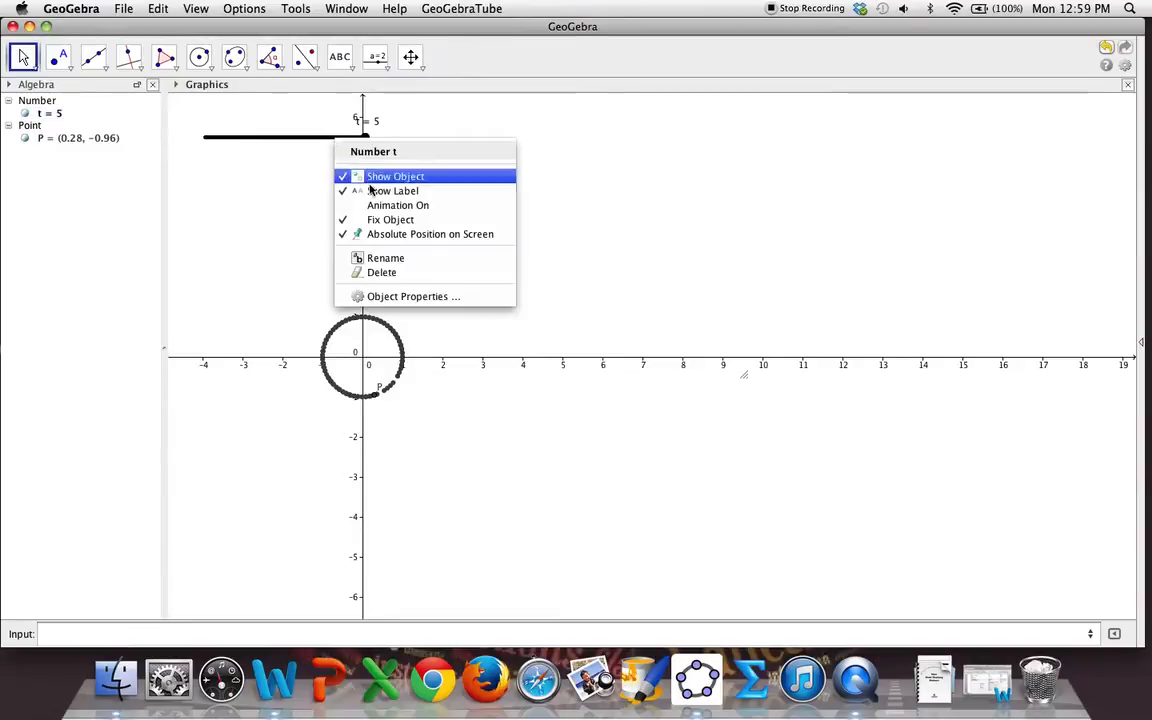
{"action": "mouse_move", "coordinate": [413, 296]}
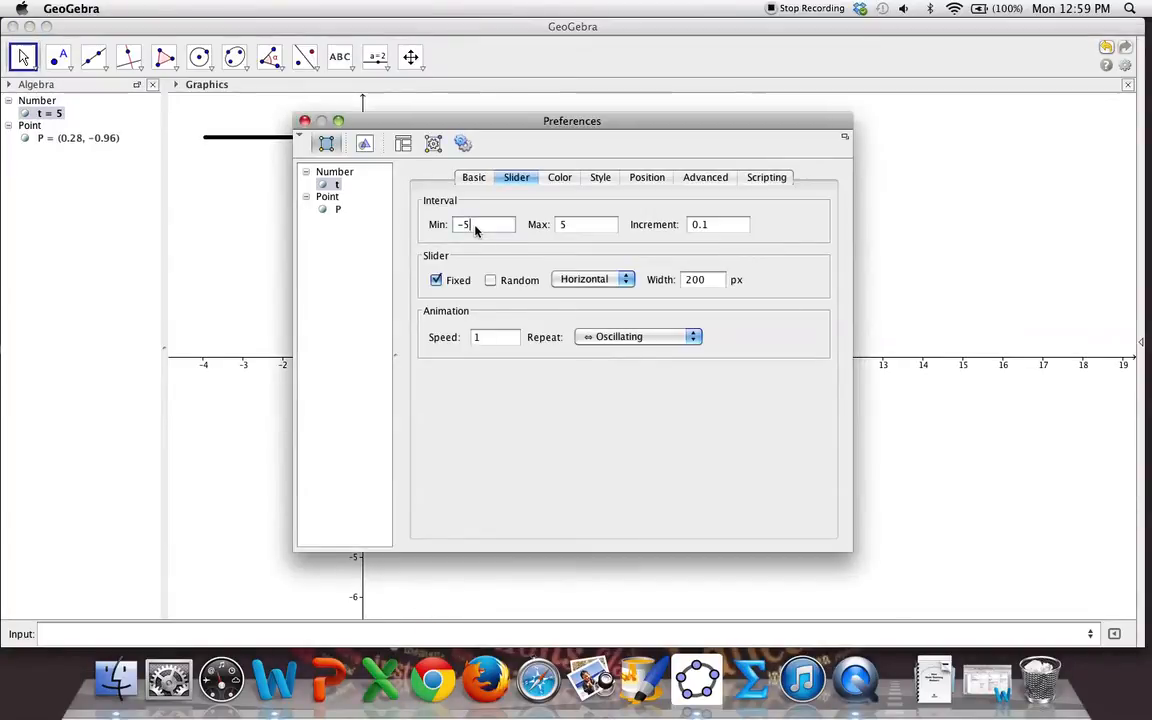
{"action": "type", "text": "0"}
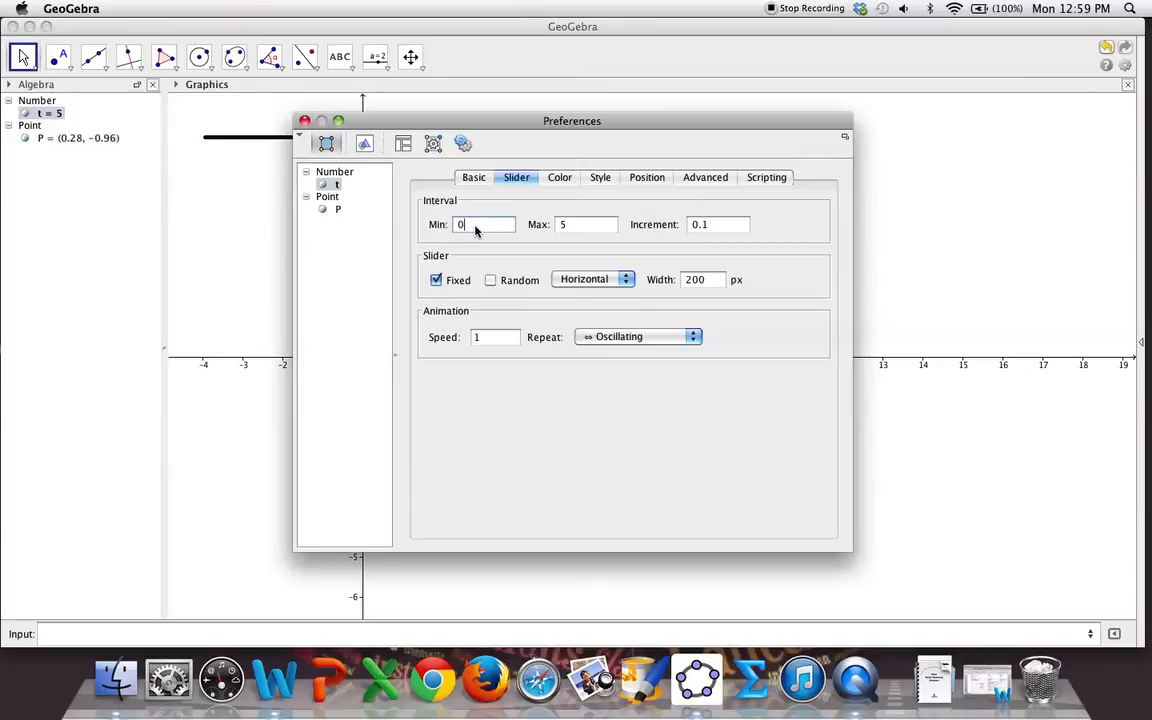
{"action": "left_click", "coordinate": [586, 224]}
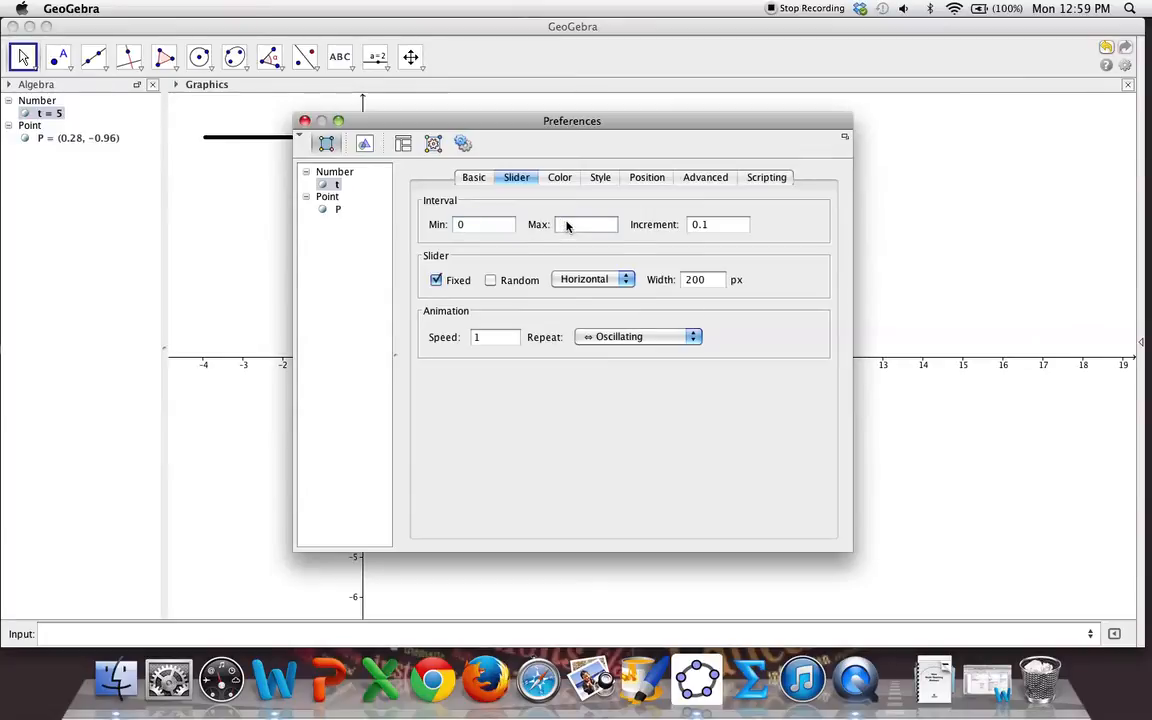
{"action": "type", "text": "2P"}
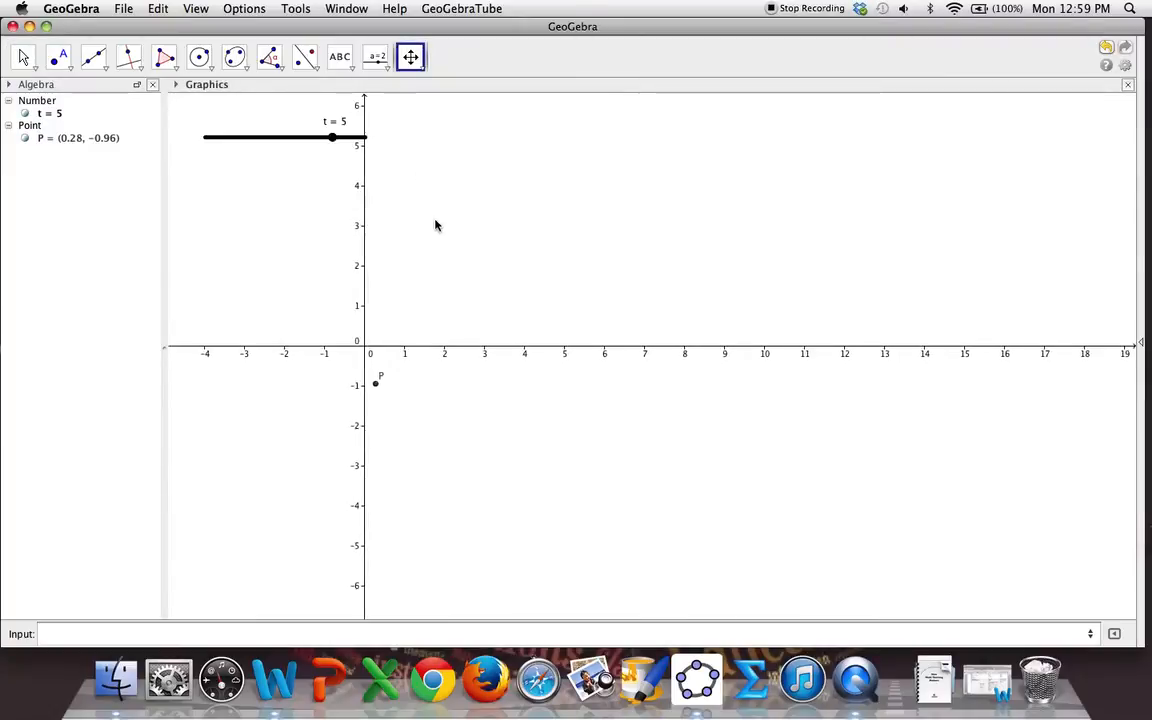
- Reset t to 0 so P sits at (1, 0), then sweep t up tracing a quarter circle
{"action": "left_click", "coordinate": [23, 57]}
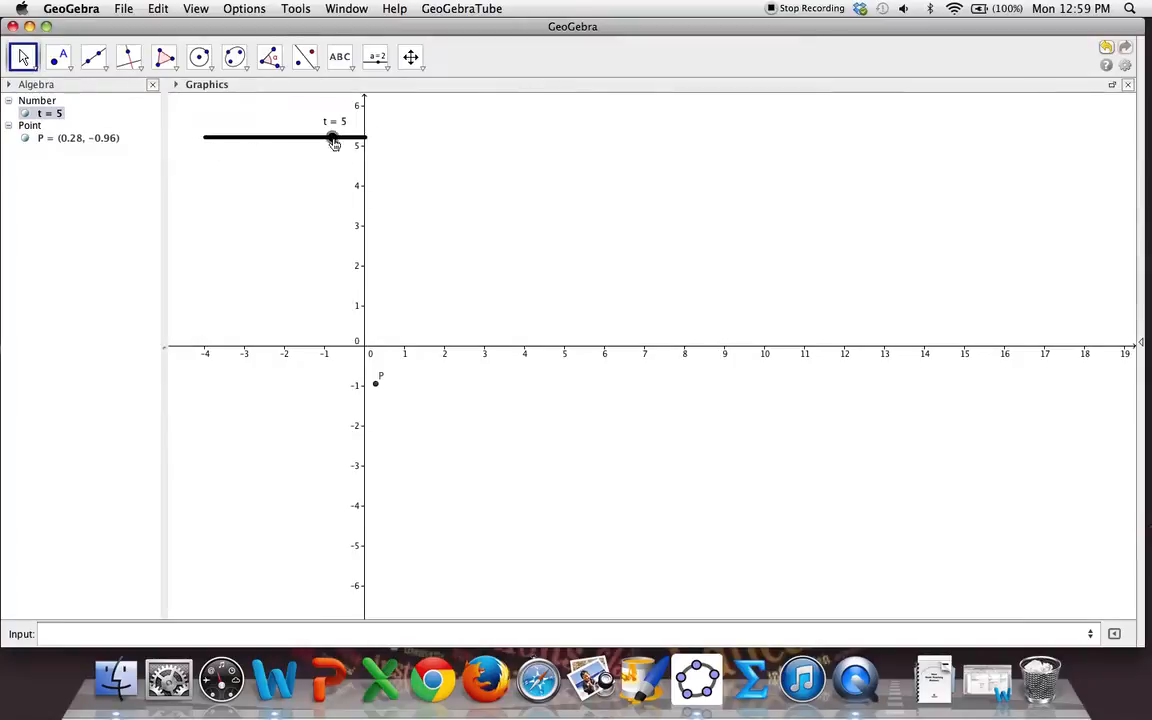
{"action": "left_click_drag", "start_coordinate": [333, 138], "coordinate": [205, 138]}
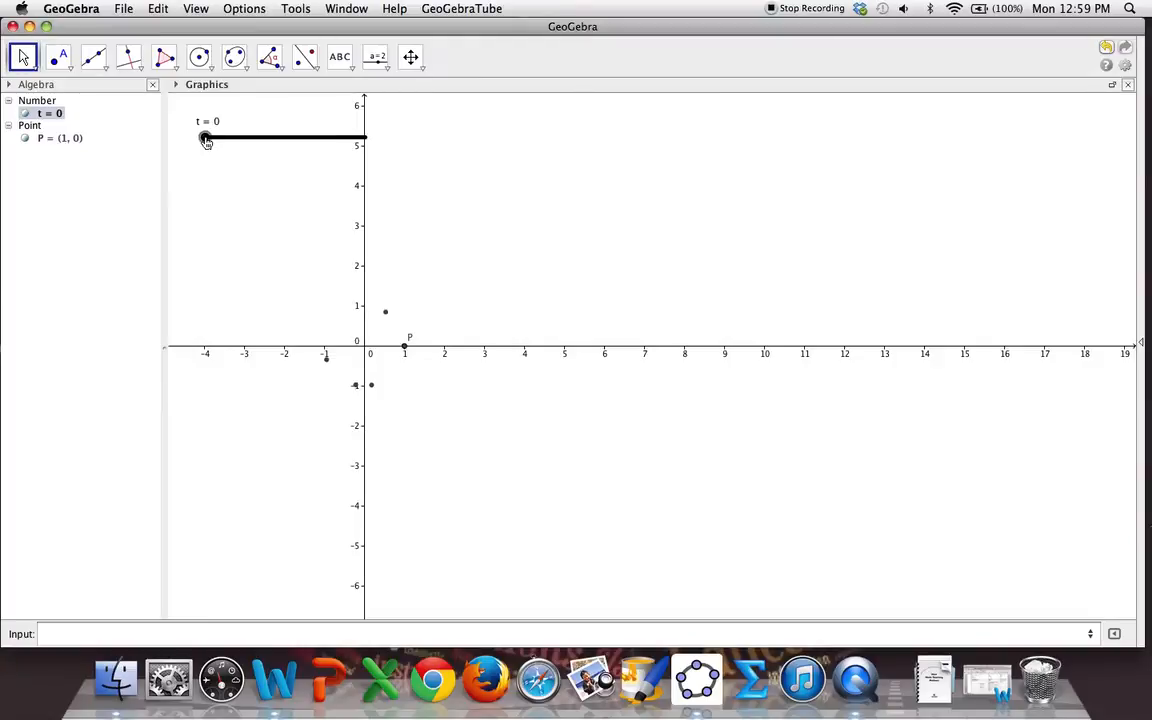
{"action": "left_click_drag", "start_coordinate": [205, 138], "coordinate": [253, 138]}
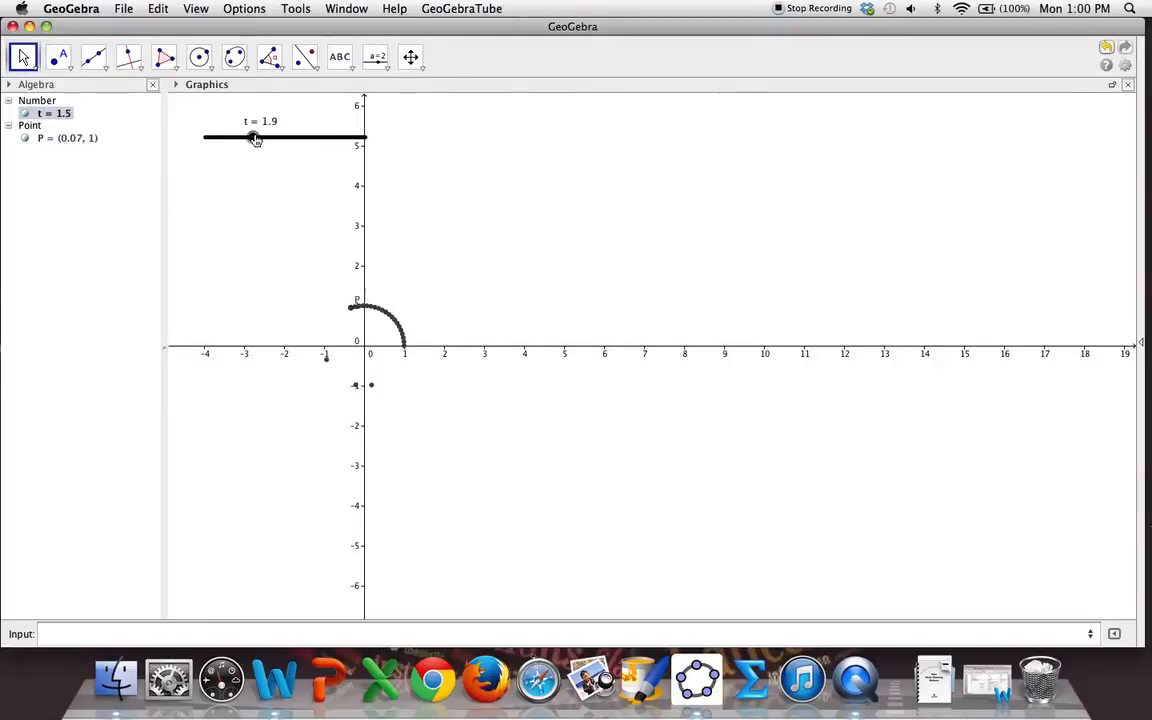
{"action": "left_click_drag", "start_coordinate": [255, 137], "coordinate": [358, 137]}
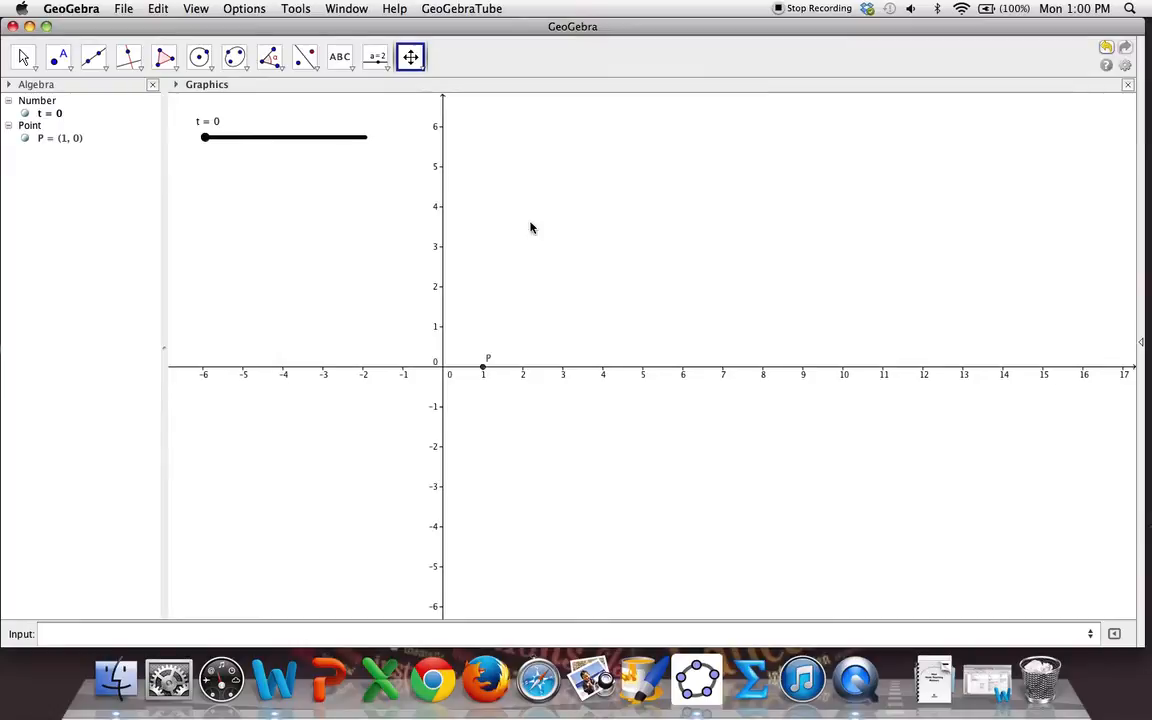
- Start entering 2 in P's definition, then sweep t so P traces the upper half circle
{"action": "double_click", "coordinate": [59, 138]}
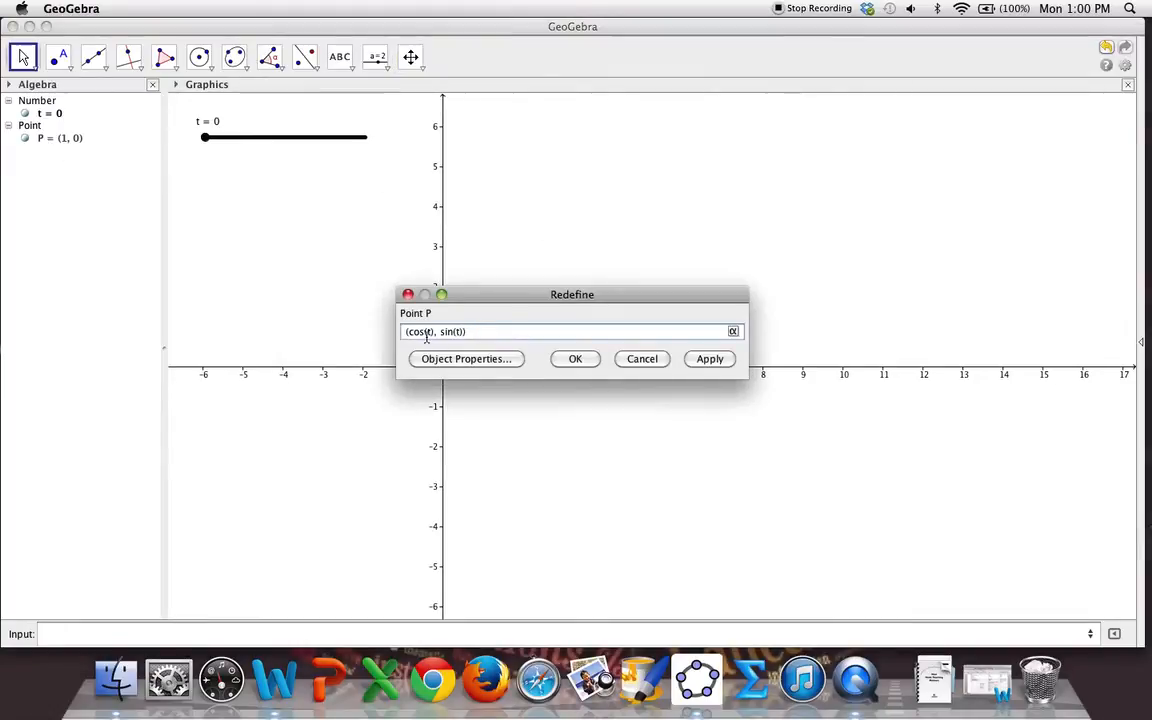
{"action": "type", "text": "2"}
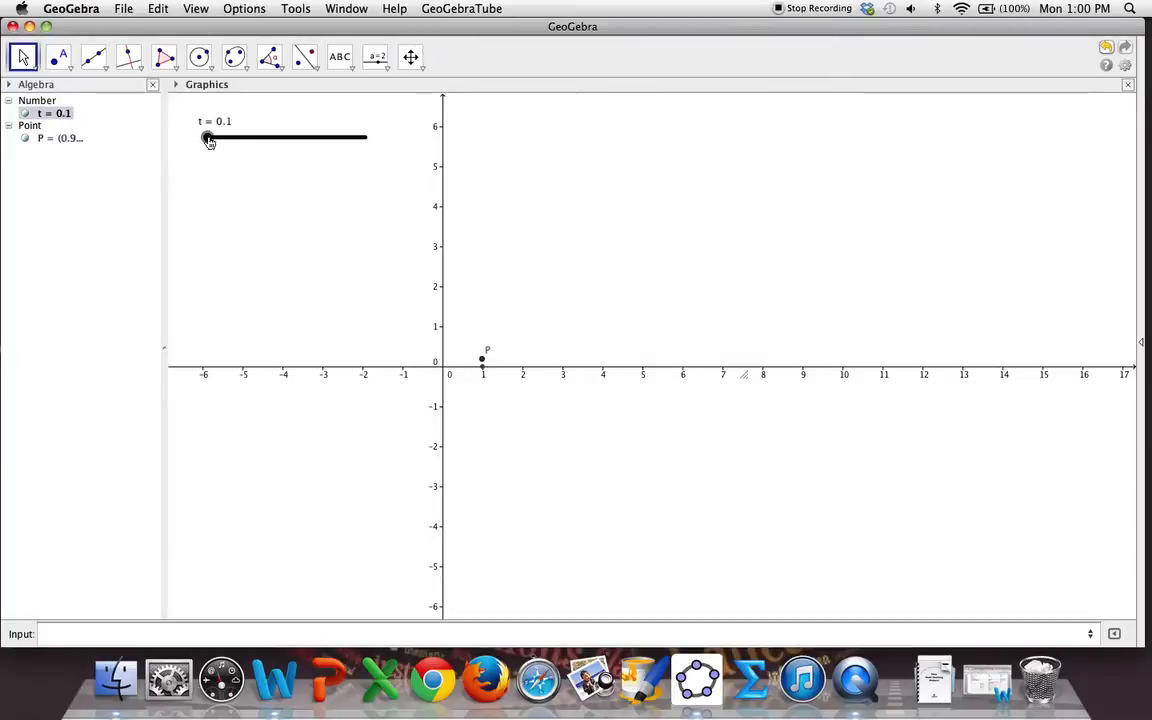
{"action": "left_click_drag", "start_coordinate": [207, 138], "coordinate": [240, 138]}
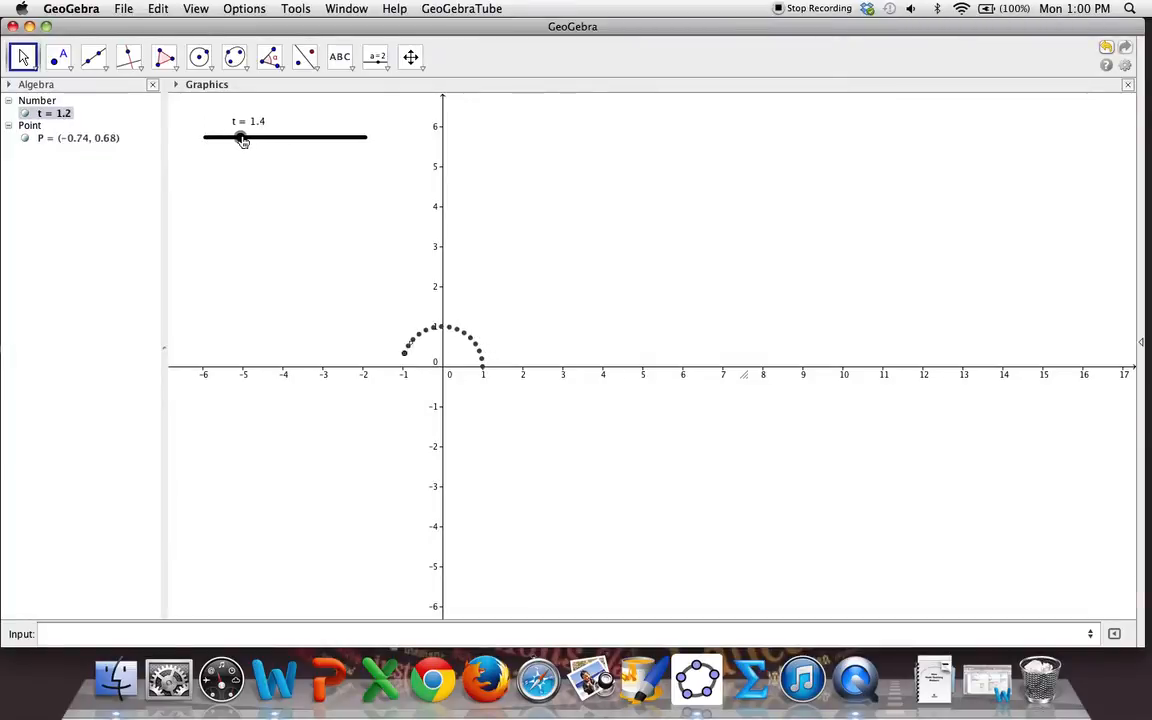
{"action": "left_click_drag", "start_coordinate": [240, 137], "coordinate": [283, 137]}
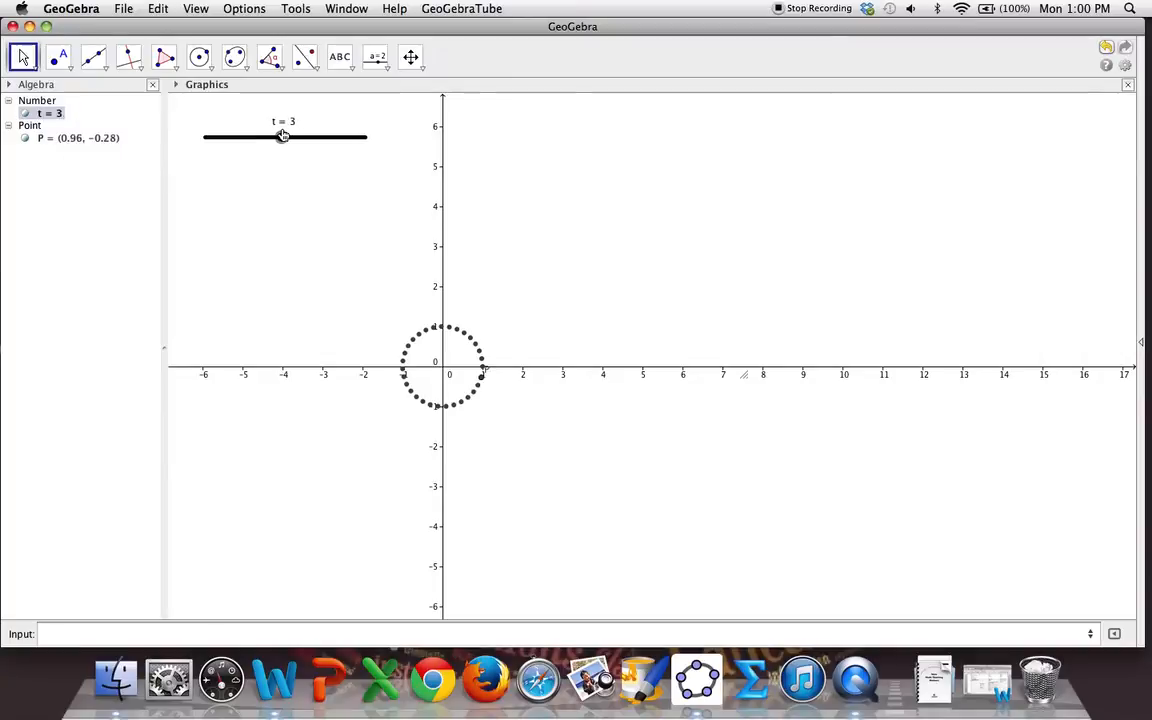
{"action": "left_click_drag", "start_coordinate": [283, 137], "coordinate": [285, 137]}
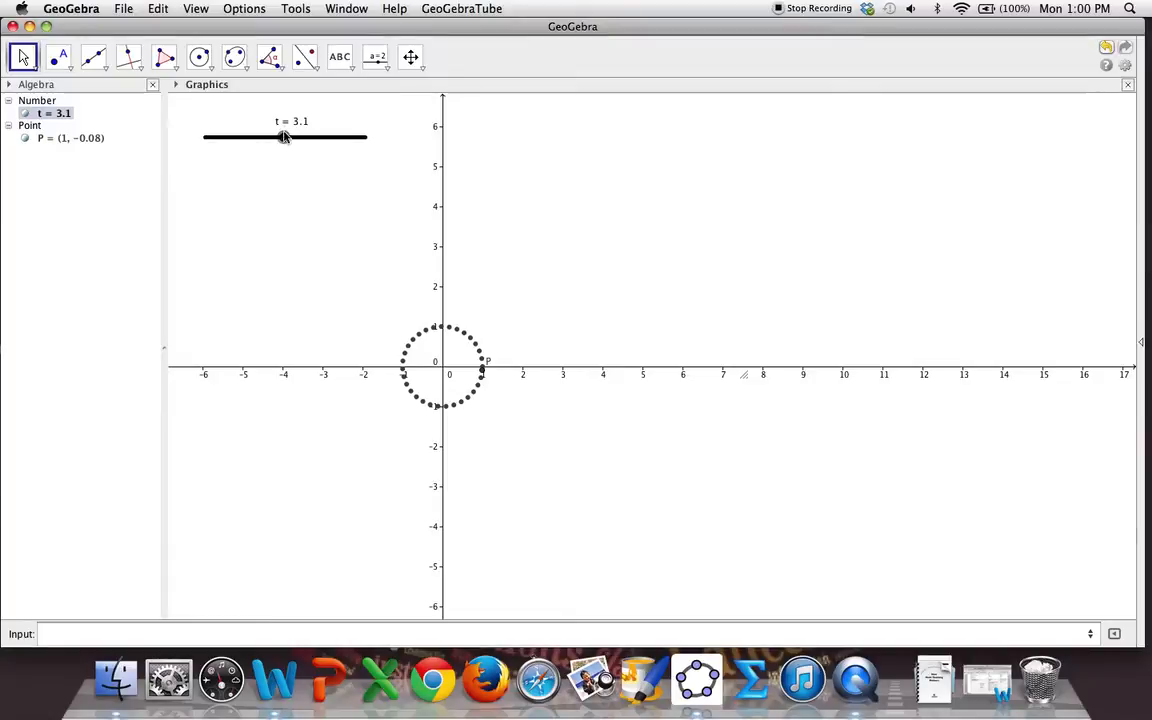
- Continue t up to 6.28 completing the unit circle, then bring t back near 0
{"action": "left_click_drag", "start_coordinate": [283, 137], "coordinate": [298, 137]}
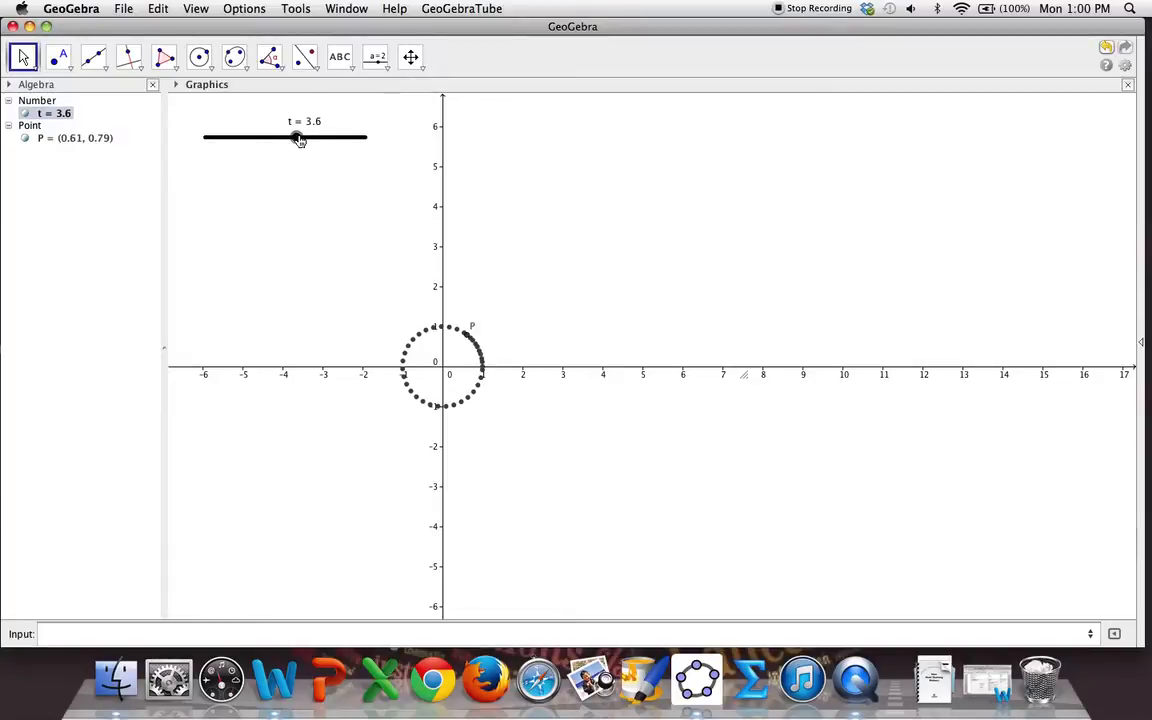
{"action": "left_click_drag", "start_coordinate": [297, 137], "coordinate": [358, 137]}
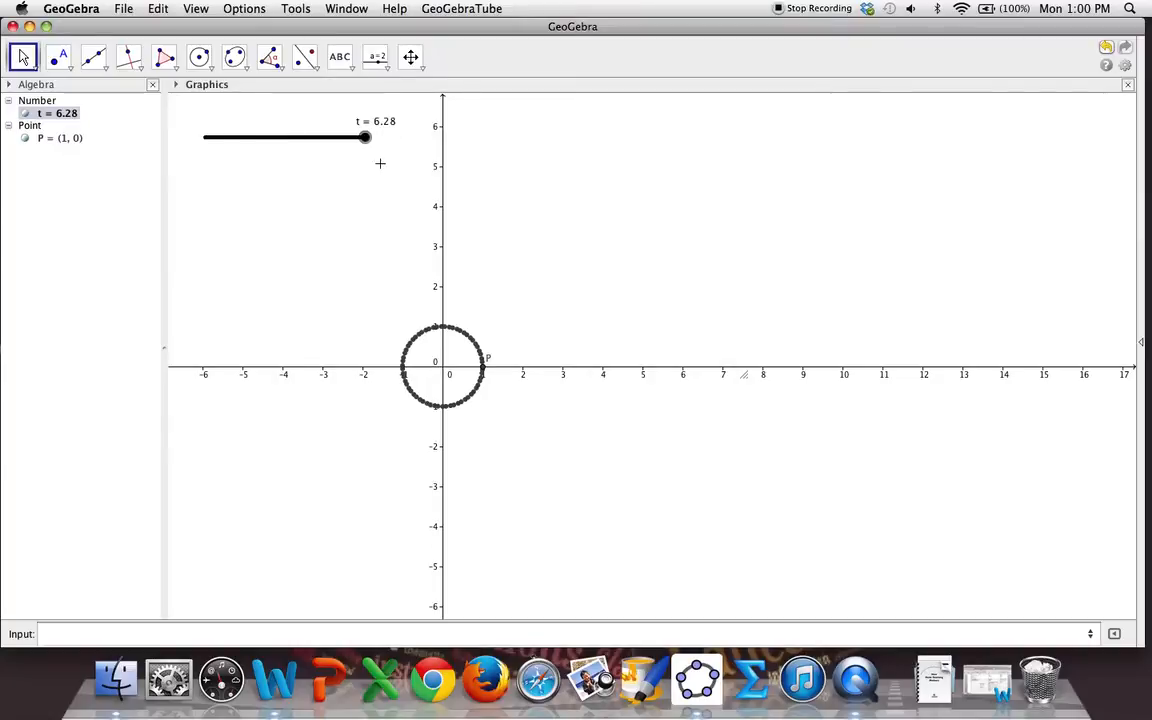
{"action": "left_click_drag", "start_coordinate": [365, 137], "coordinate": [329, 137]}
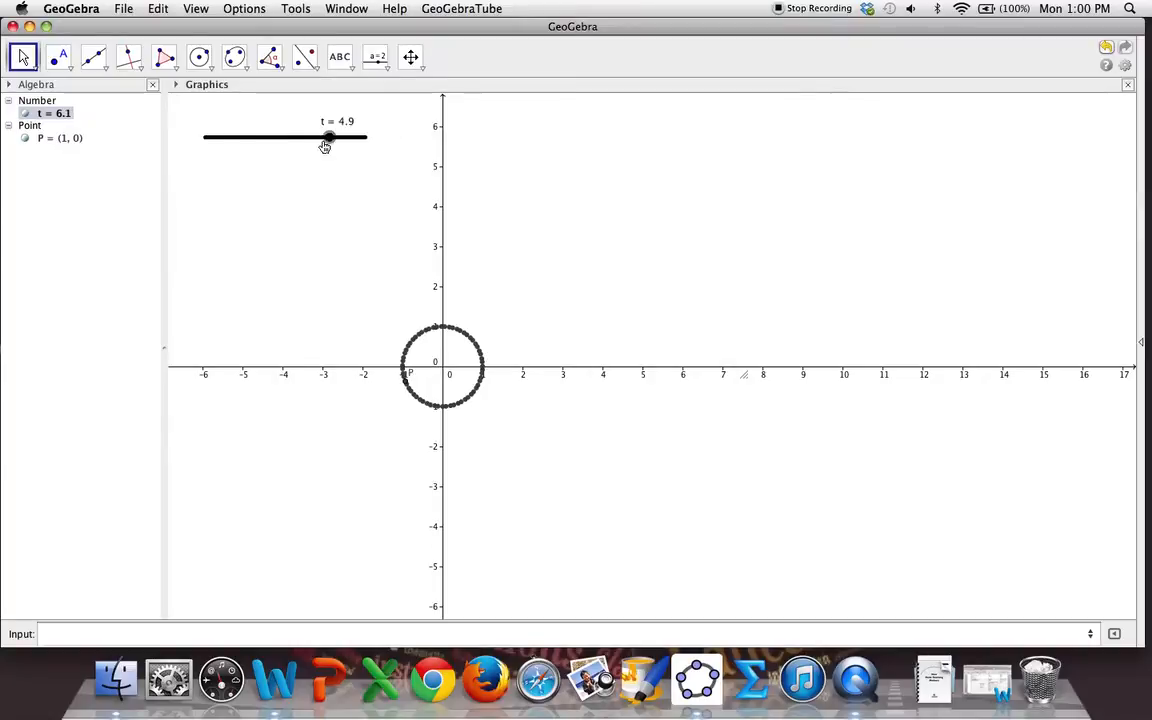
{"action": "left_click_drag", "start_coordinate": [330, 137], "coordinate": [208, 137]}
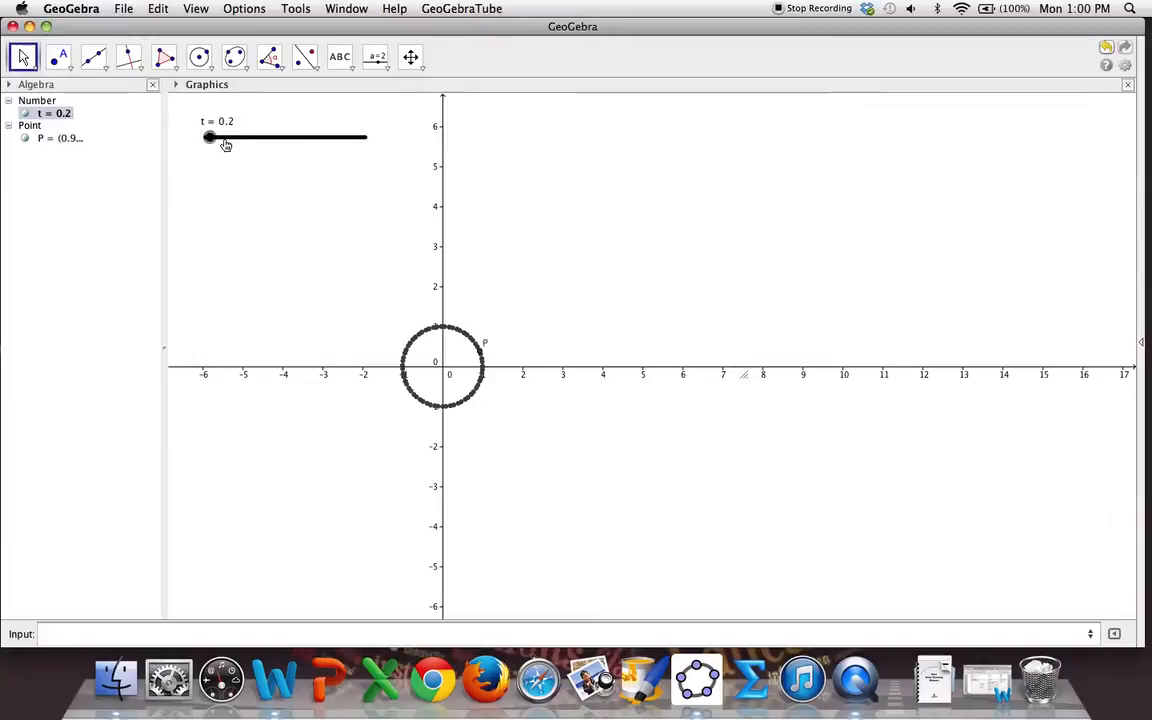
{"action": "left_click_drag", "start_coordinate": [208, 137], "coordinate": [365, 137]}
{"action": "type", "text": "(2*cos(t), 2*sin(t))"}
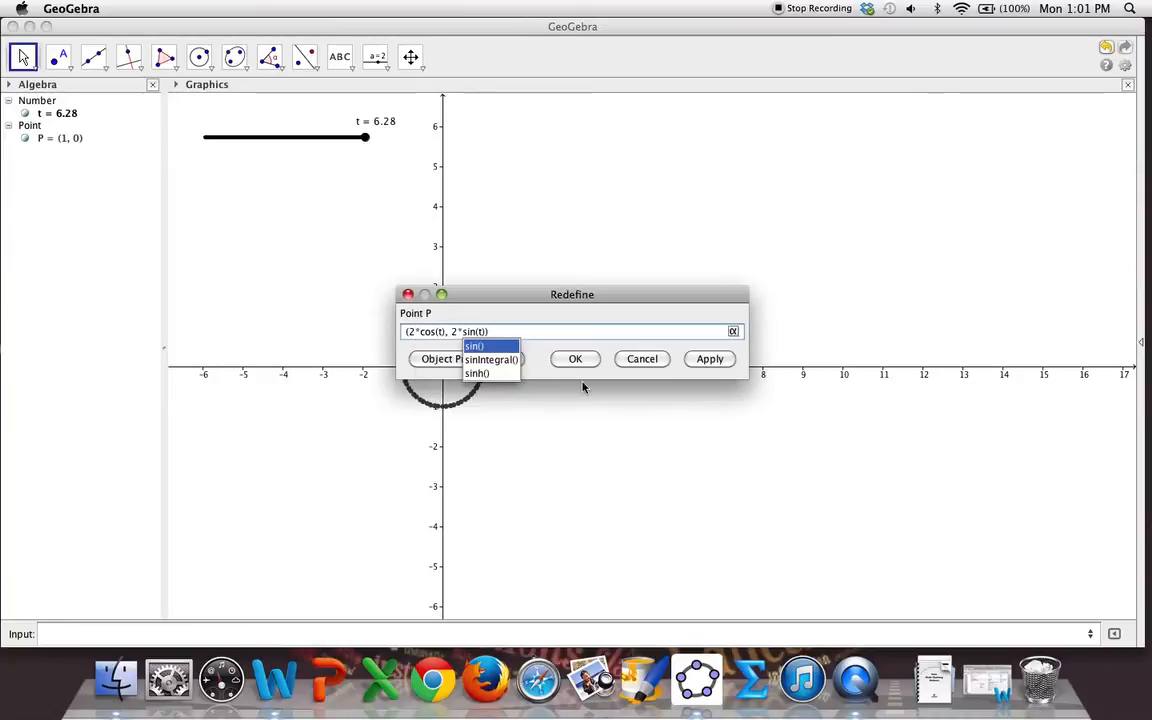
- Confirm P = (2cos(t), 2sin(t)) and begin sweeping t to trace a radius-2 arc
{"action": "left_click", "coordinate": [575, 358]}
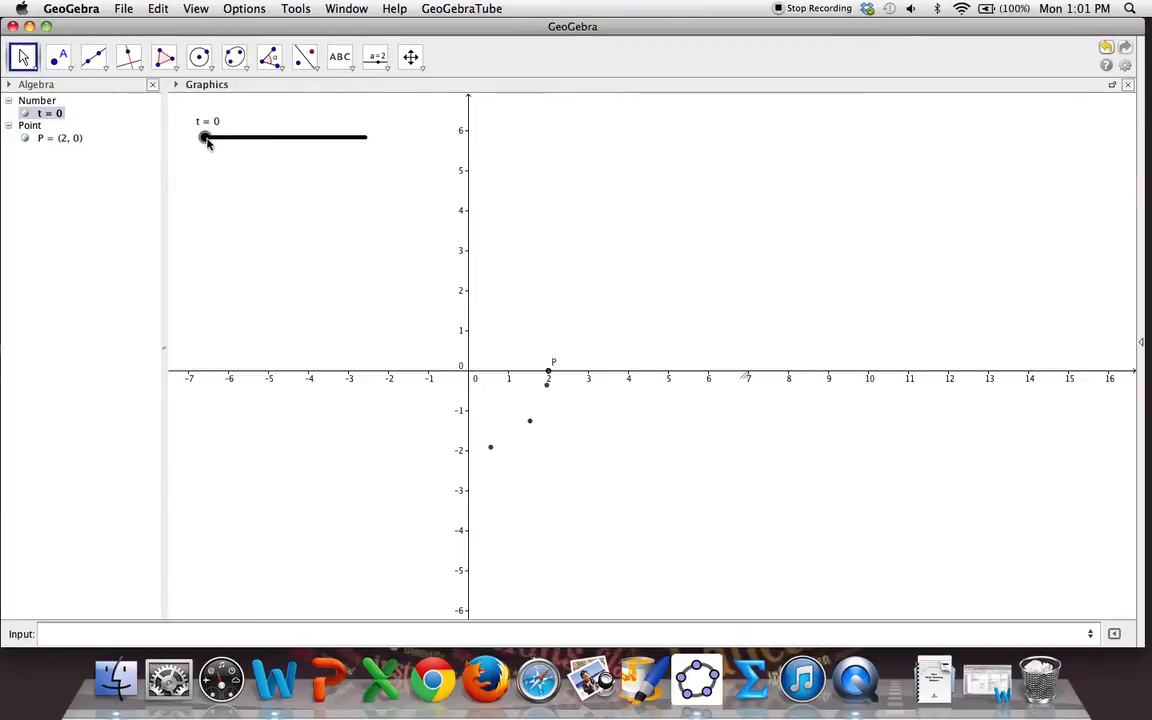
{"action": "left_click_drag", "start_coordinate": [204, 137], "coordinate": [233, 137]}
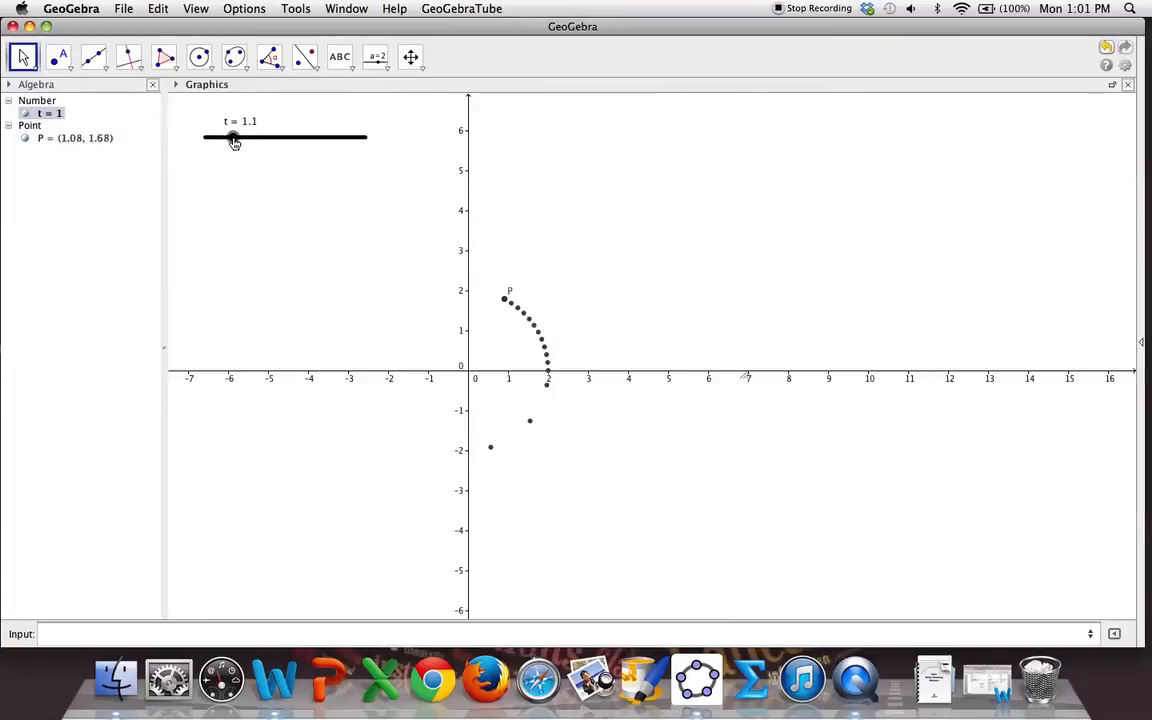
{"action": "left_click_drag", "start_coordinate": [233, 138], "coordinate": [237, 138]}
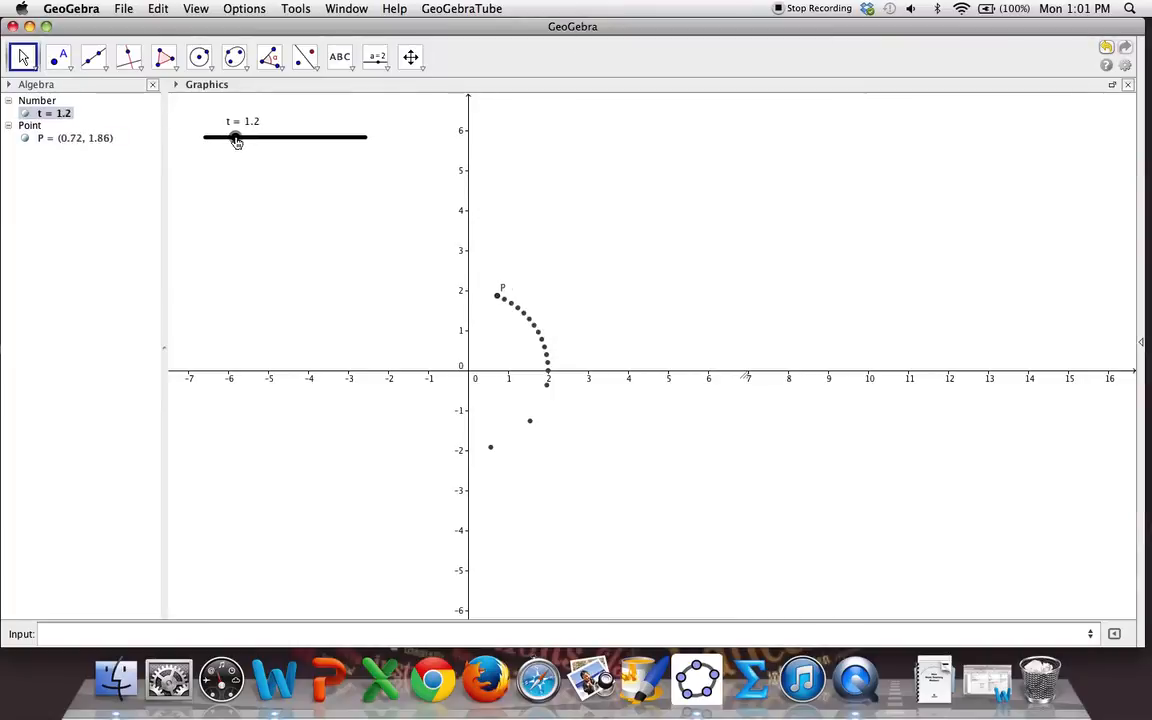
- Sweep t on to complete the radius-2 circle and reset t to 0 with P at (2, 0)
{"action": "left_click_drag", "start_coordinate": [236, 137], "coordinate": [333, 137]}
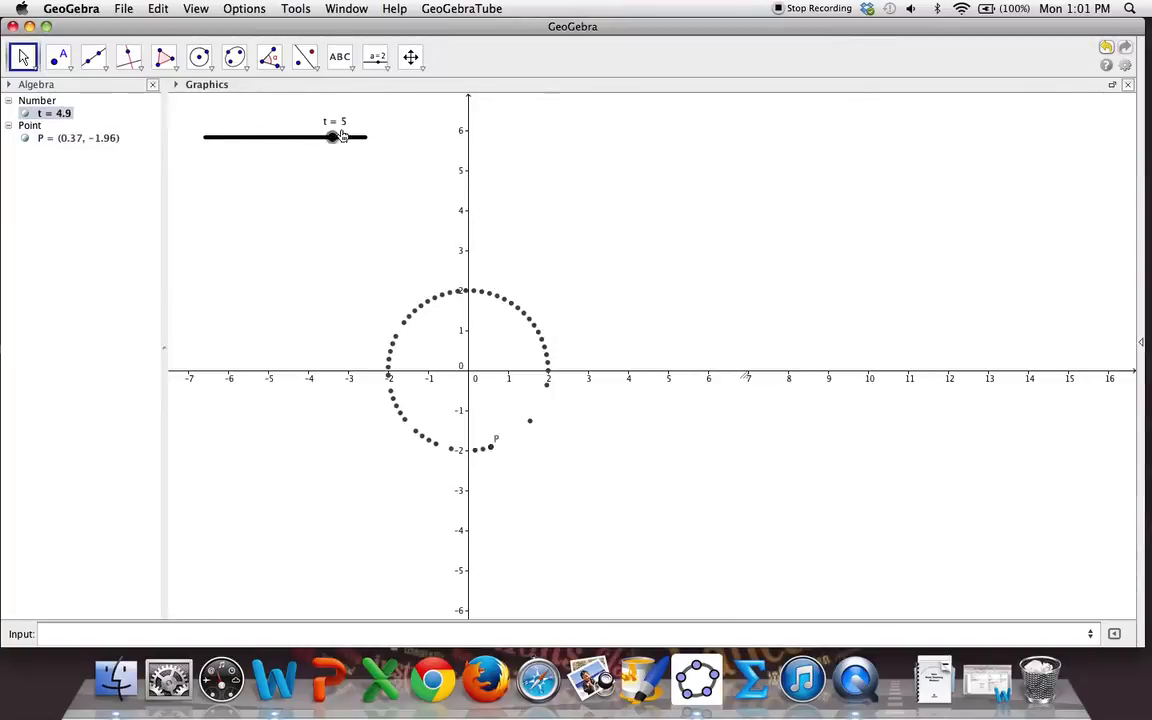
{"action": "left_click_drag", "start_coordinate": [333, 137], "coordinate": [243, 137]}
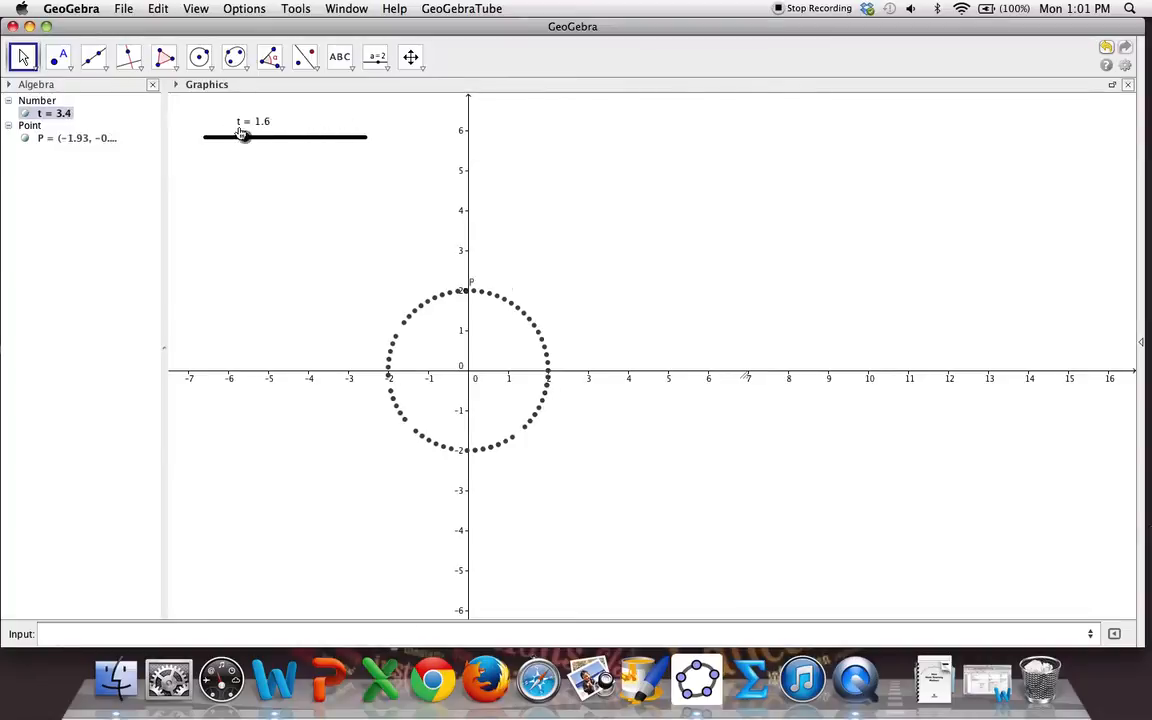
{"action": "left_click_drag", "start_coordinate": [243, 137], "coordinate": [205, 137]}
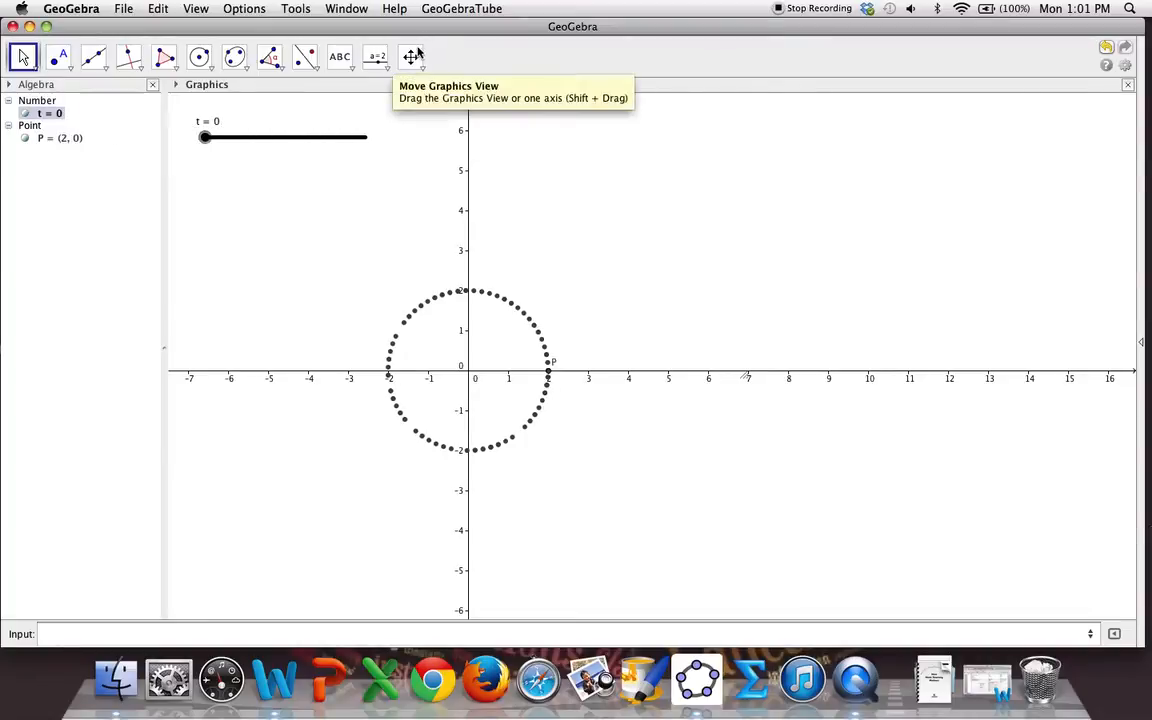
- Redefine P as (2t+1, t−2)
{"action": "left_click", "coordinate": [411, 57]}
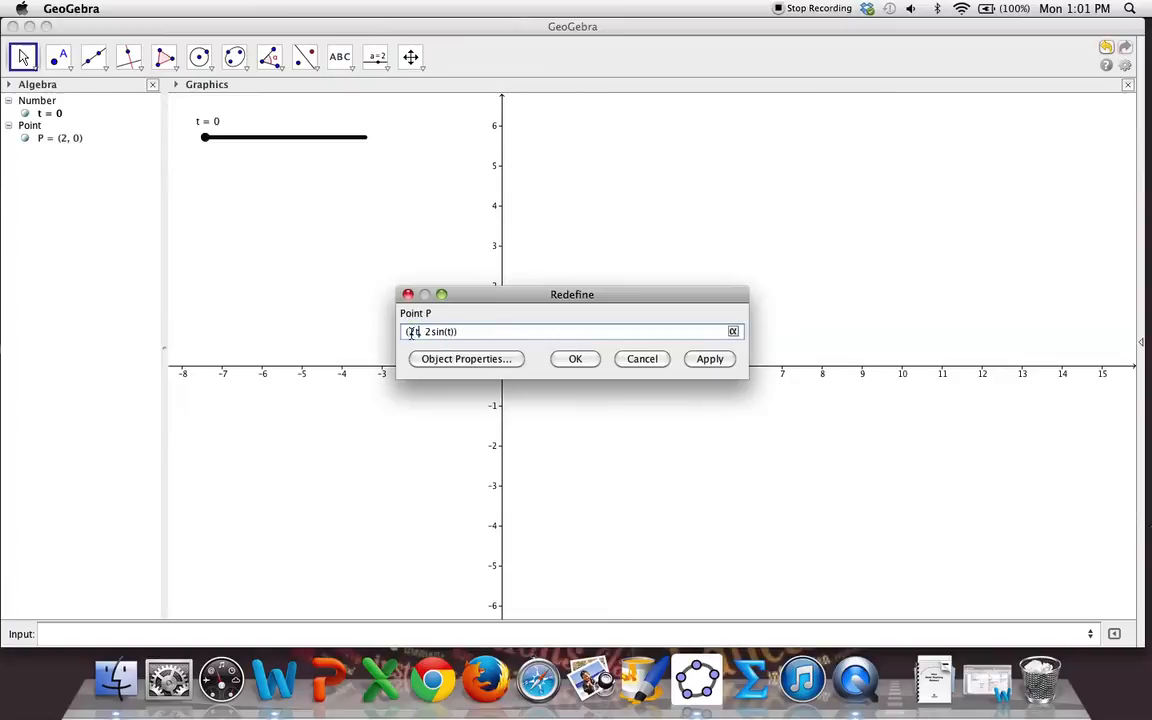
{"action": "type", "text": "2t+1"}
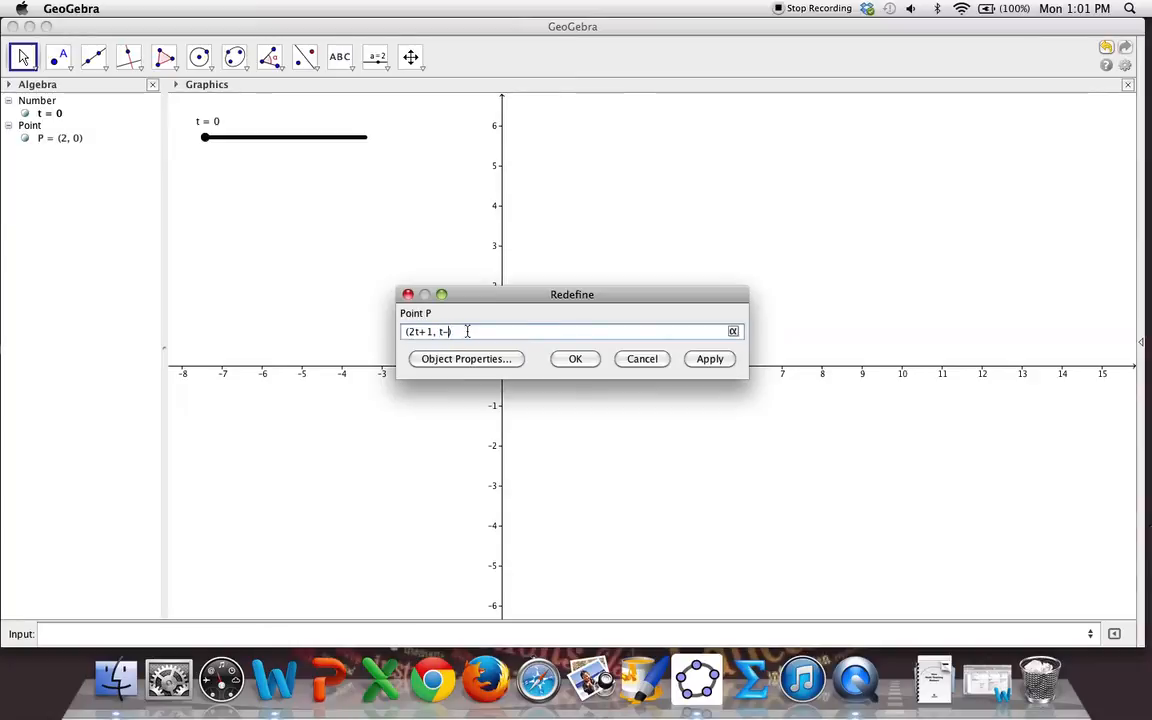
{"action": "type", "text": "2"}
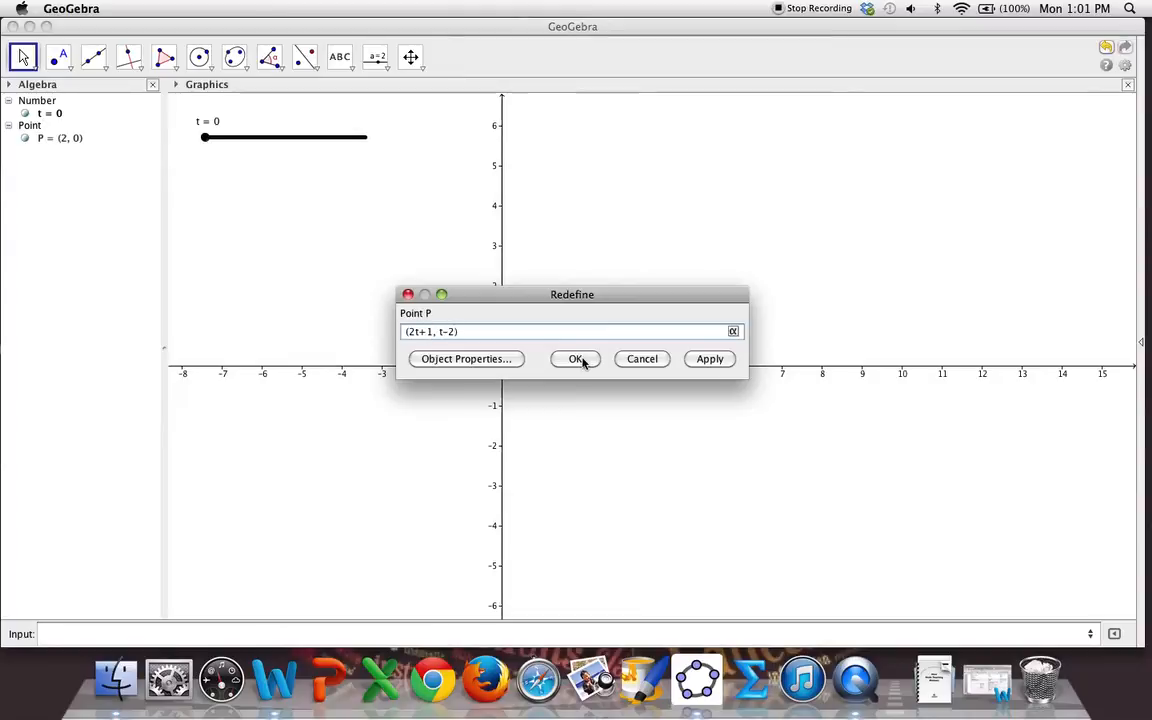
{"action": "left_click", "coordinate": [576, 359]}
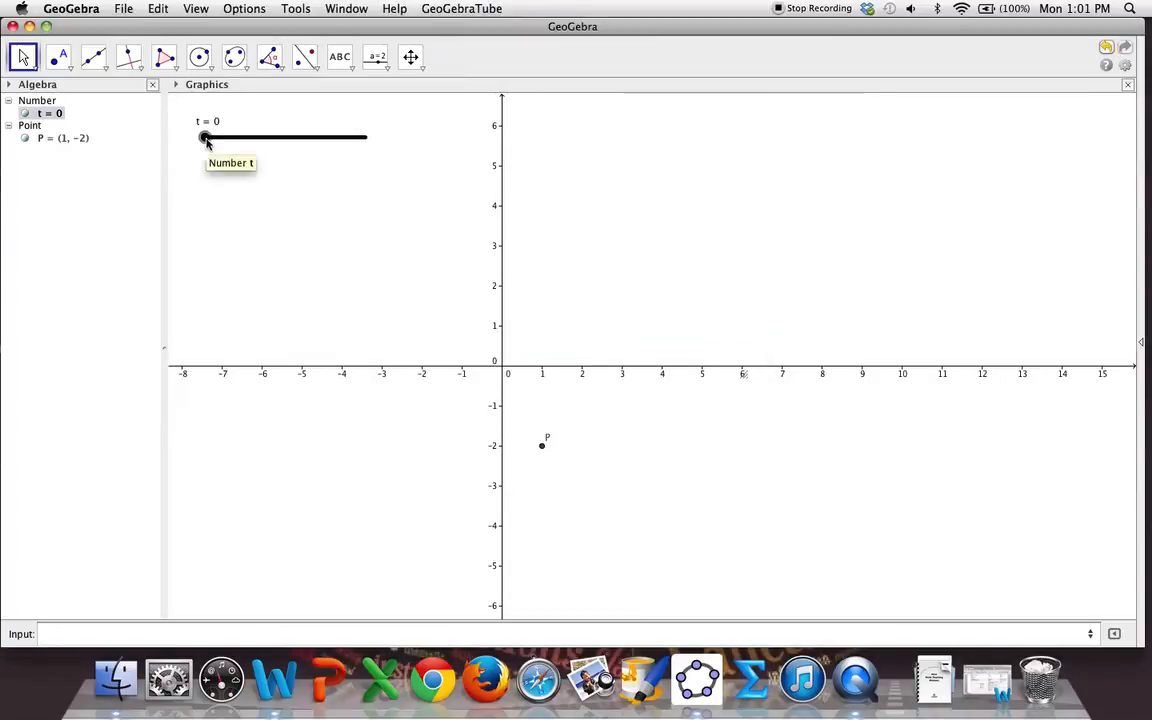
- Sweep t to its maximum tracing a straight line, then return t to 0 with P at (1, −2)
{"action": "left_click_drag", "start_coordinate": [205, 137], "coordinate": [251, 137]}
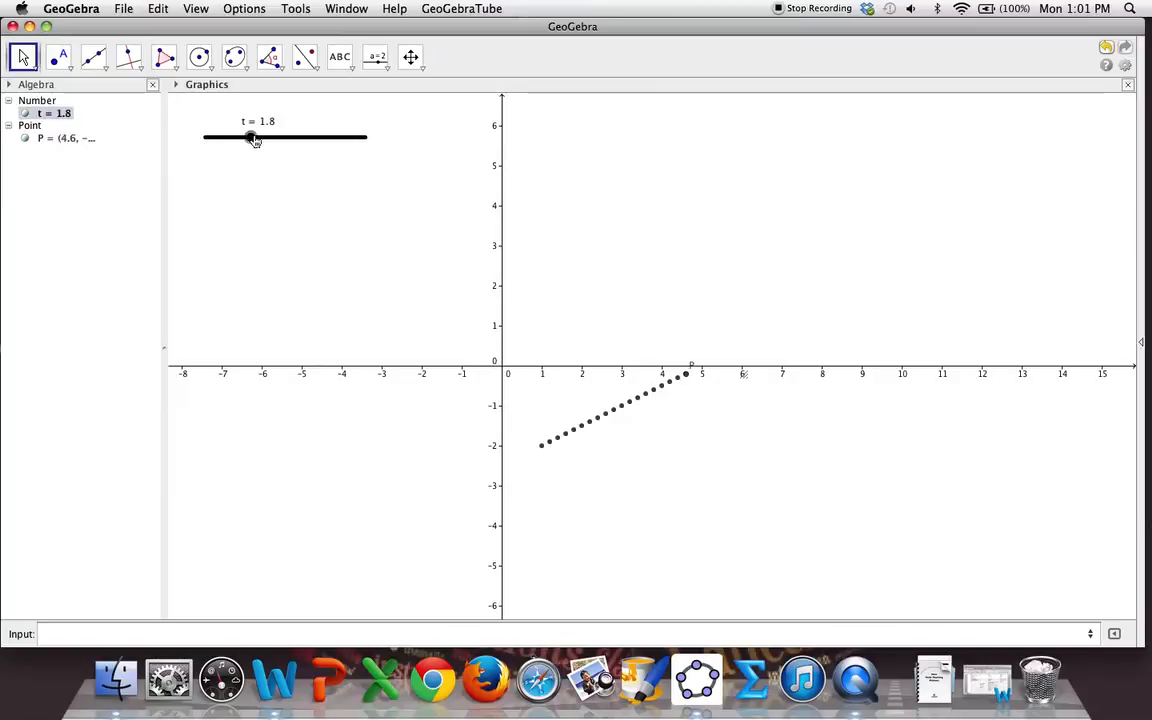
{"action": "left_click_drag", "start_coordinate": [250, 137], "coordinate": [365, 137]}
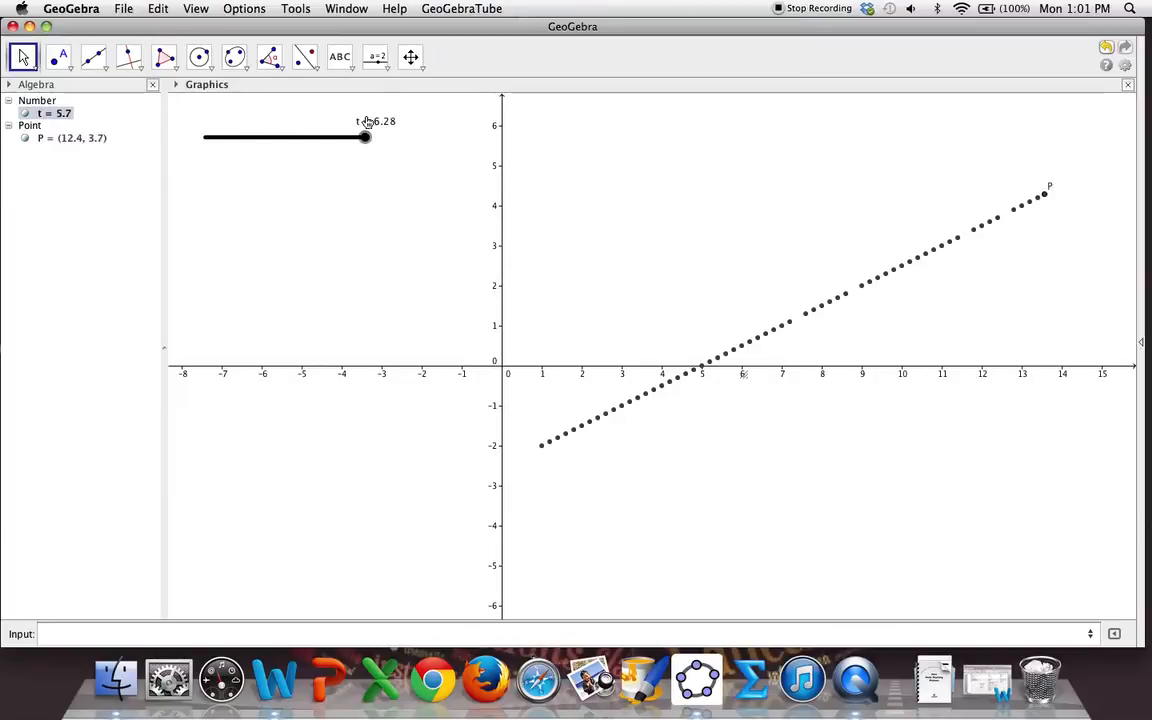
{"action": "left_click_drag", "start_coordinate": [364, 137], "coordinate": [205, 137]}
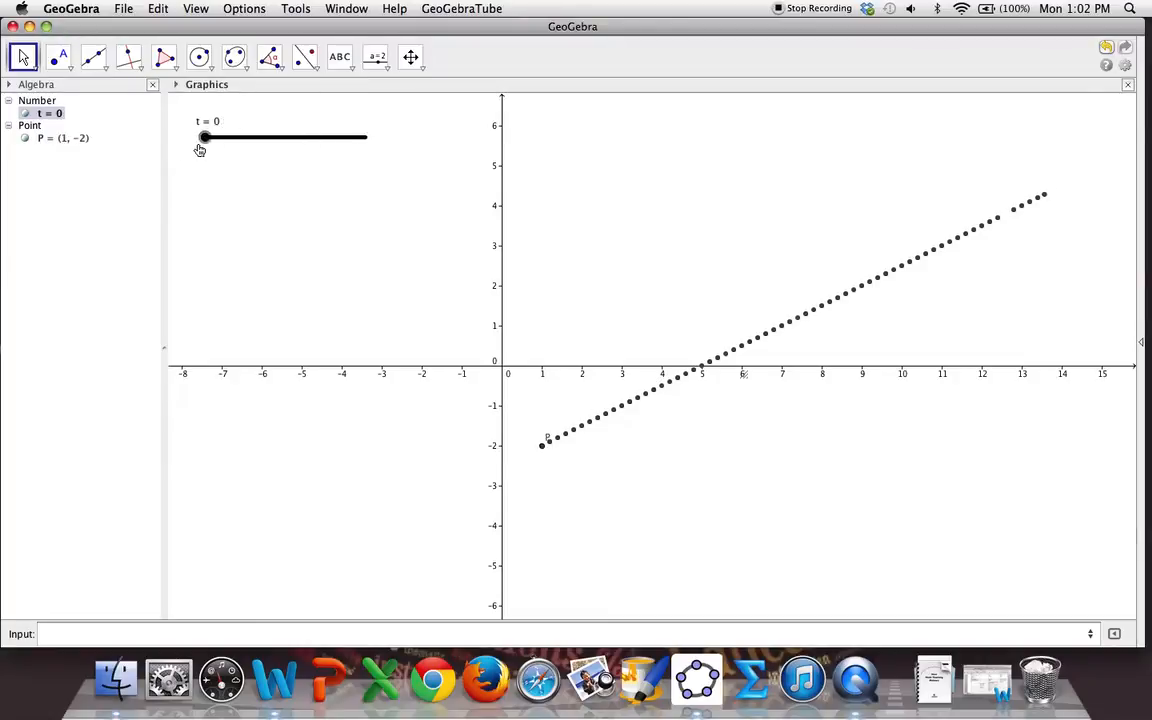
{"action": "mouse_move", "coordinate": [410, 57]}
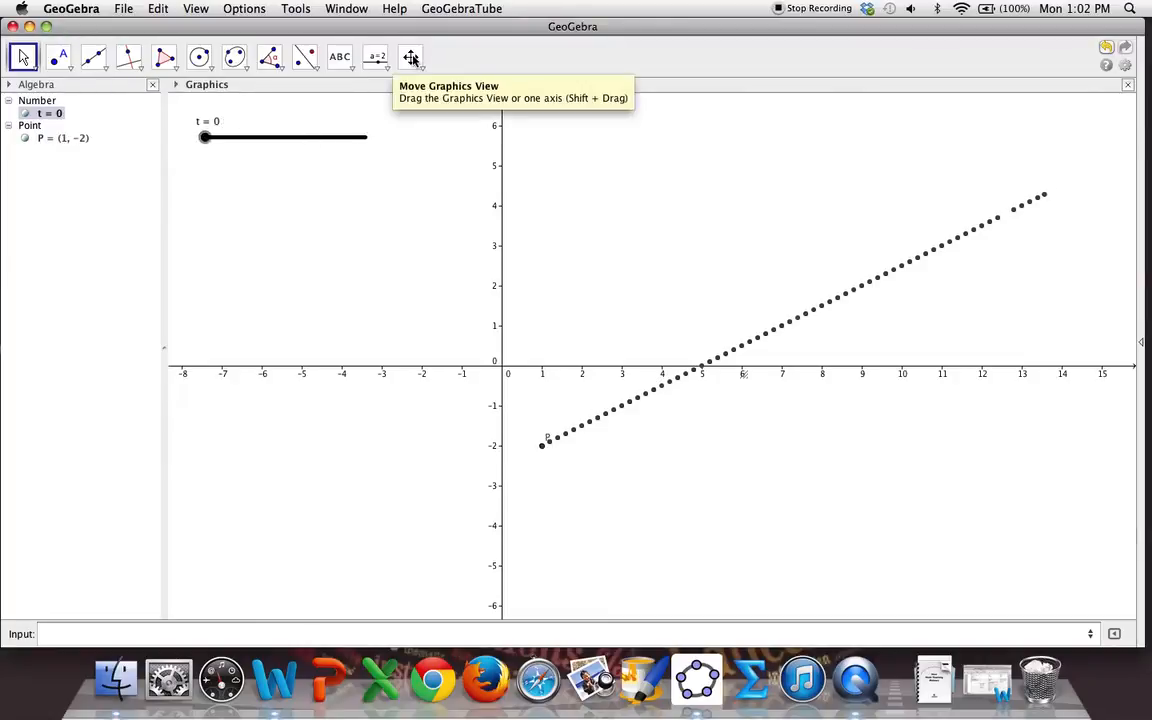
- Redefine P as (2(2t)+1, (2t)−2), replacing t with 2t in both coordinates
{"action": "left_click", "coordinate": [410, 57]}
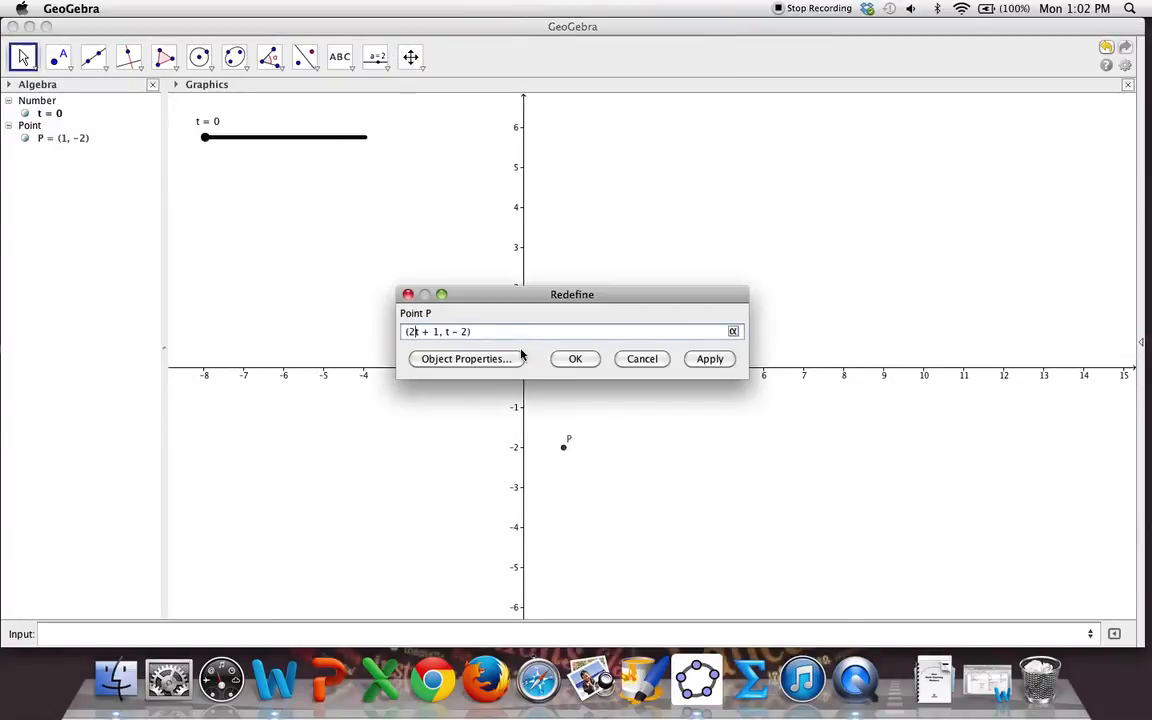
{"action": "type", "text": "(2"}
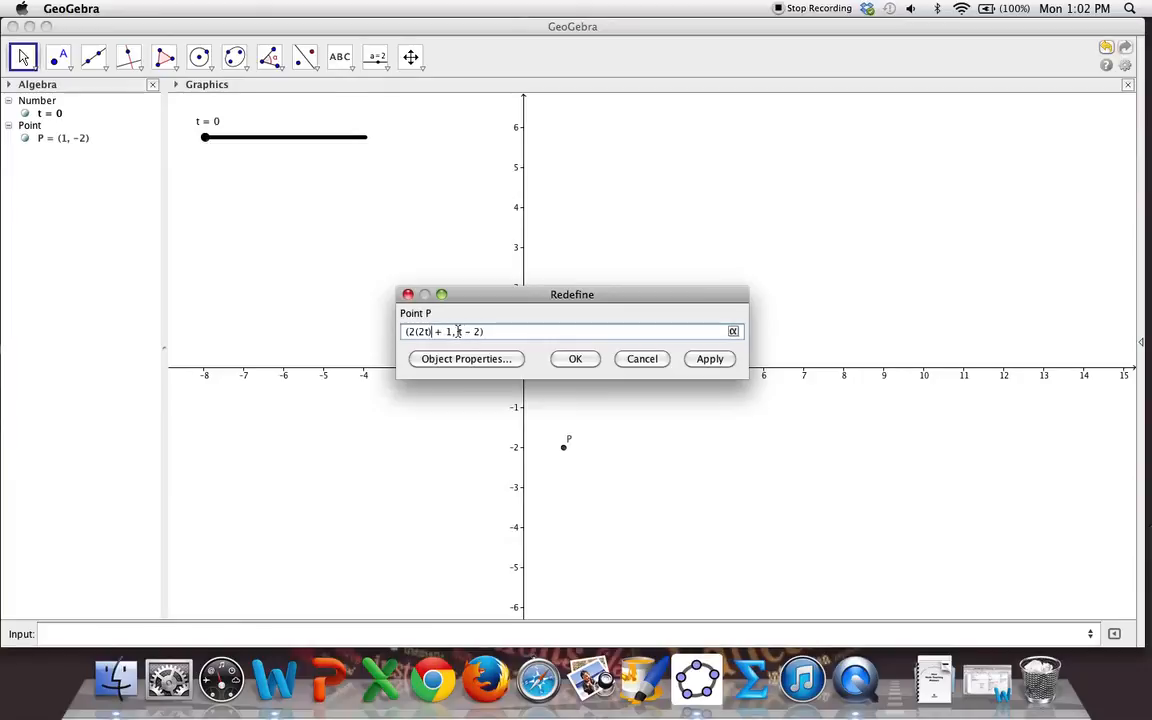
{"action": "type", "text": "2t"}
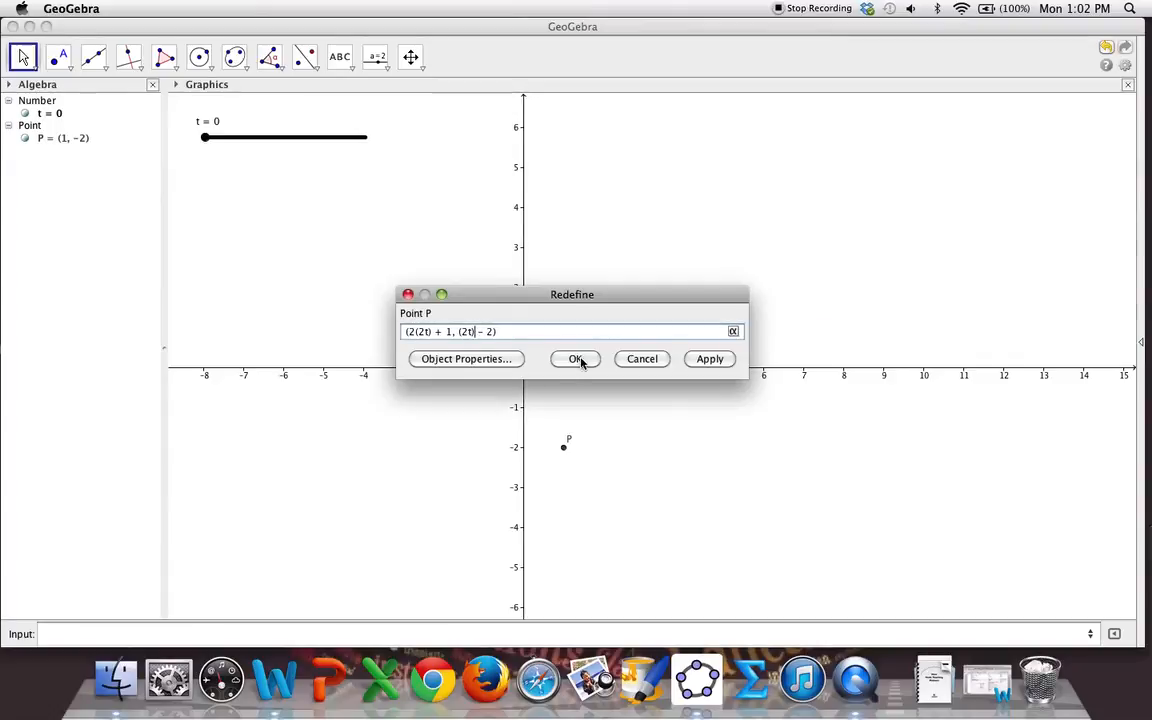
{"action": "left_click", "coordinate": [576, 359]}
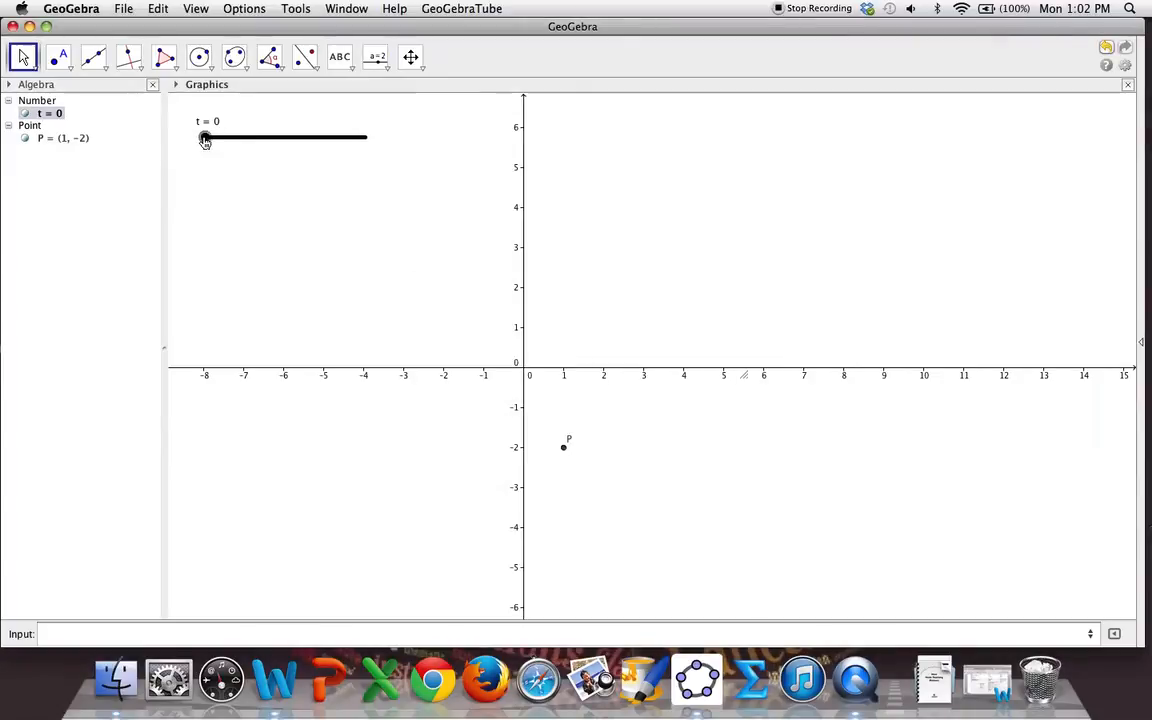
- Sweep t back and forth twice so P traces the line faster with wider dots, ending at 0
{"action": "left_click_drag", "start_coordinate": [205, 137], "coordinate": [232, 137]}
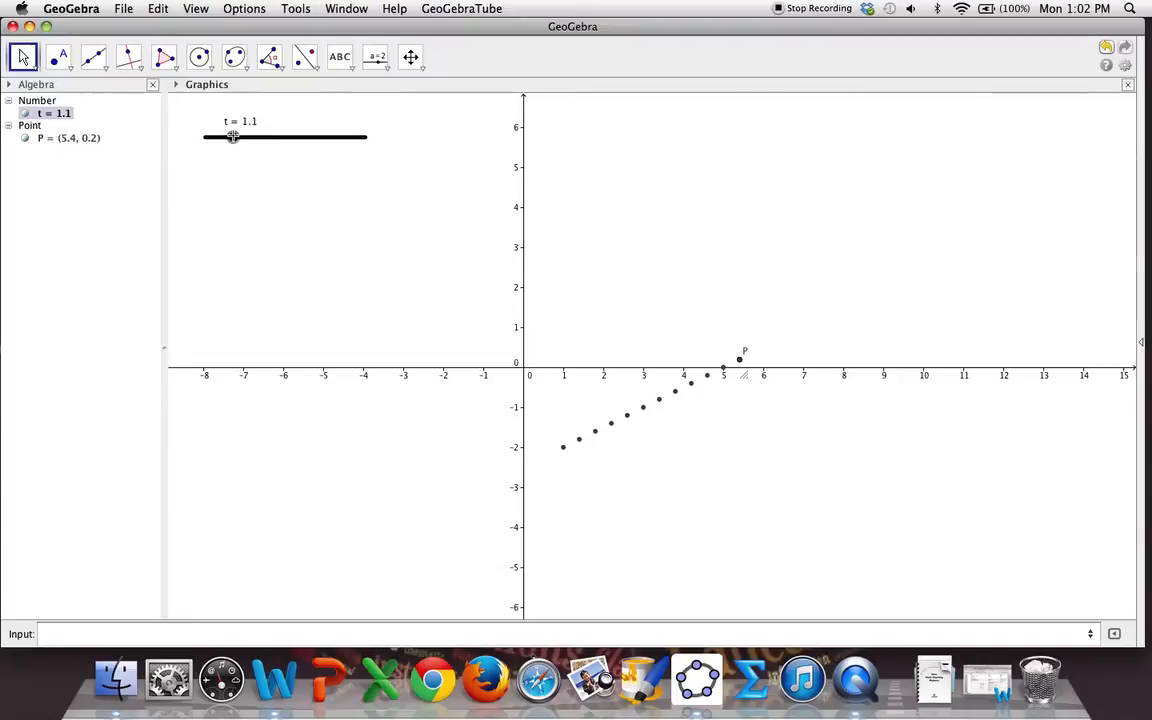
{"action": "left_click_drag", "start_coordinate": [233, 137], "coordinate": [291, 137]}
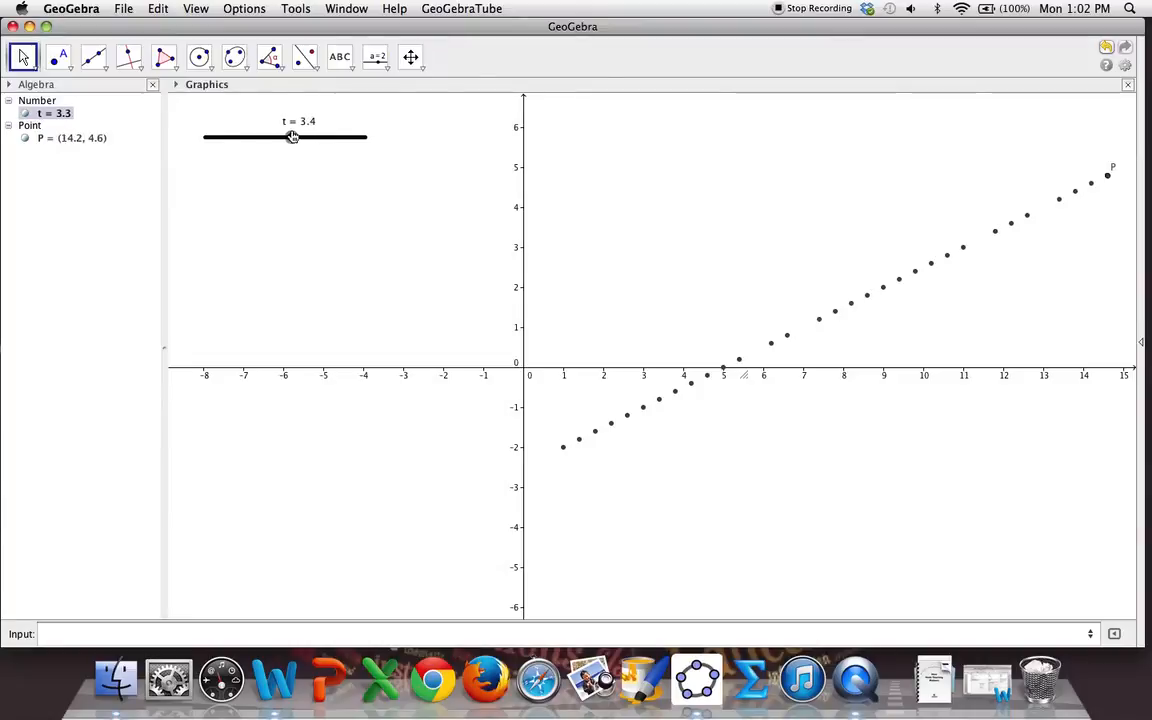
{"action": "left_click_drag", "start_coordinate": [291, 137], "coordinate": [205, 137]}
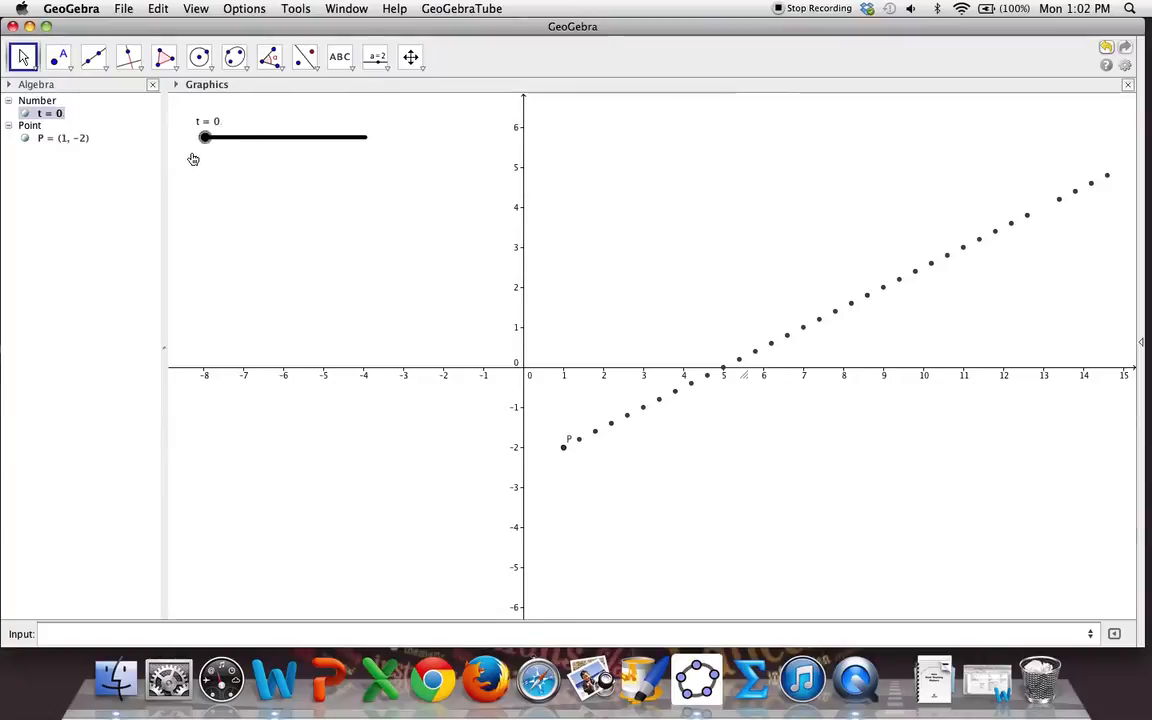
{"action": "left_click_drag", "start_coordinate": [205, 137], "coordinate": [263, 137]}
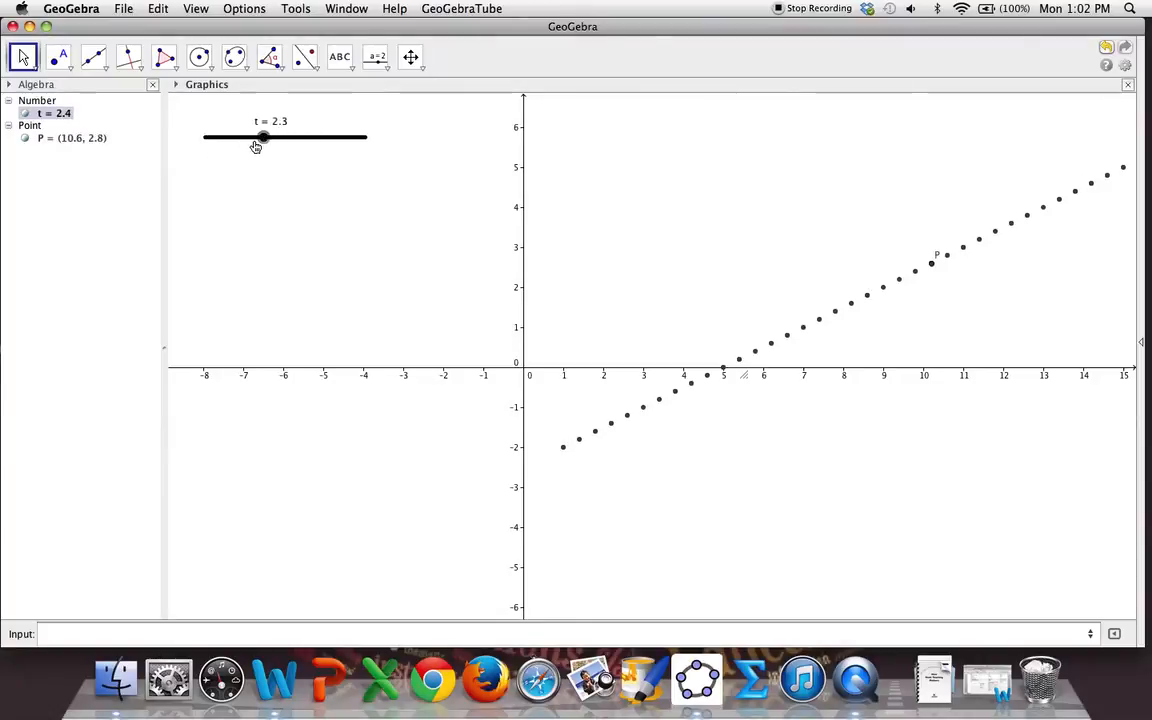
{"action": "left_click_drag", "start_coordinate": [262, 137], "coordinate": [205, 137]}
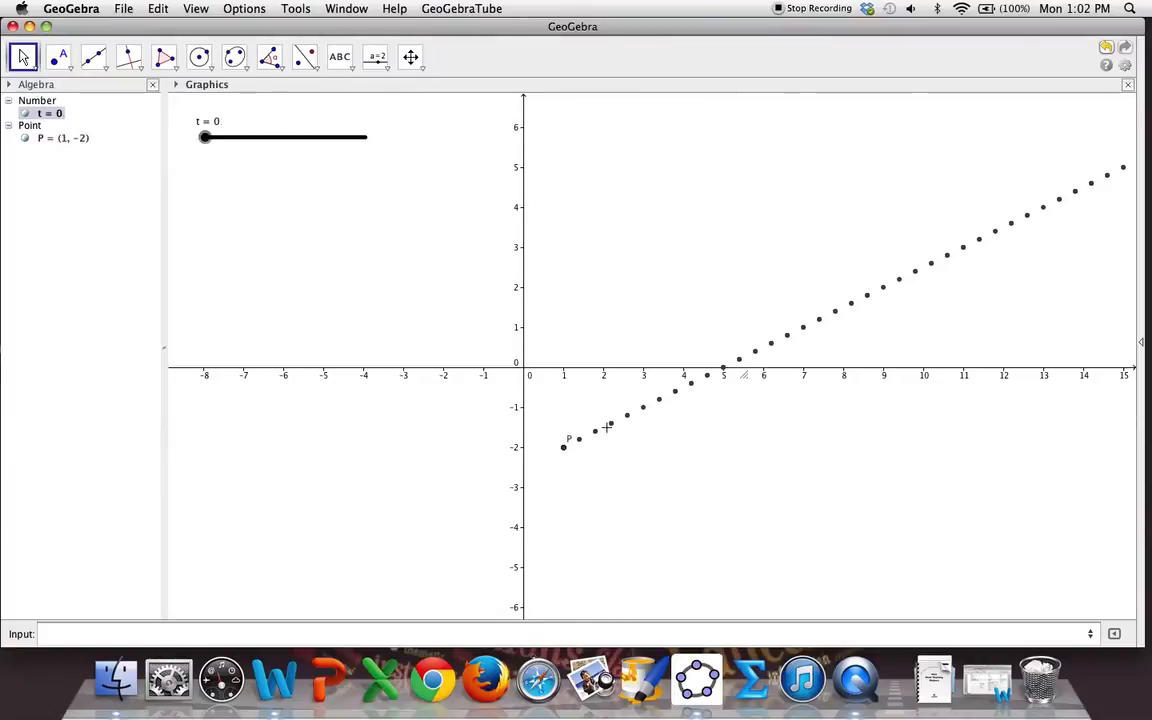
- Redefine P as (2(t^2)+1, (t^2)−2), clearing the line trace and leaving P at (1, −2)
{"action": "double_click", "coordinate": [62, 138]}
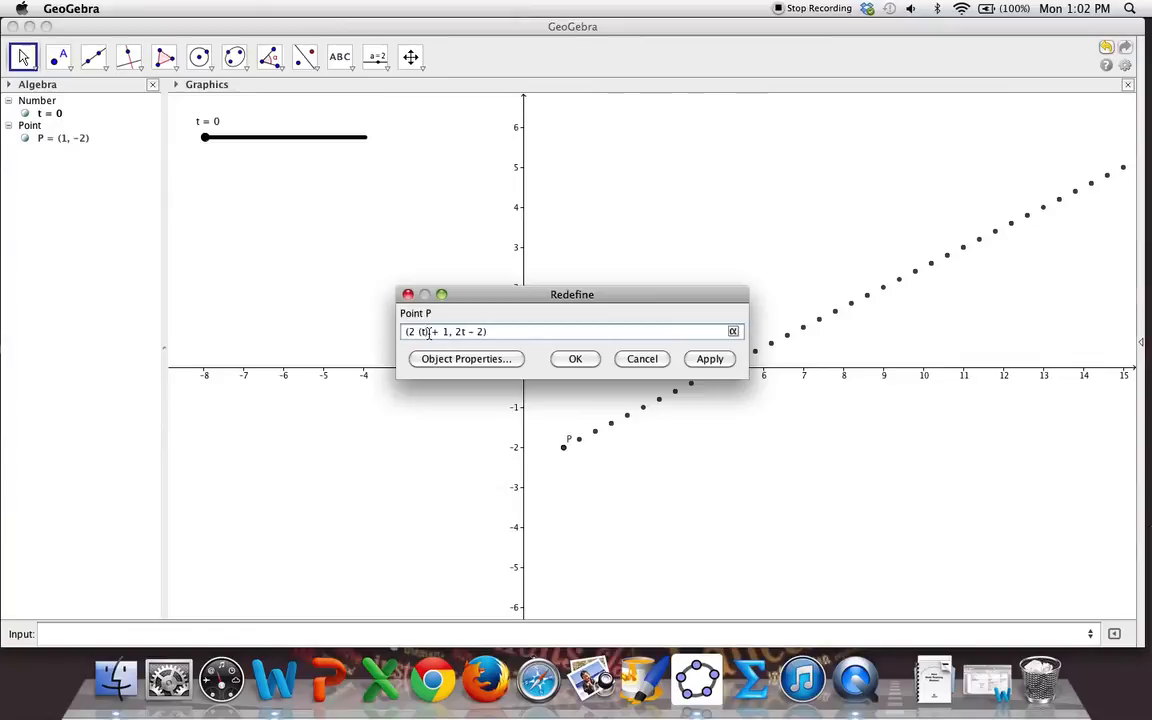
{"action": "type", "text": "^2"}
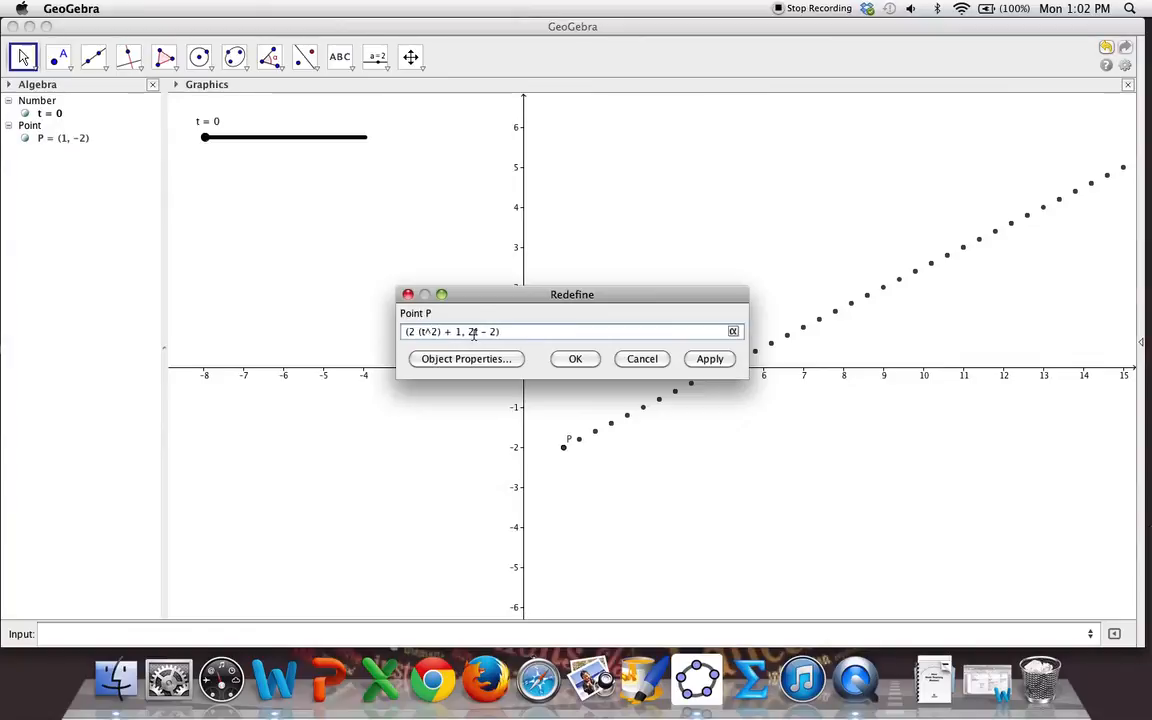
{"action": "key", "text": "Backspace"}
{"action": "type", "text": "(t^"}
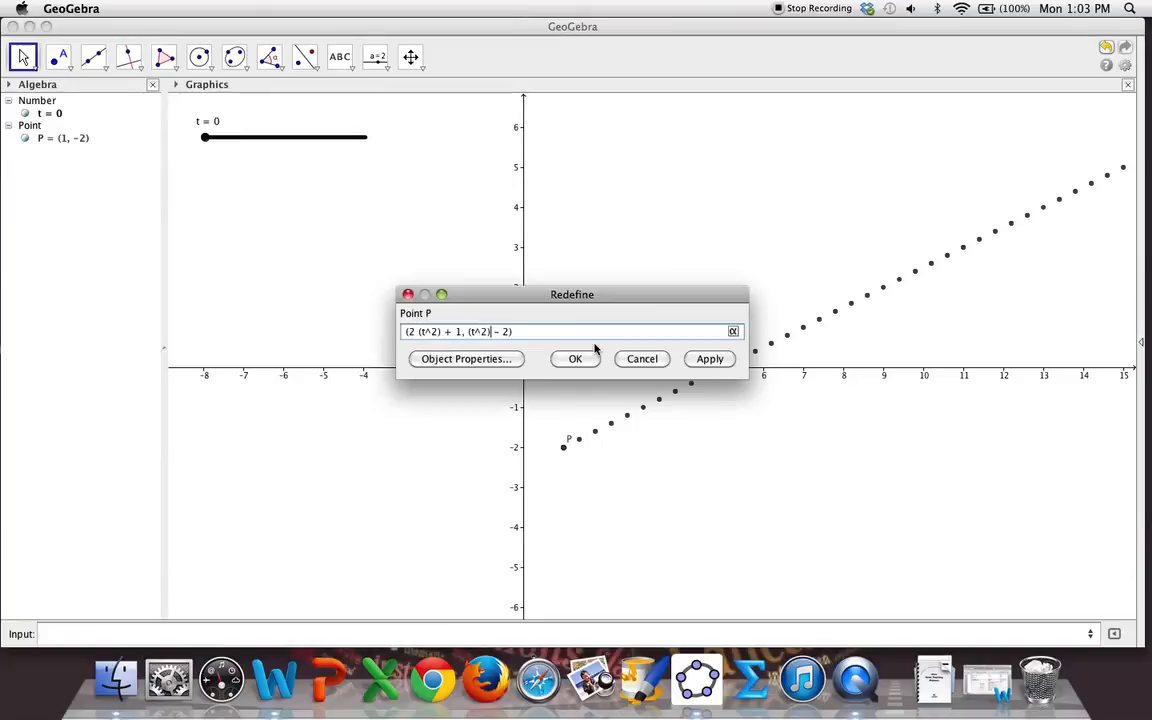
{"action": "left_click", "coordinate": [642, 358]}
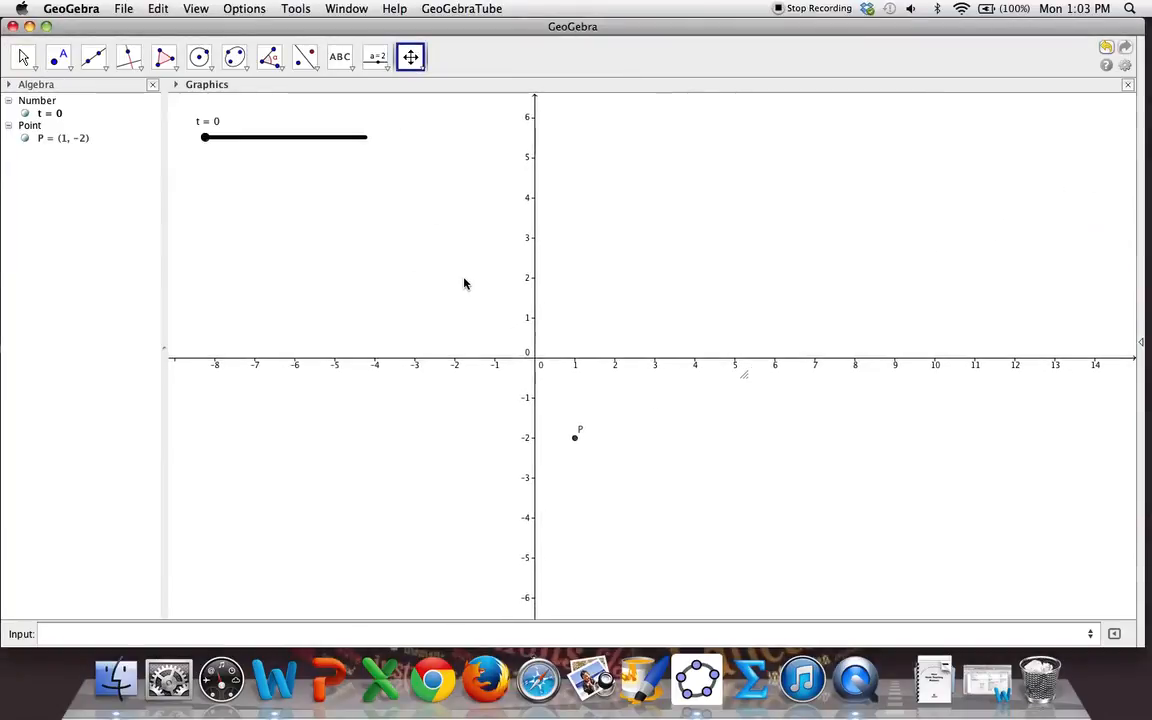
{"action": "mouse_move", "coordinate": [205, 138]}
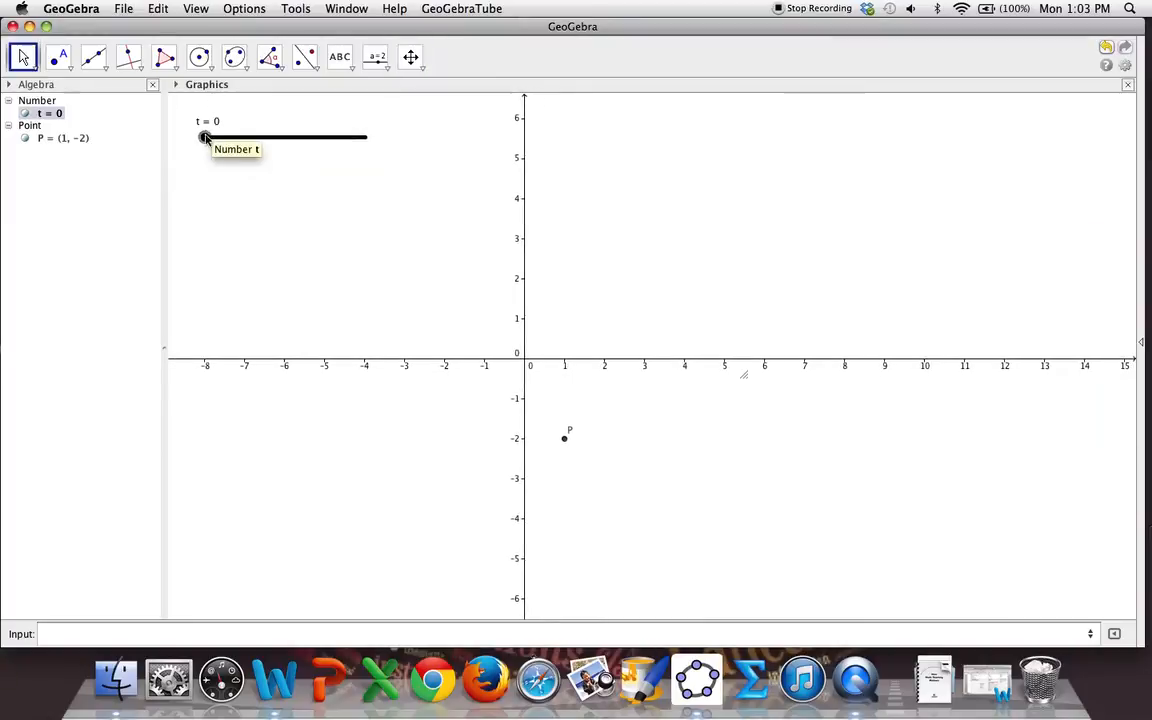
- Sweep slider t from 0 toward 3 and back to 0.1, tracing dots that spread from (1, −2)
{"action": "left_click_drag", "start_coordinate": [205, 137], "coordinate": [225, 137]}
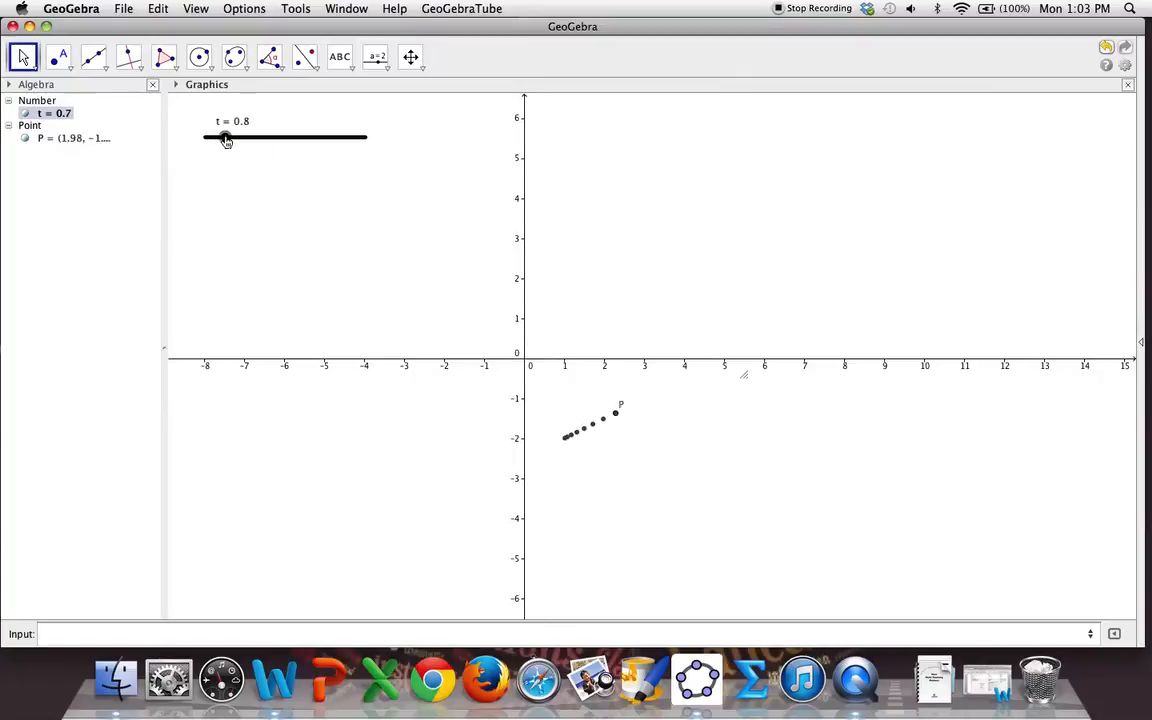
{"action": "left_click_drag", "start_coordinate": [225, 138], "coordinate": [277, 138]}
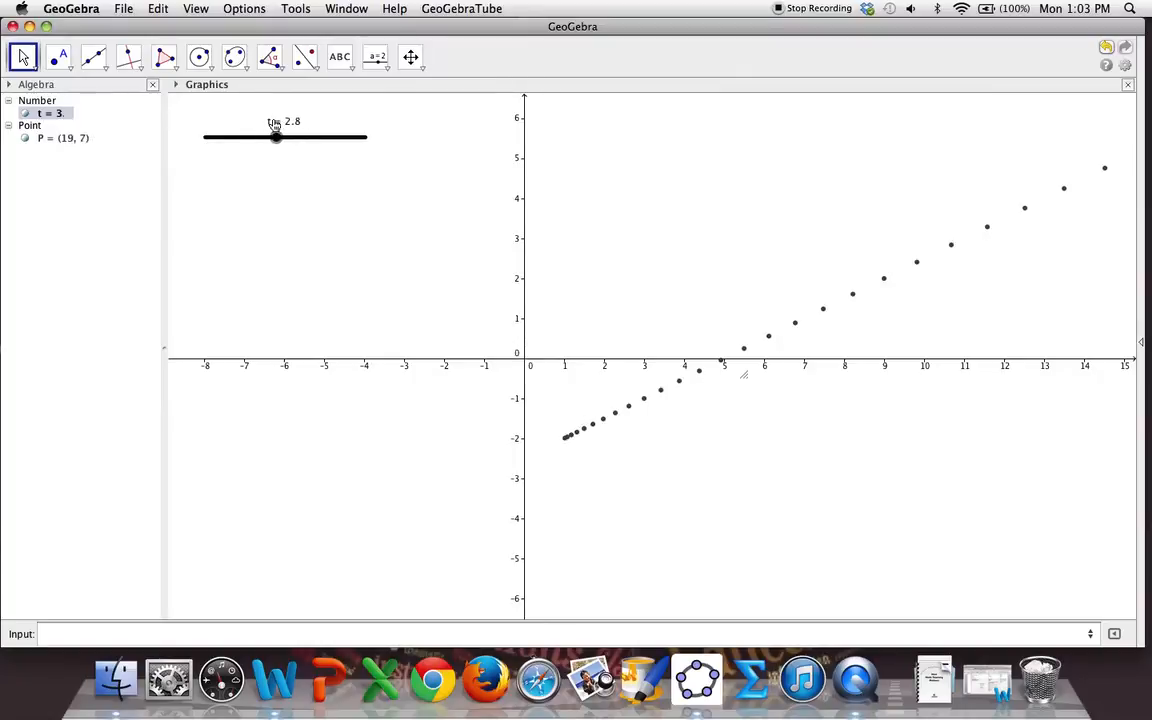
{"action": "left_click_drag", "start_coordinate": [275, 137], "coordinate": [207, 137]}
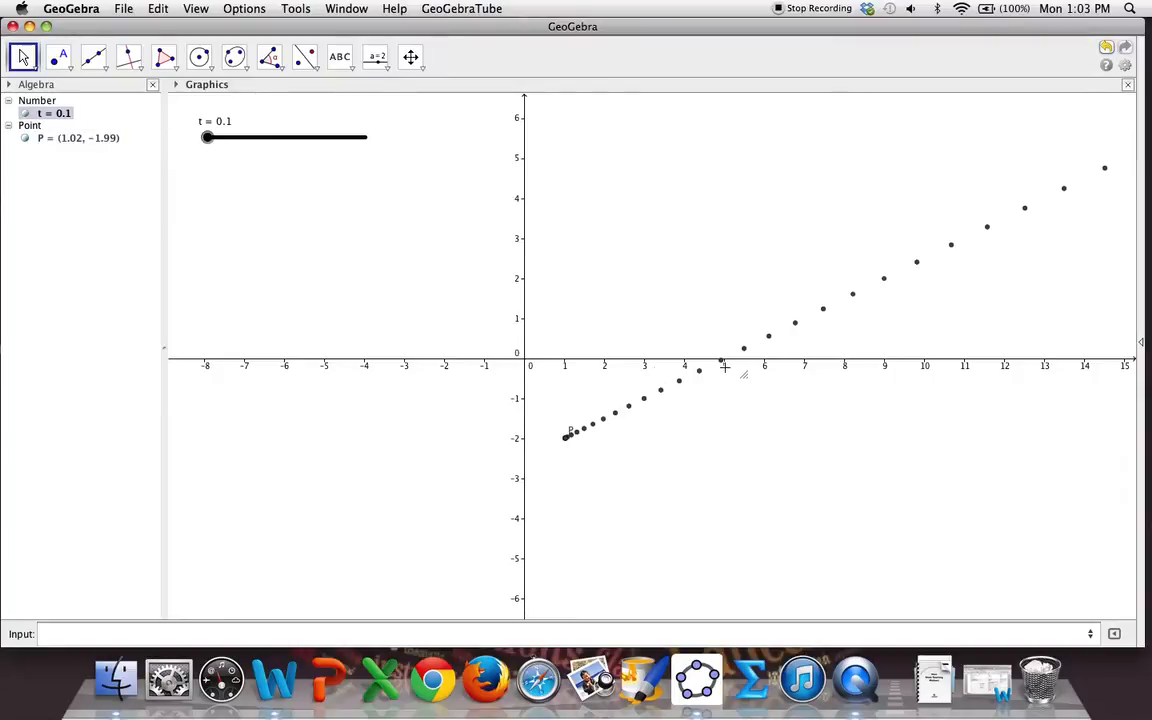
{"action": "mouse_move", "coordinate": [571, 437]}
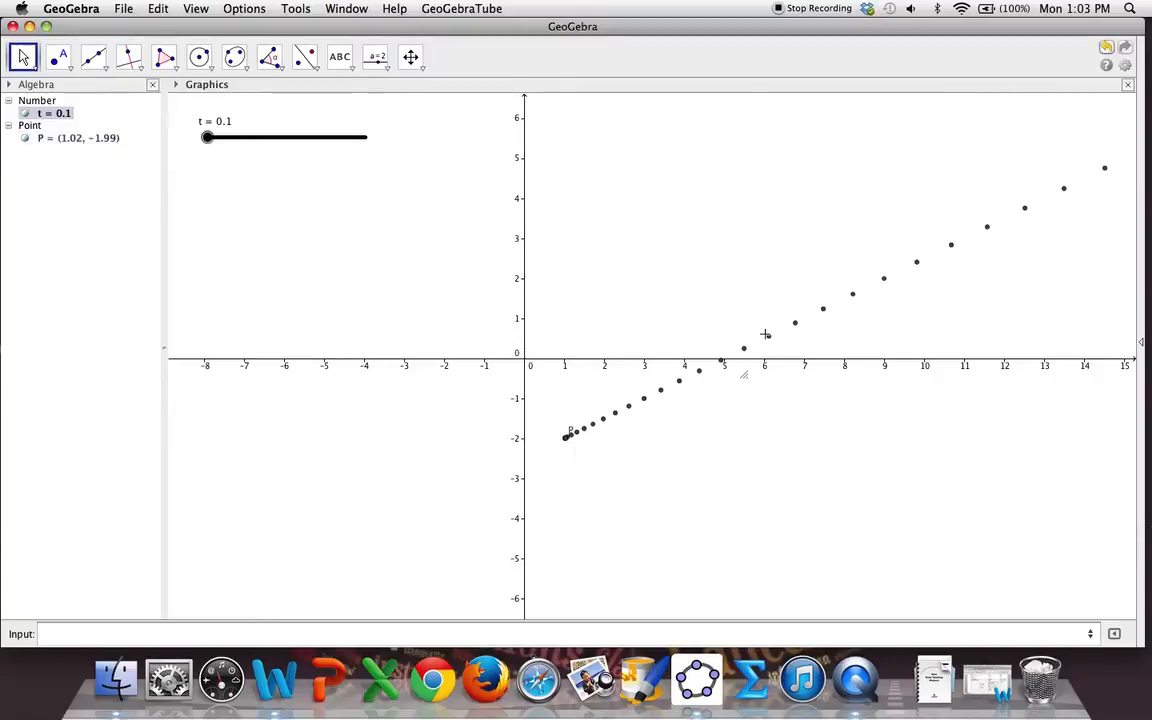
{"action": "mouse_move", "coordinate": [777, 306]}
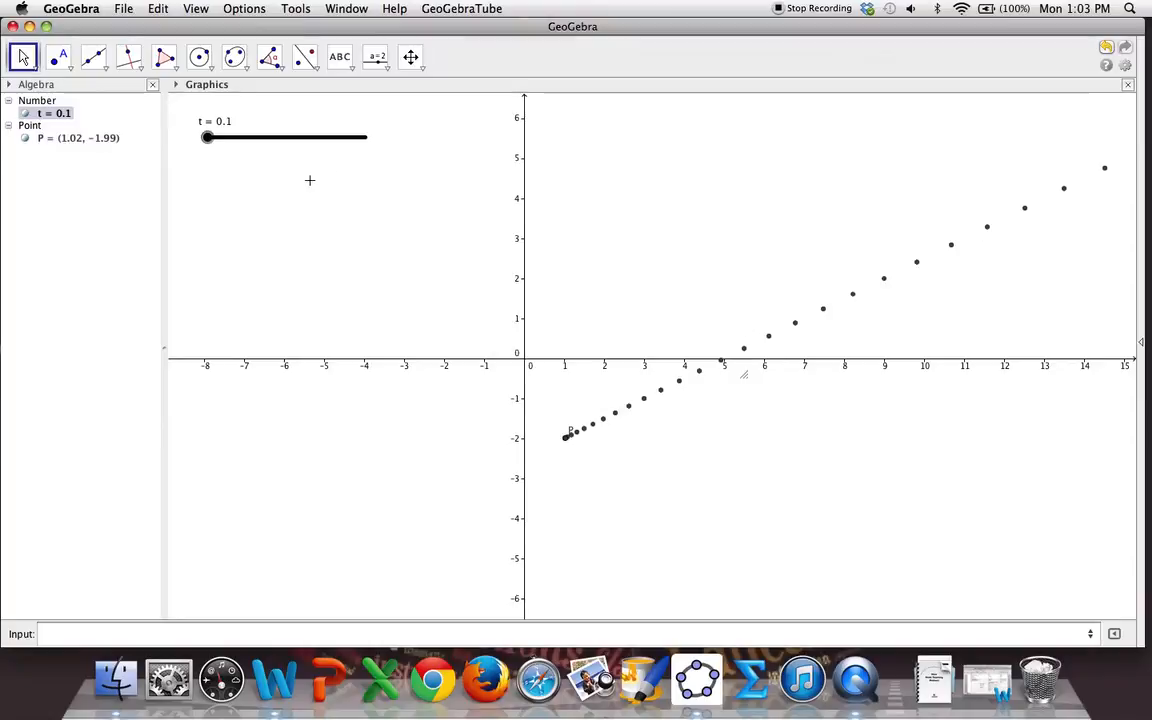
{"action": "mouse_move", "coordinate": [523, 450]}
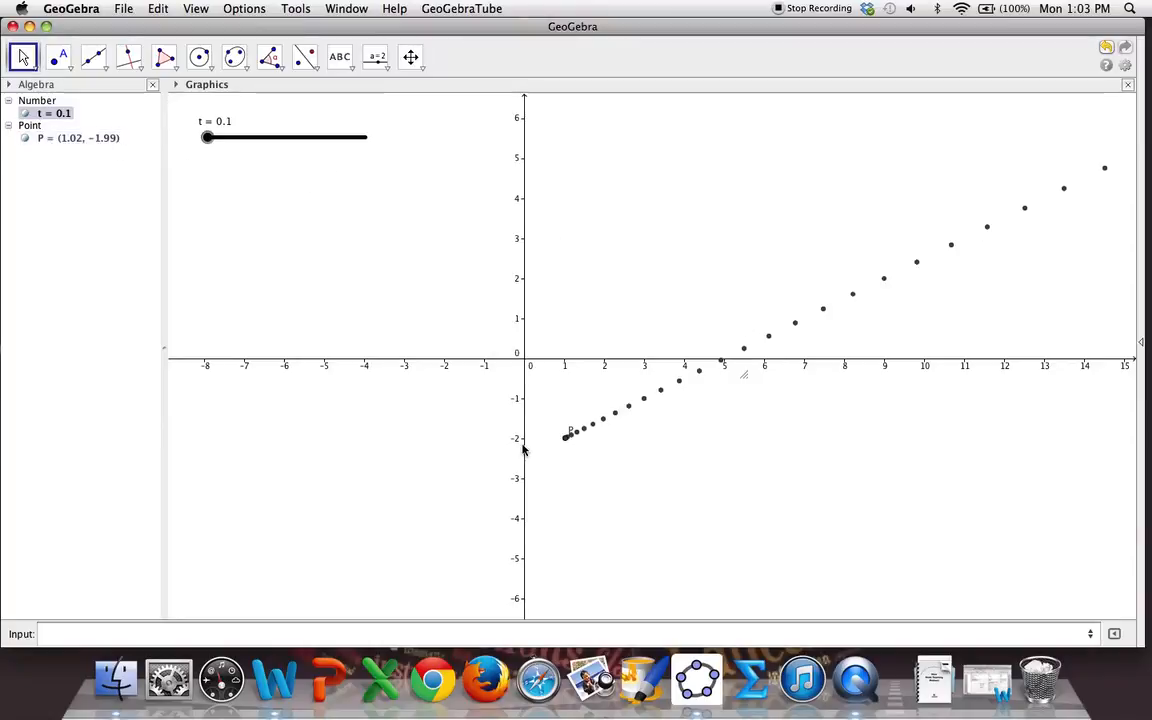